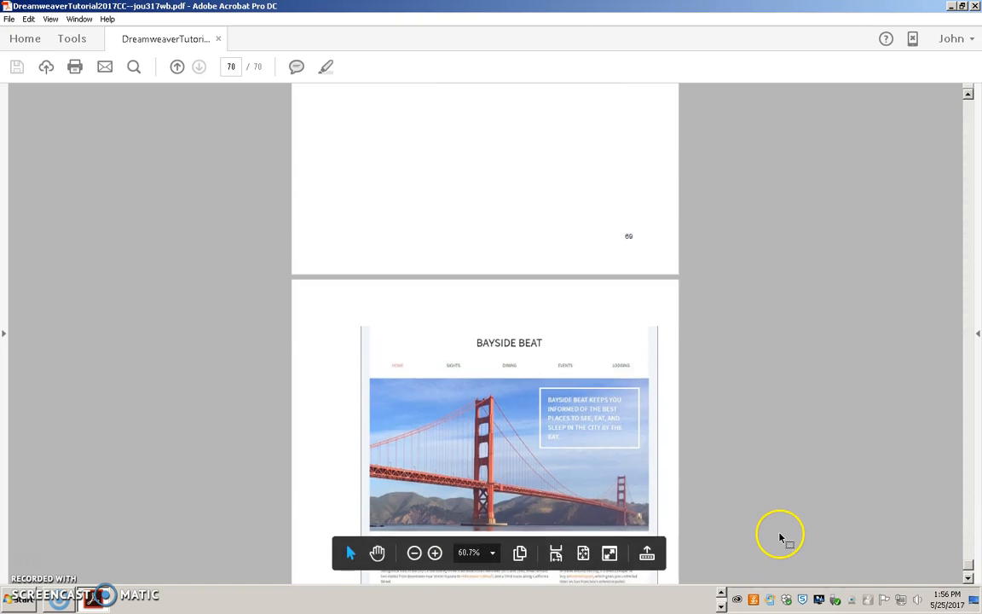
# - Scroll through the tutorial PDF's site setup pages and return to page 1
pyautogui.scroll(3)
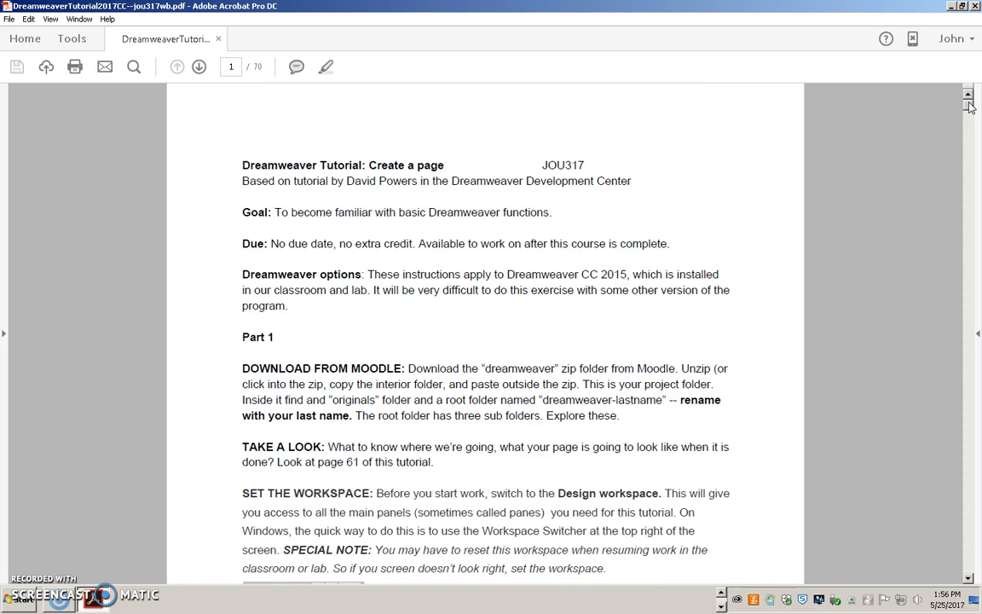
pyautogui.scroll(-3)
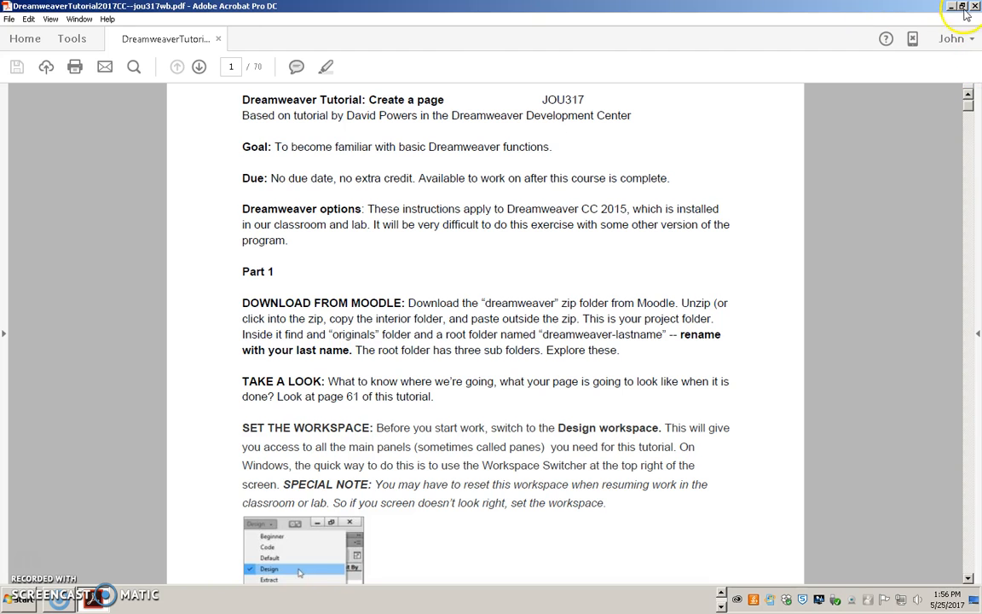
pyautogui.scroll(-3)
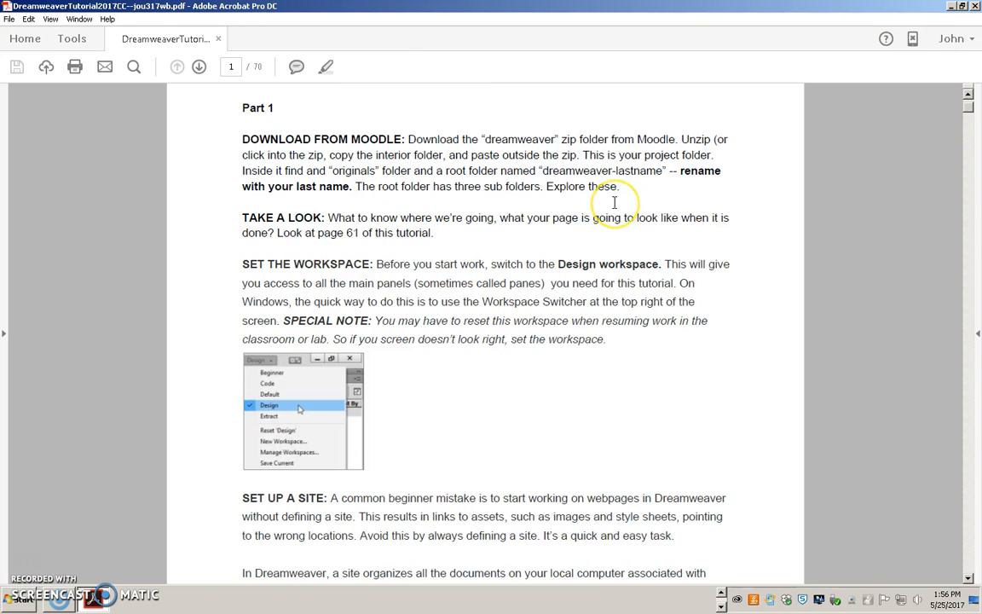
pyautogui.scroll(-3)
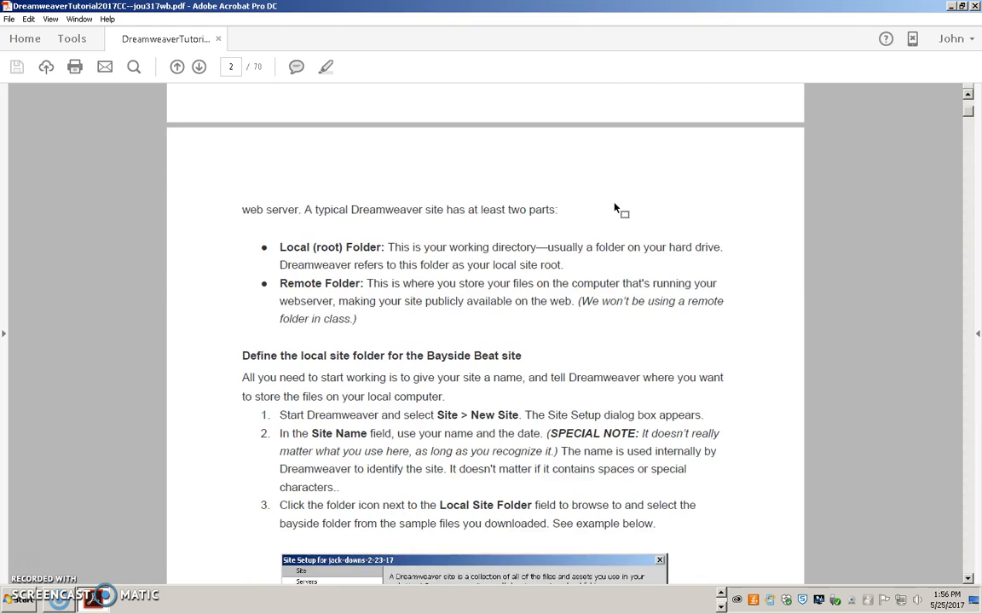
pyautogui.scroll(-3)
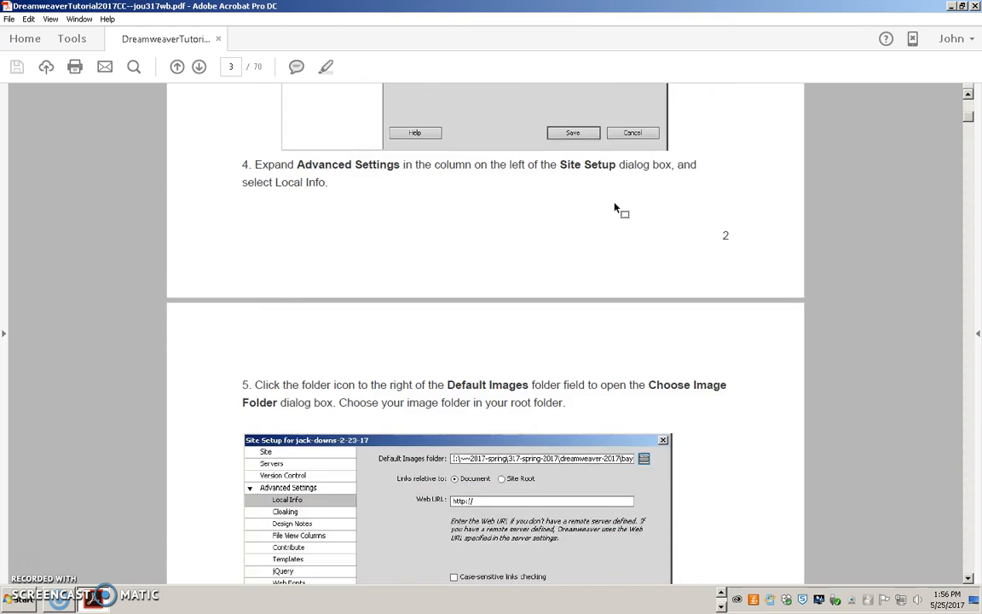
pyautogui.scroll(-3)
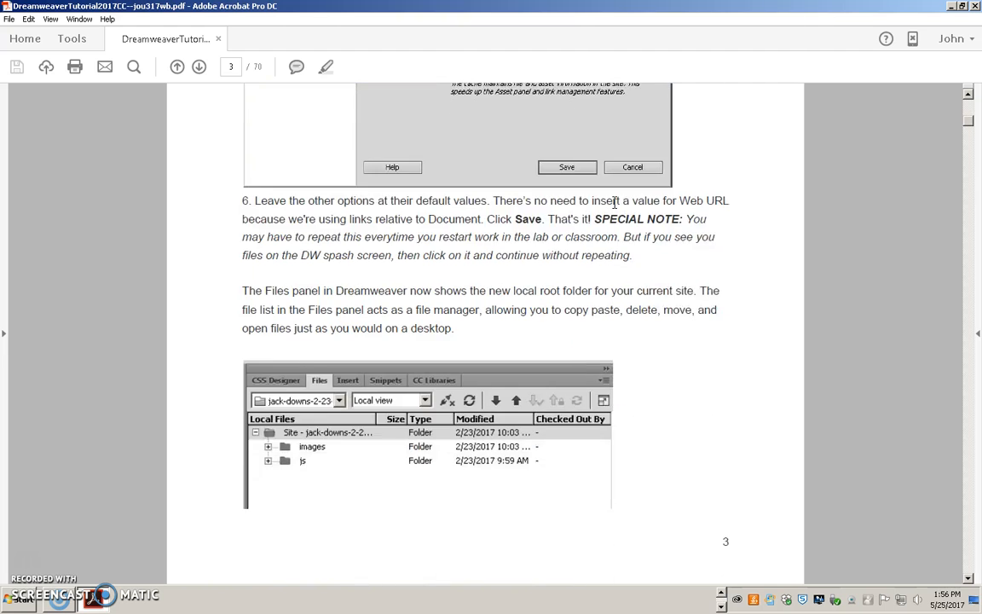
pyautogui.scroll(-3)
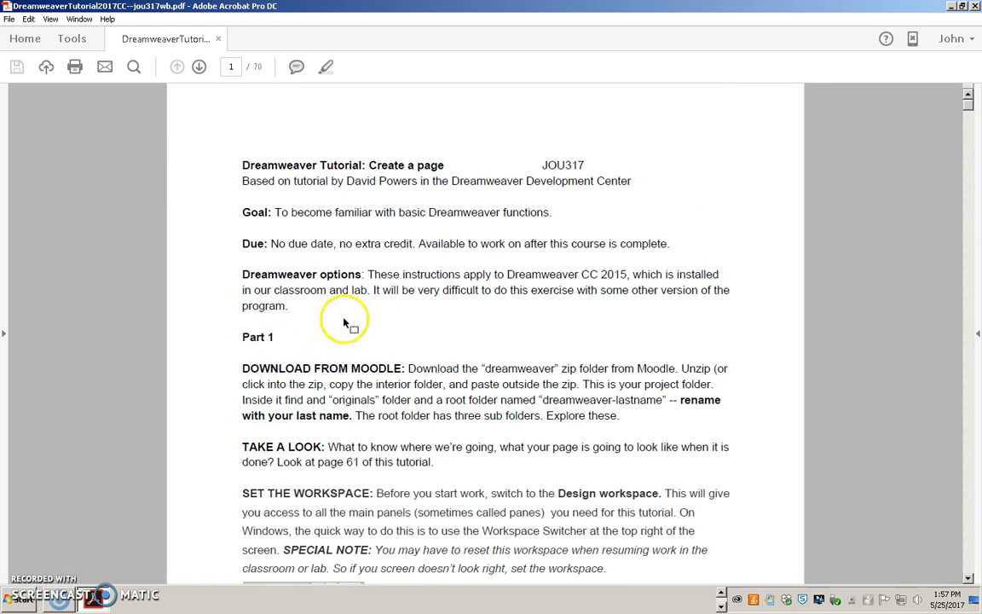
pyautogui.moveTo(614, 274)
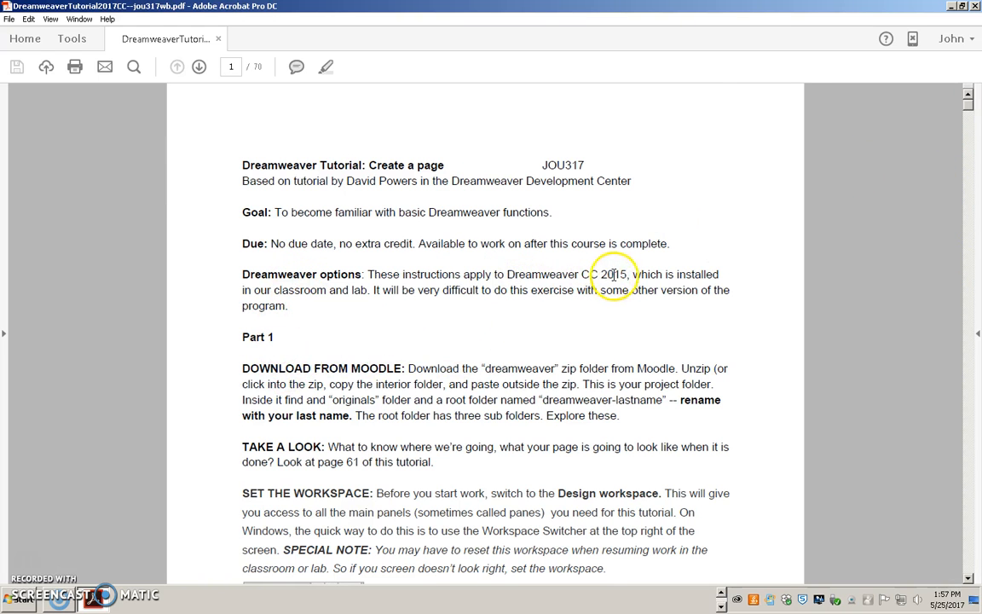
pyautogui.moveTo(655, 373)
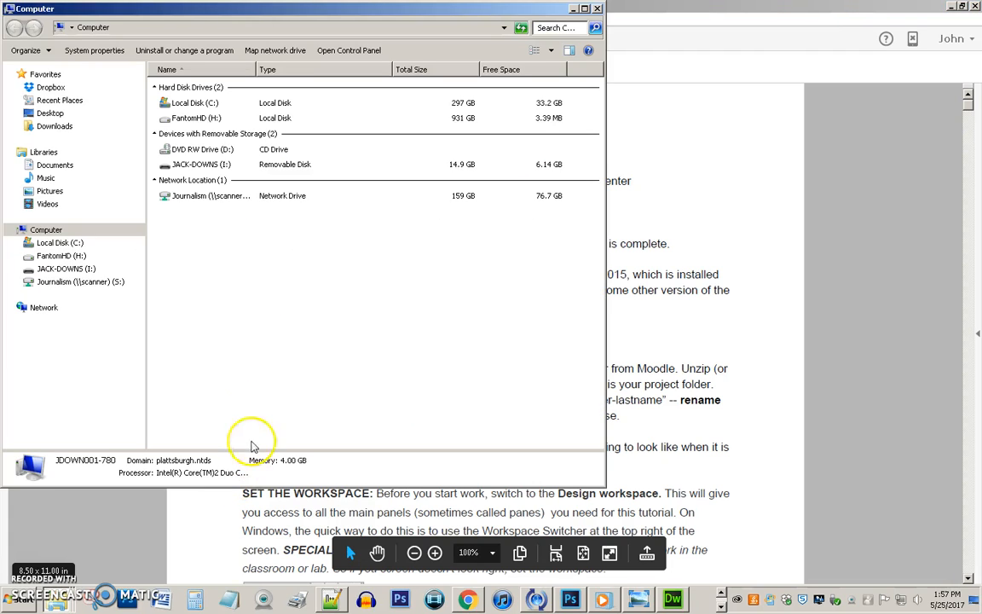
# - Browse drive I: and look inside the dreamweaver-2017.zip archive
pyautogui.doubleClick(201, 164)
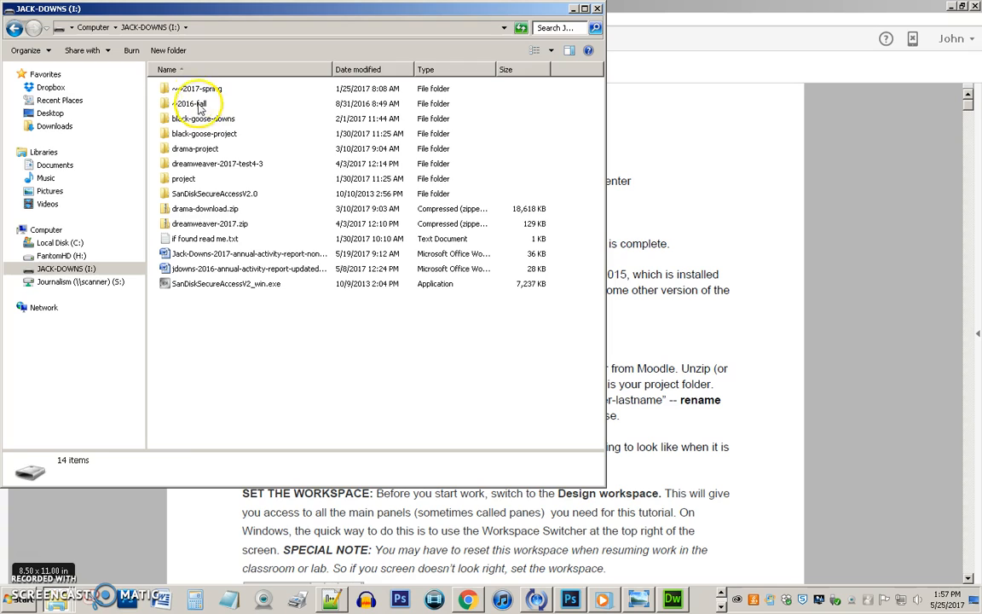
pyautogui.doubleClick(197, 89)
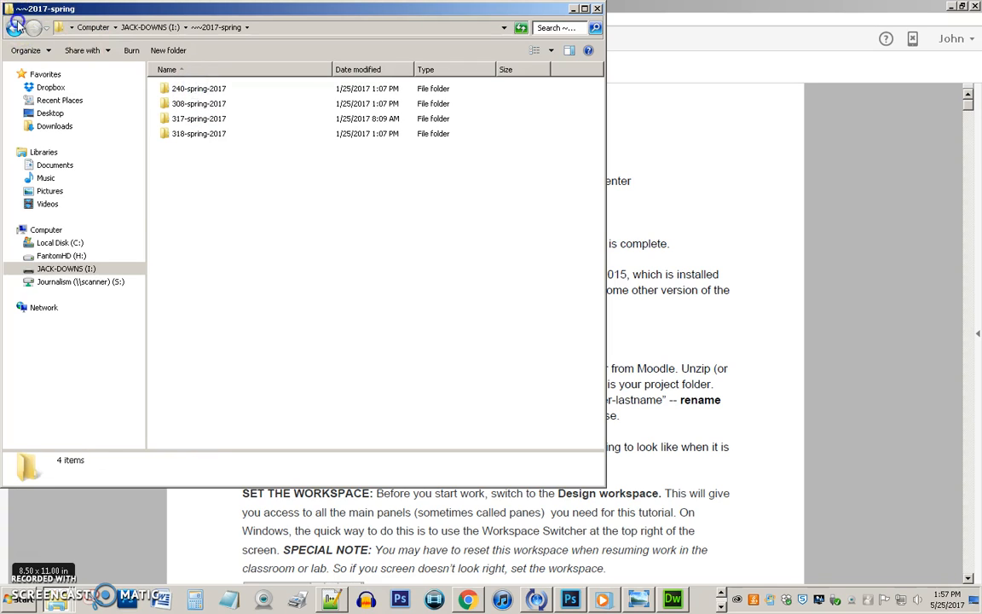
pyautogui.click(27, 27)
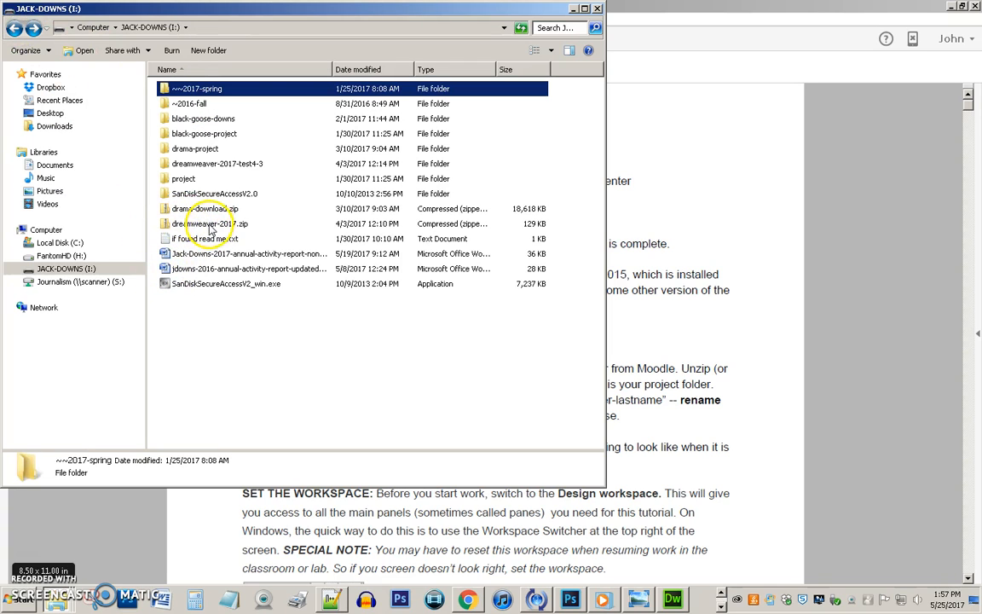
pyautogui.moveTo(208, 228)
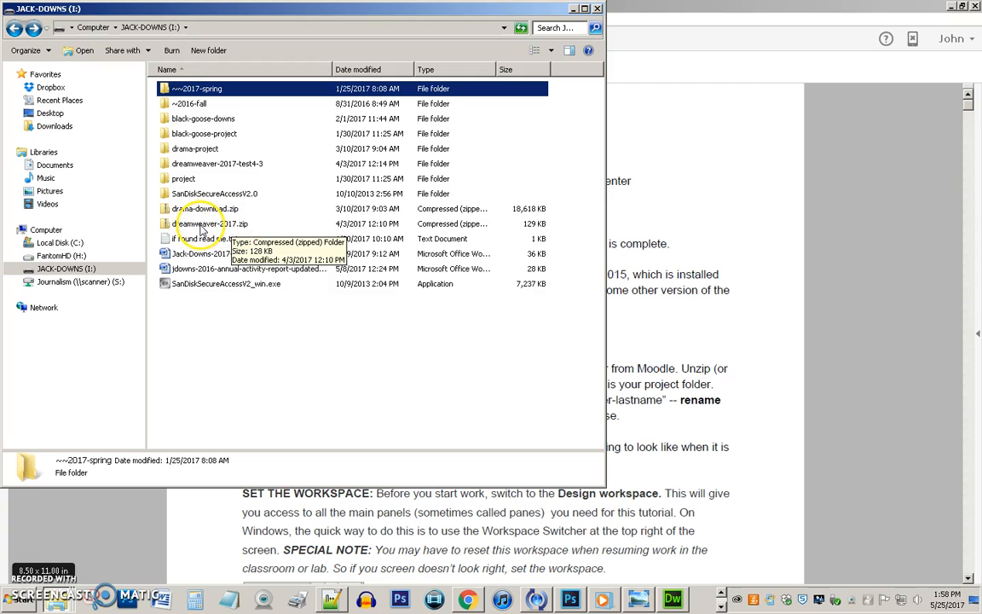
pyautogui.moveTo(205, 229)
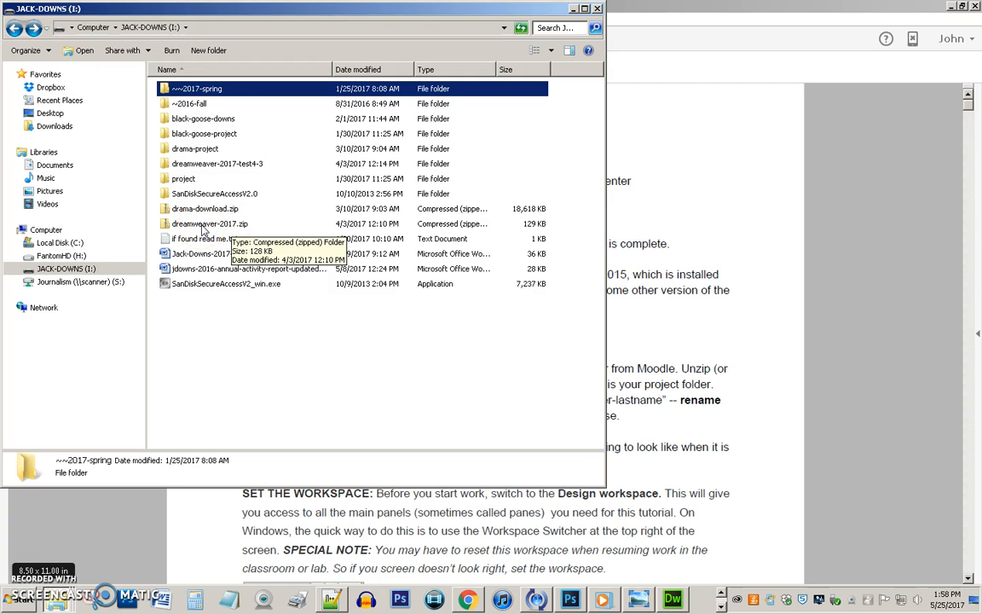
pyautogui.doubleClick(210, 223)
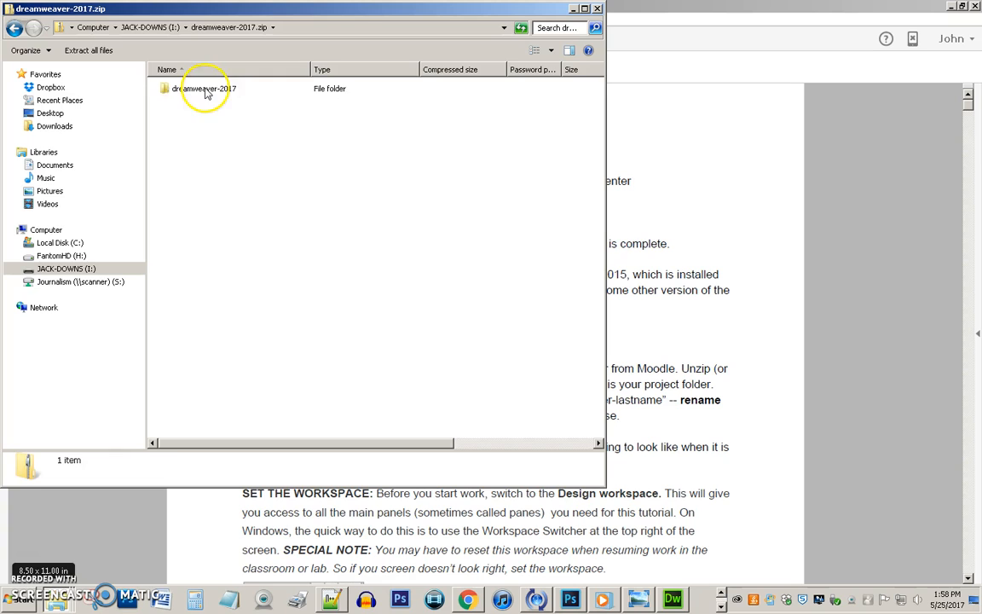
# - Return to the drive and open the newly extracted dreamweaver-2017 folder
pyautogui.click(200, 92)
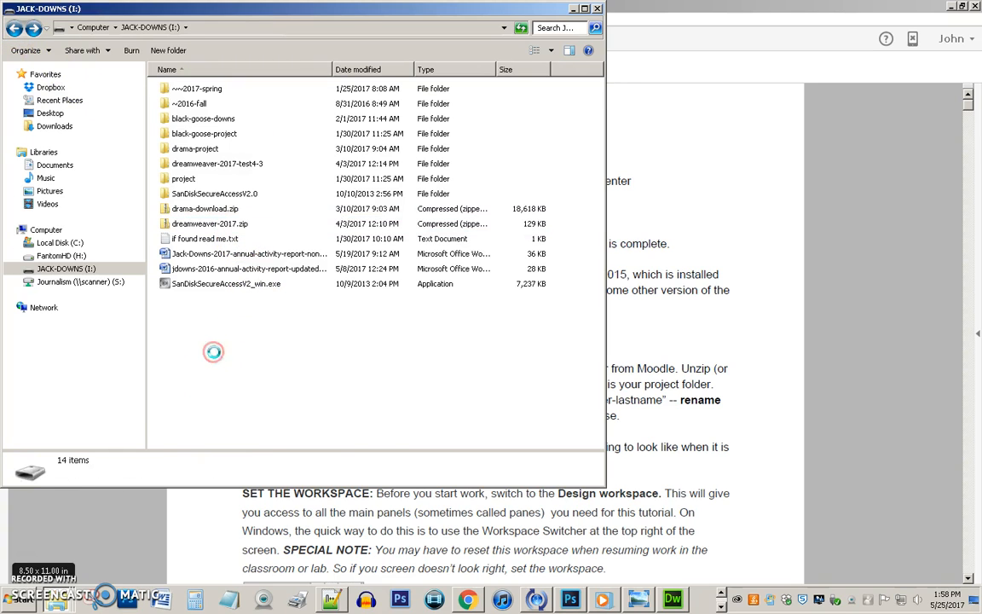
pyautogui.moveTo(247, 428)
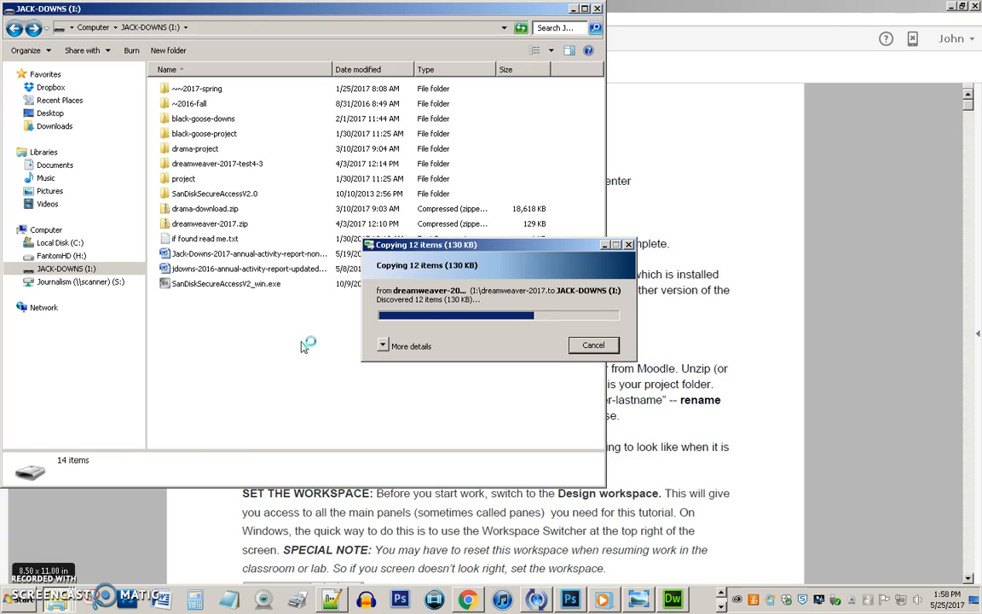
pyautogui.click(213, 298)
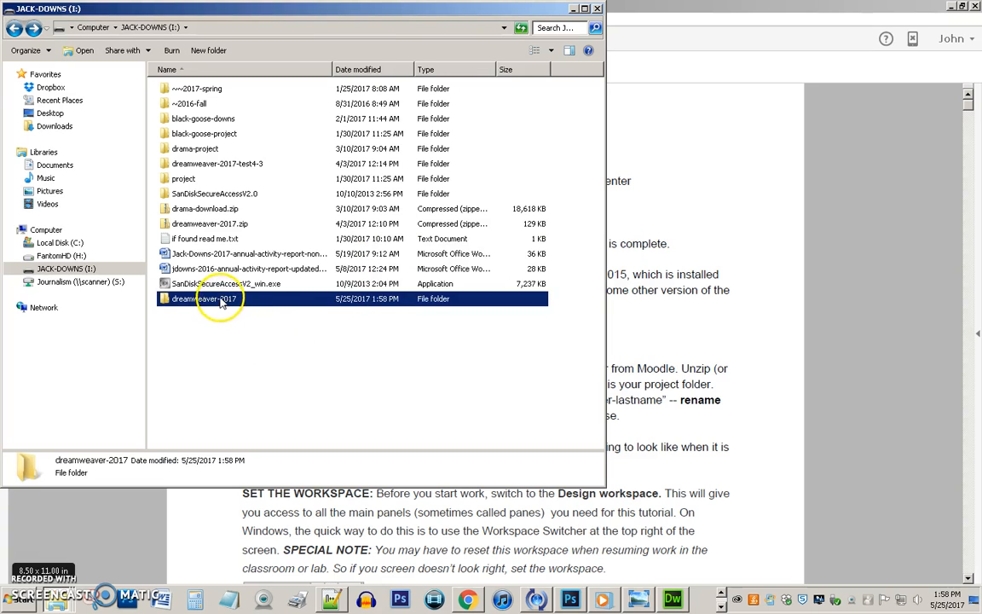
pyautogui.doubleClick(215, 299)
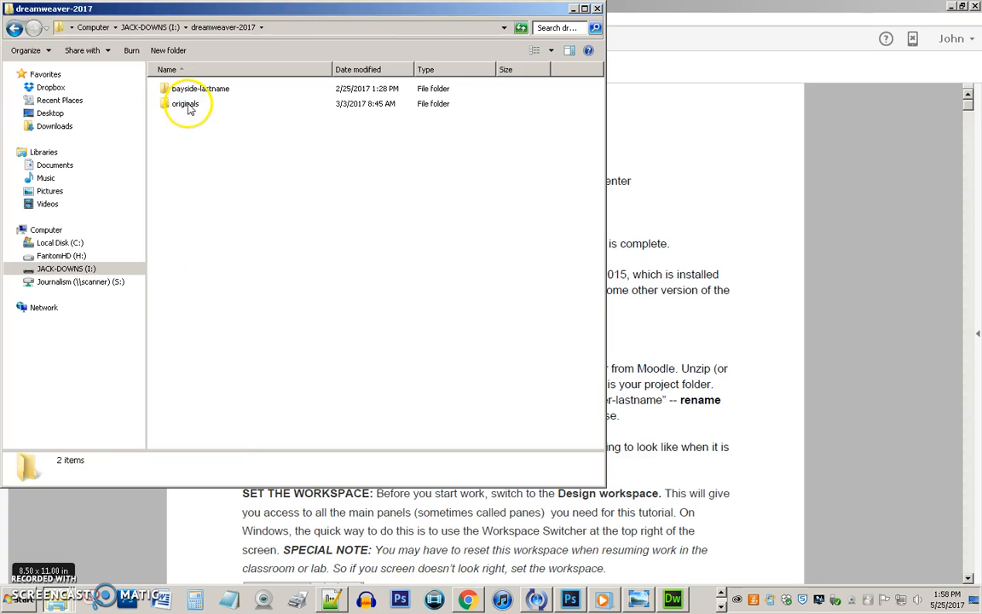
# - Rename the bayside-lastname folder to use the name 'jack'
pyautogui.click(196, 88)
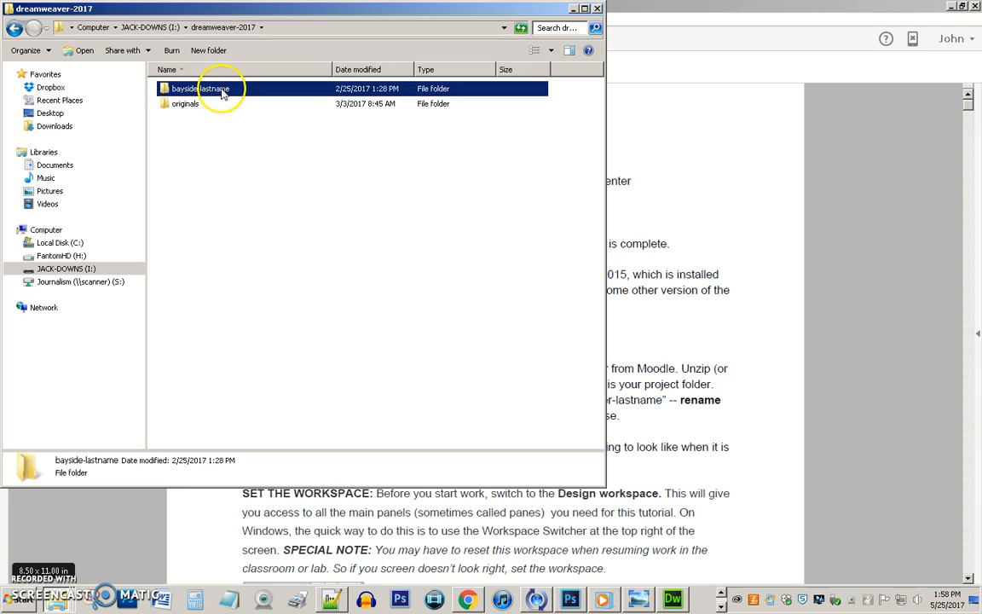
pyautogui.rightClick(203, 89)
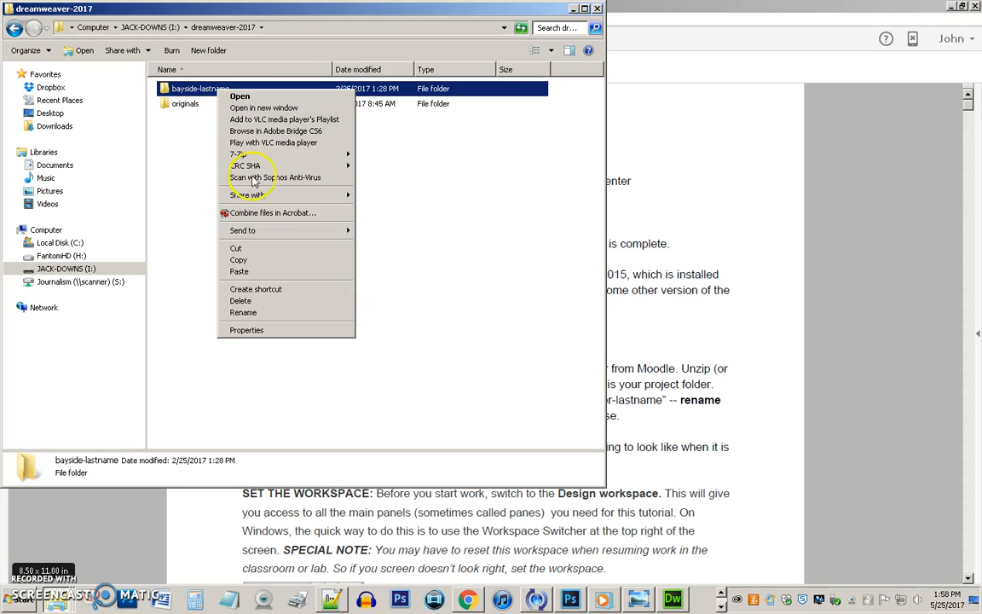
pyautogui.click(242, 312)
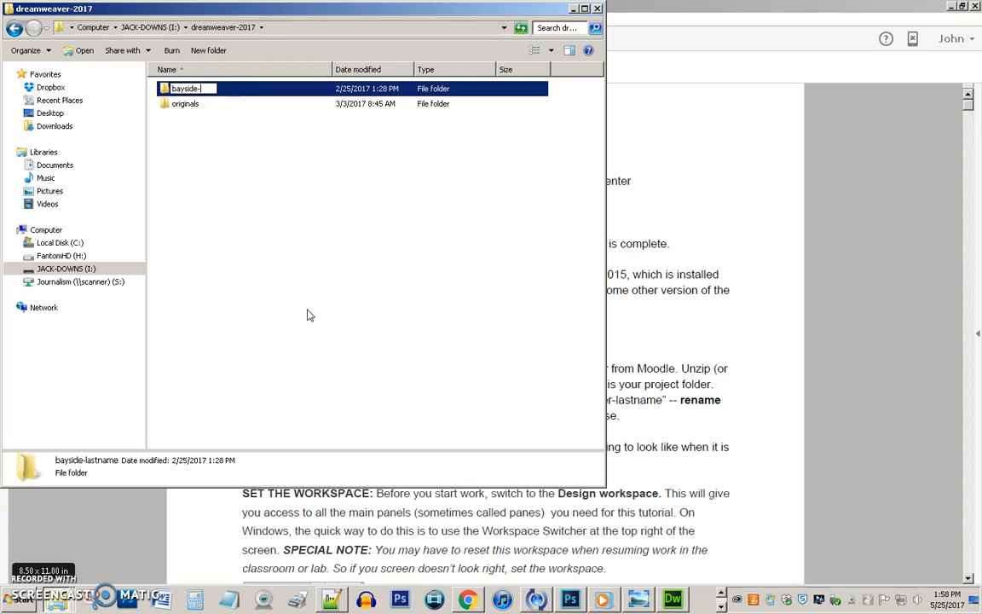
pyautogui.write('jack')
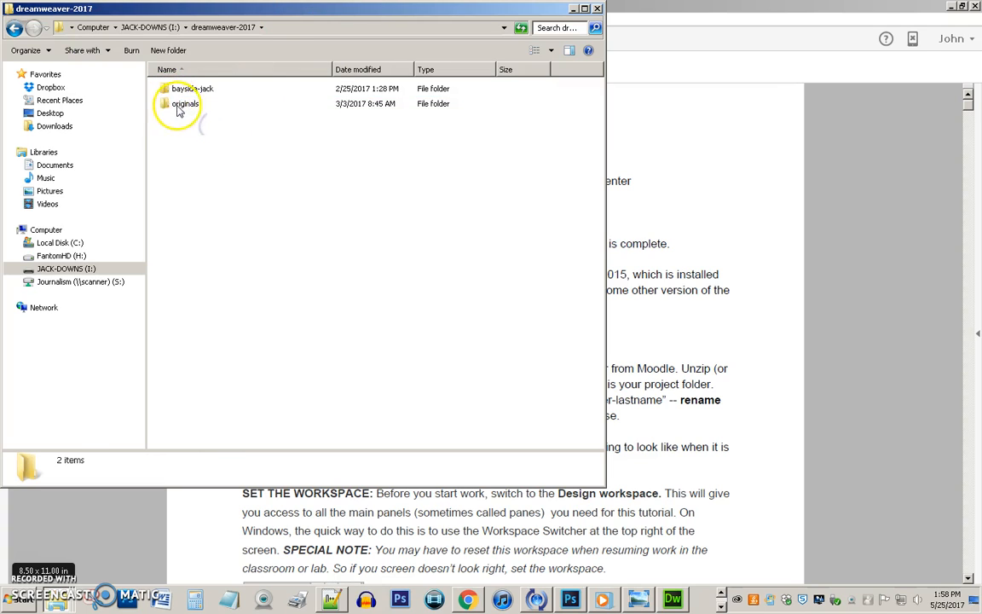
# - Open the originals folder and select index.docx
pyautogui.doubleClick(180, 109)
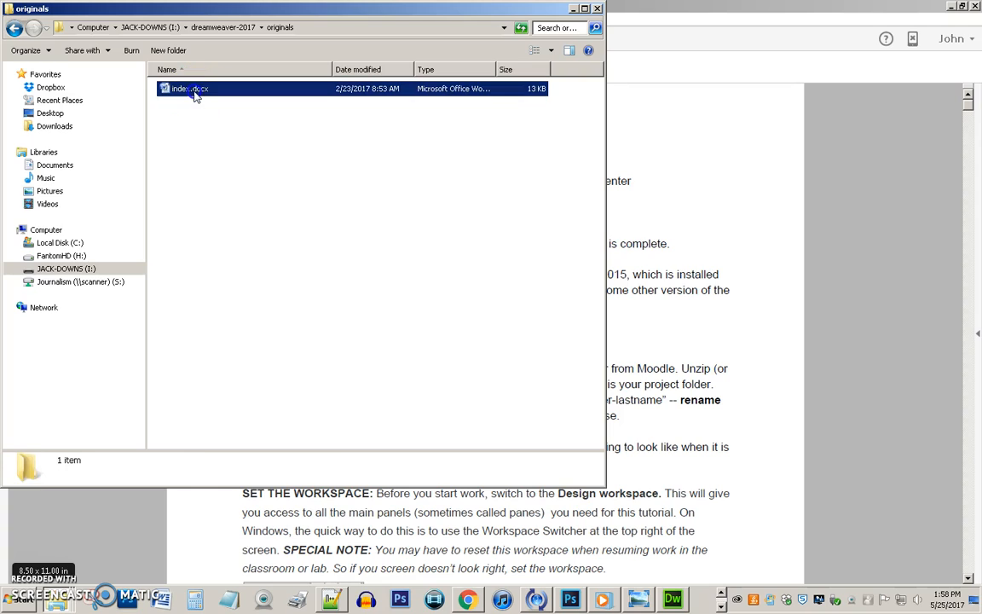
pyautogui.click(189, 94)
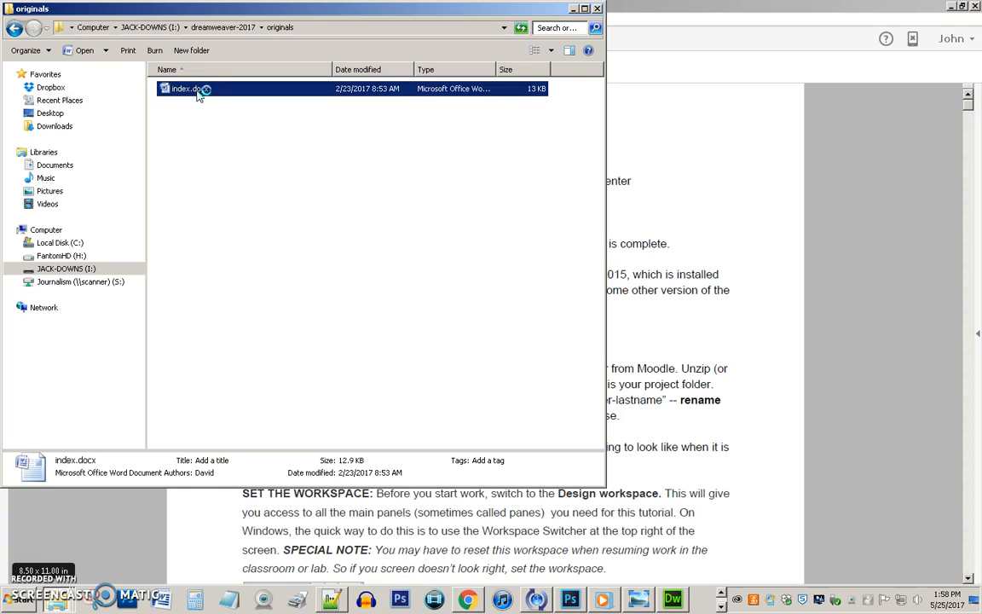
pyautogui.moveTo(181, 99)
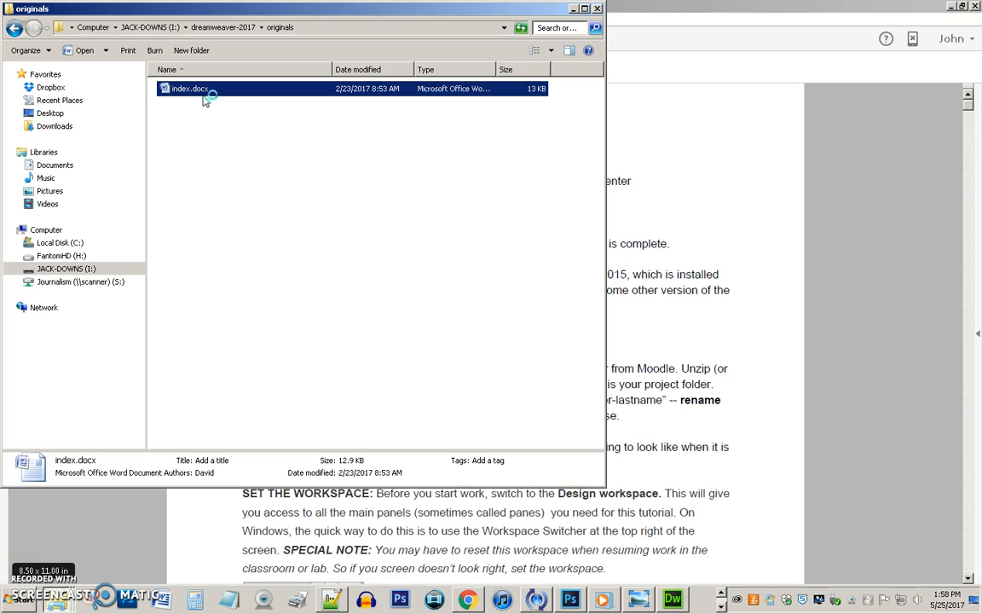
# - Open index.docx in Word and review the cable car text, caption and links
pyautogui.doubleClick(189, 89)
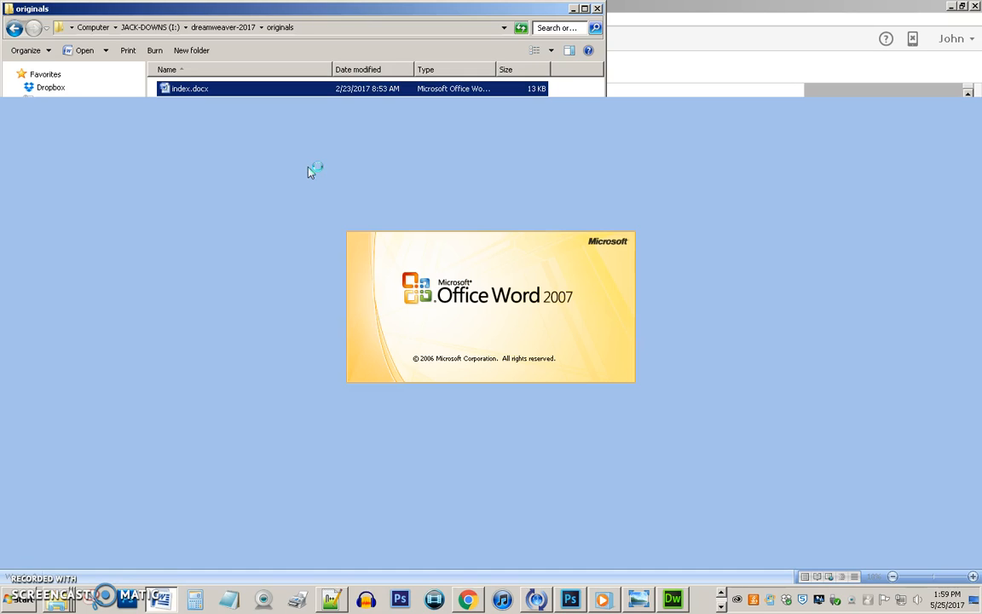
pyautogui.doubleClick(199, 89)
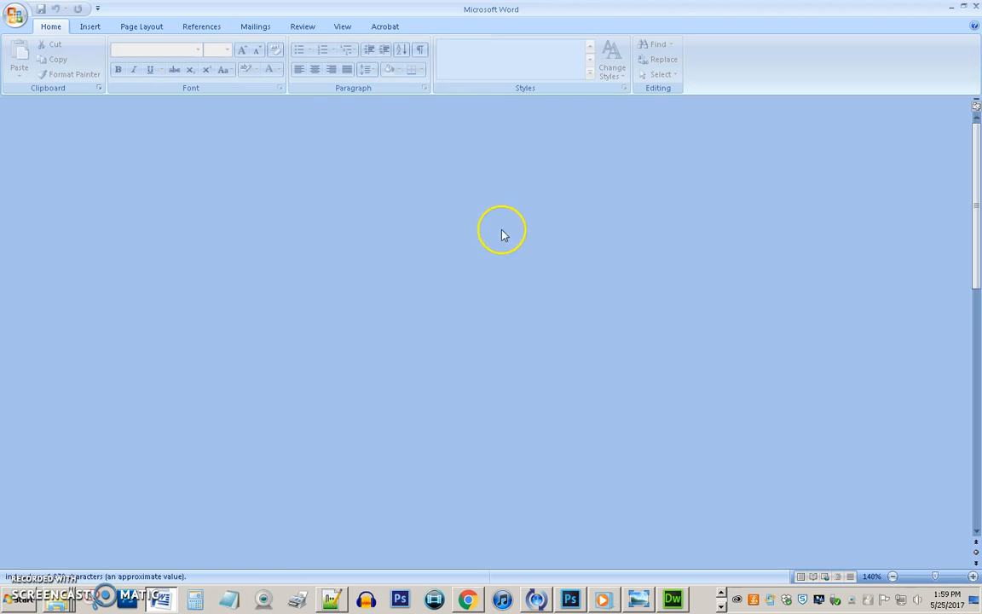
pyautogui.moveTo(331, 272)
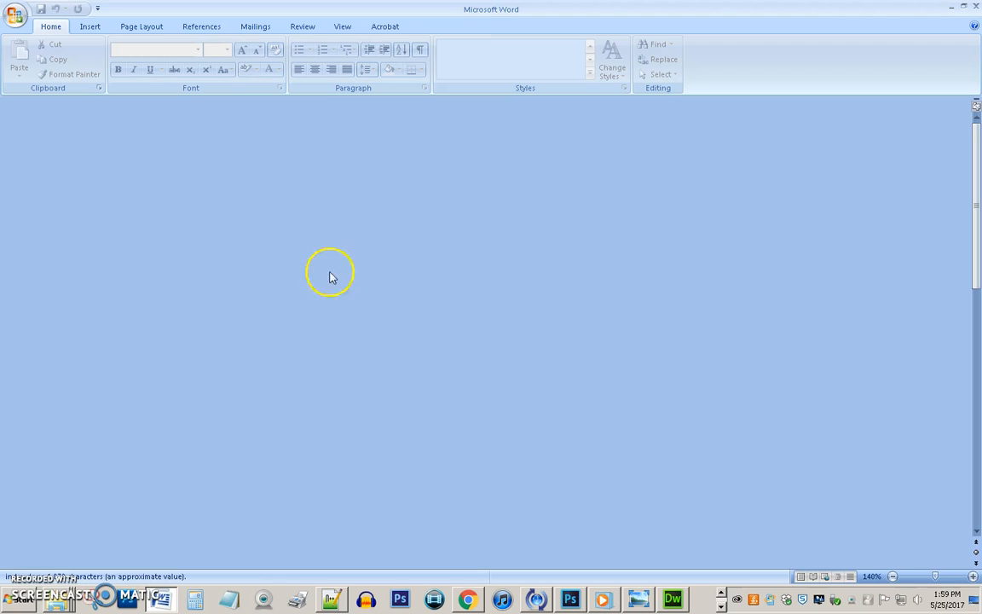
pyautogui.moveTo(974, 273)
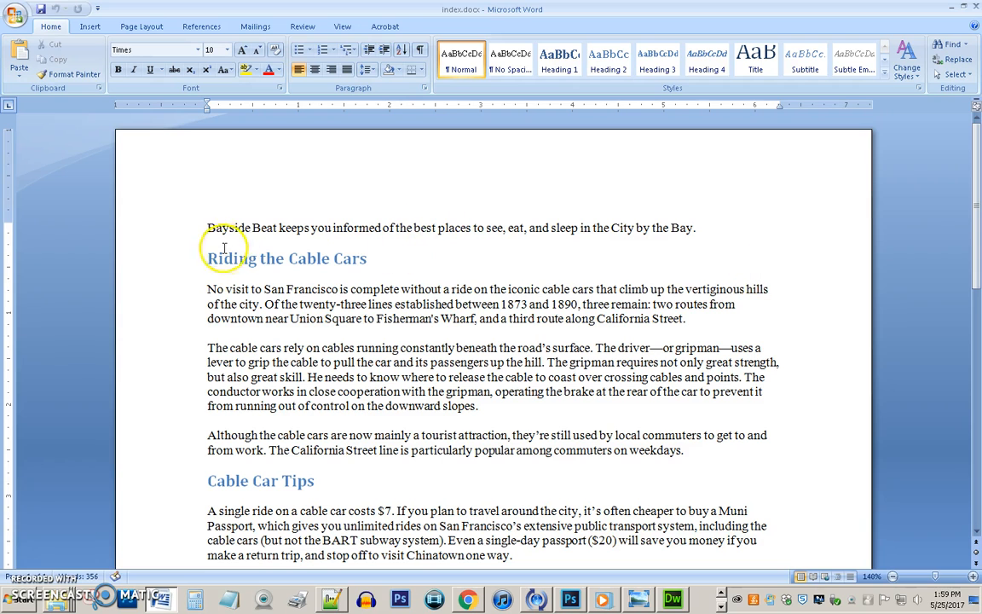
pyautogui.scroll(-3)
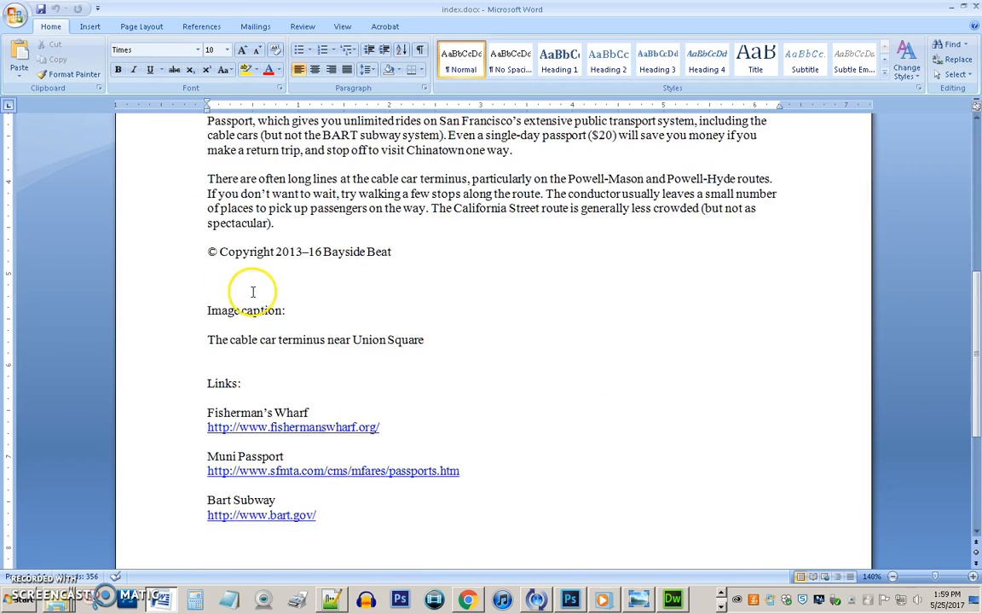
pyautogui.scroll(-3)
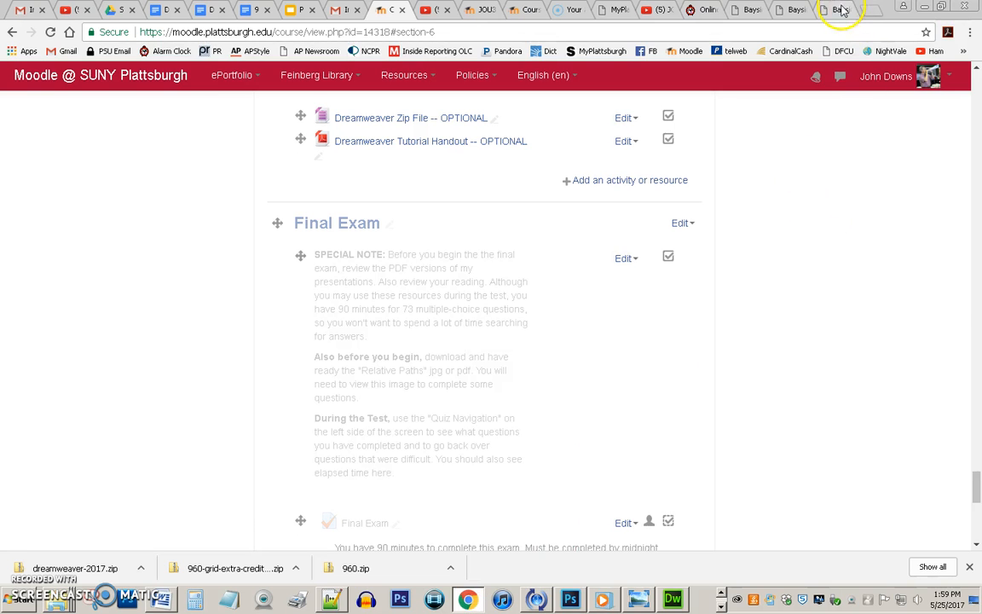
# - Review the finished Bayside Beat page and expand its collapsed MENU navigation at narrow width
pyautogui.click(837, 10)
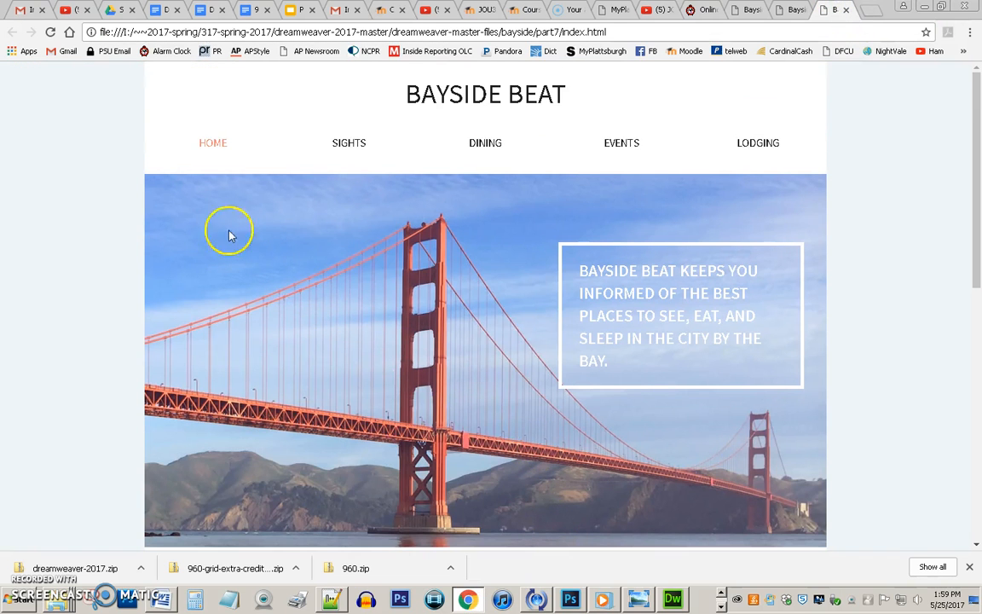
pyautogui.moveTo(498, 262)
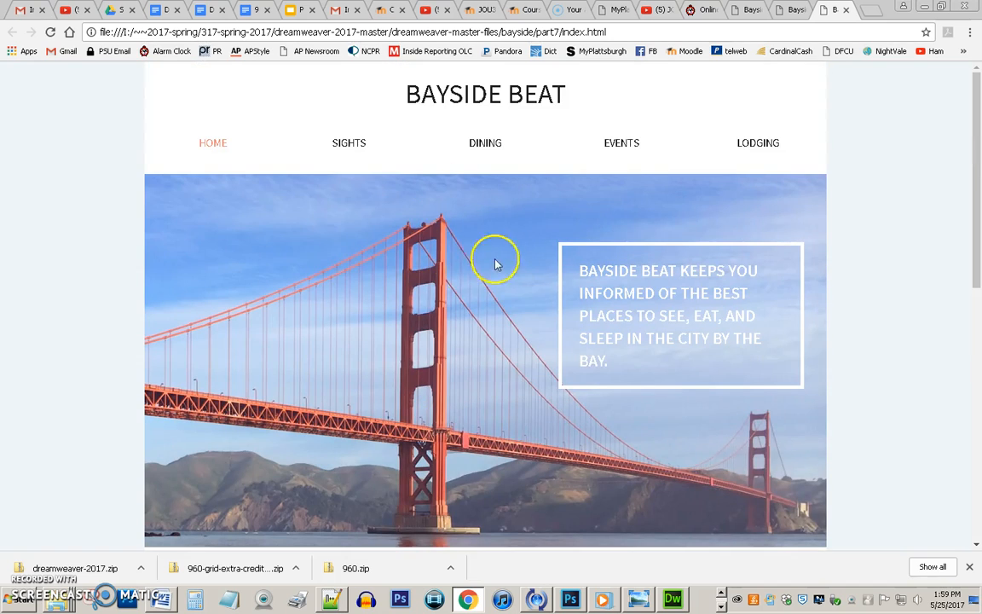
pyautogui.moveTo(692, 350)
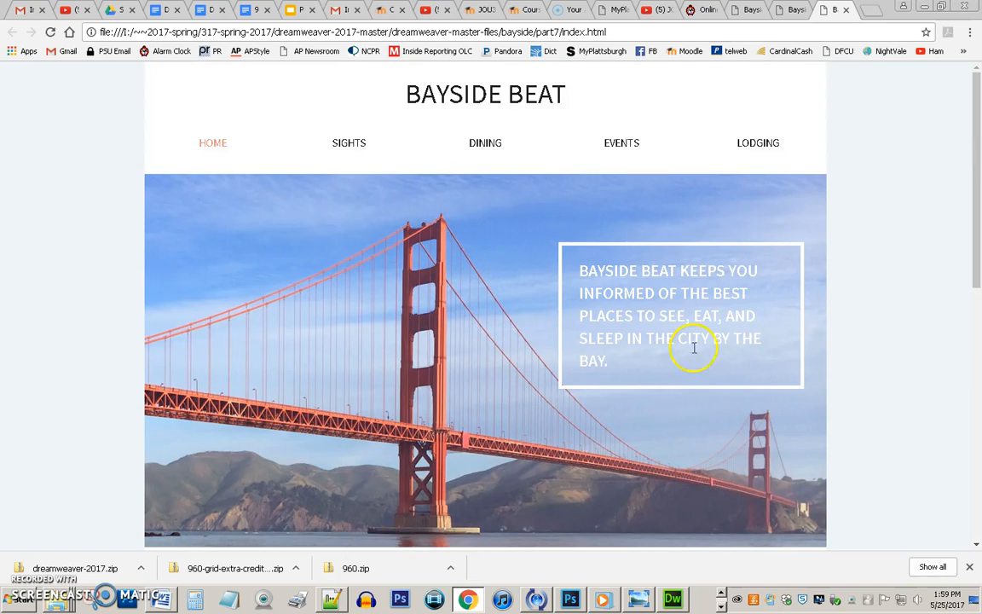
pyautogui.scroll(-3)
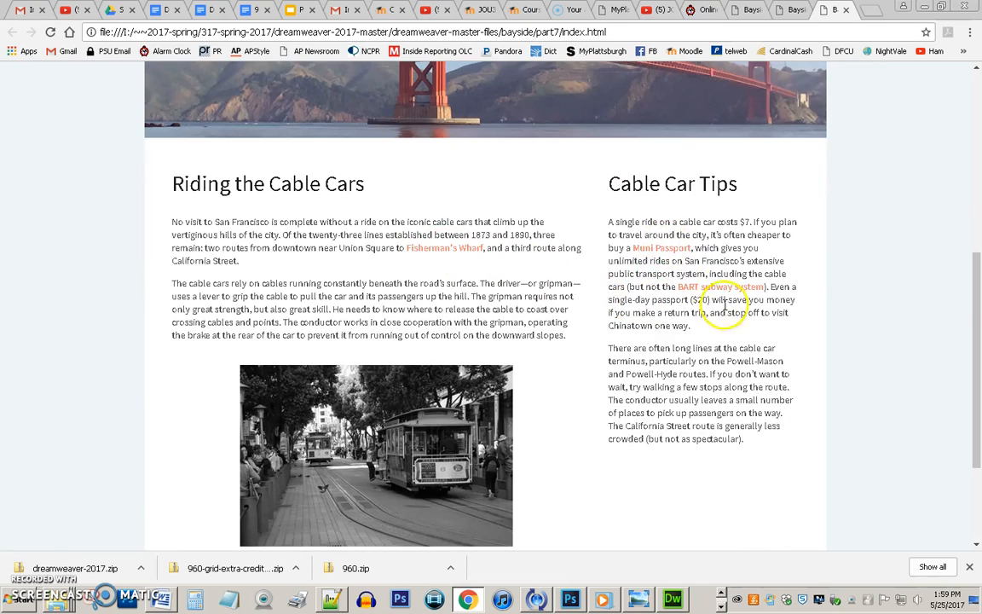
pyautogui.scroll(-3)
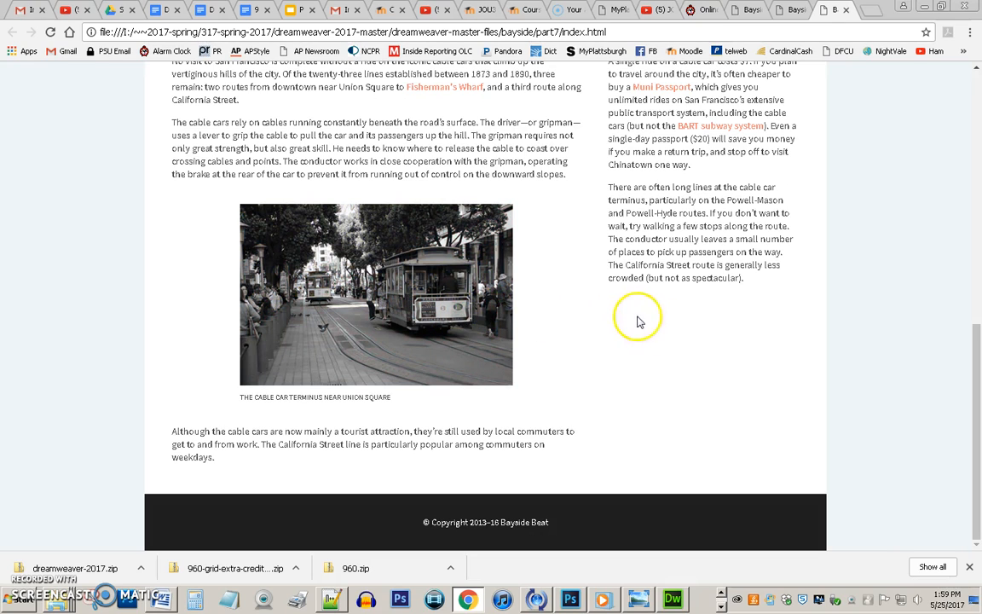
pyautogui.moveTo(628, 320)
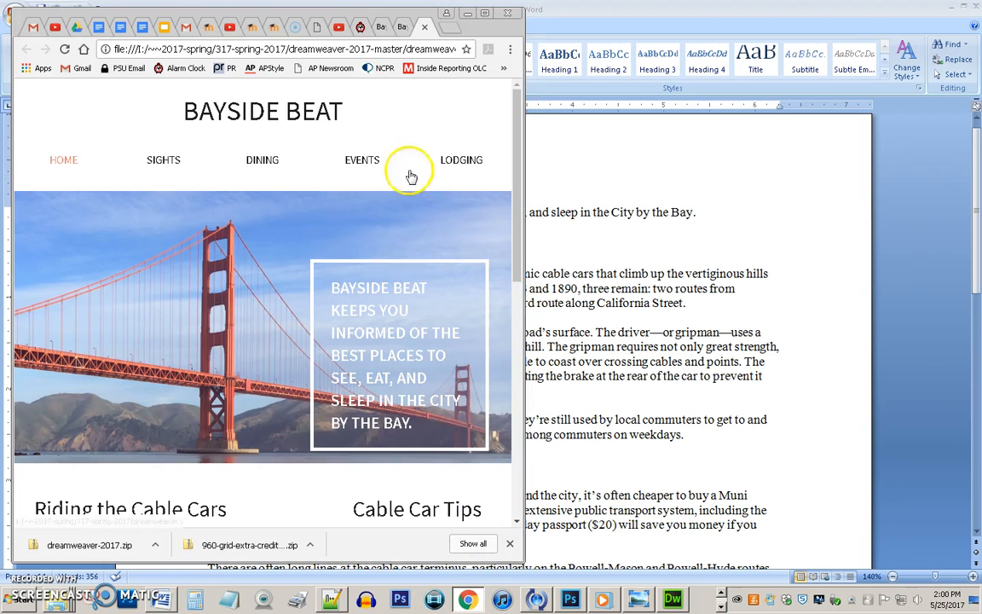
pyautogui.moveTo(140, 562)
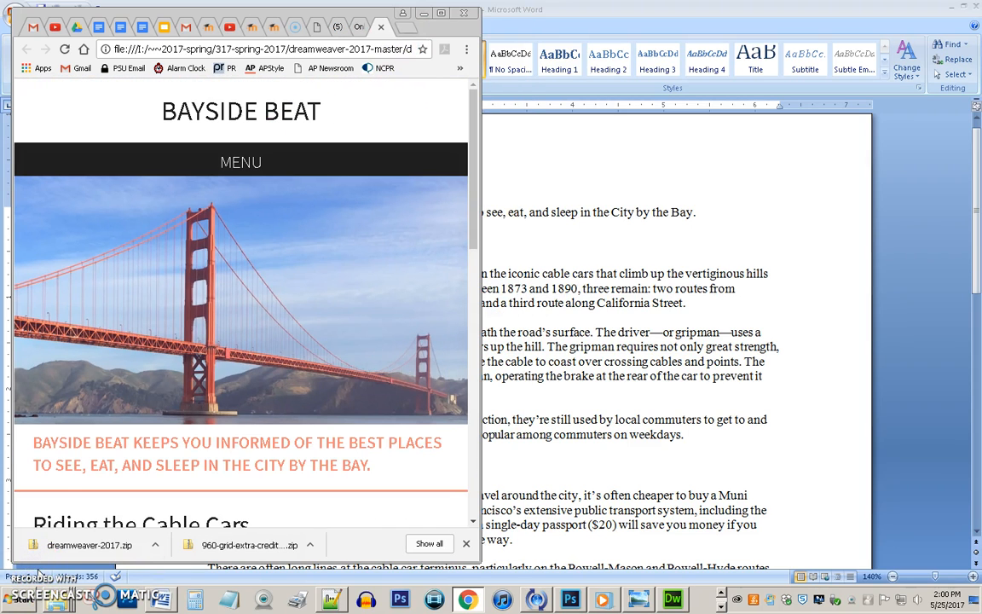
pyautogui.moveTo(341, 281)
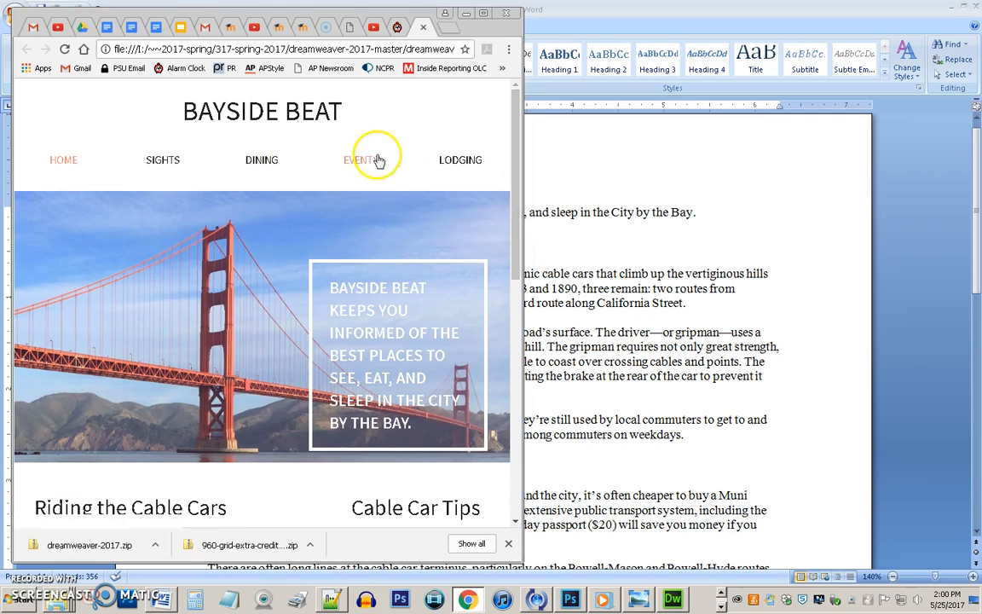
pyautogui.scroll(-3)
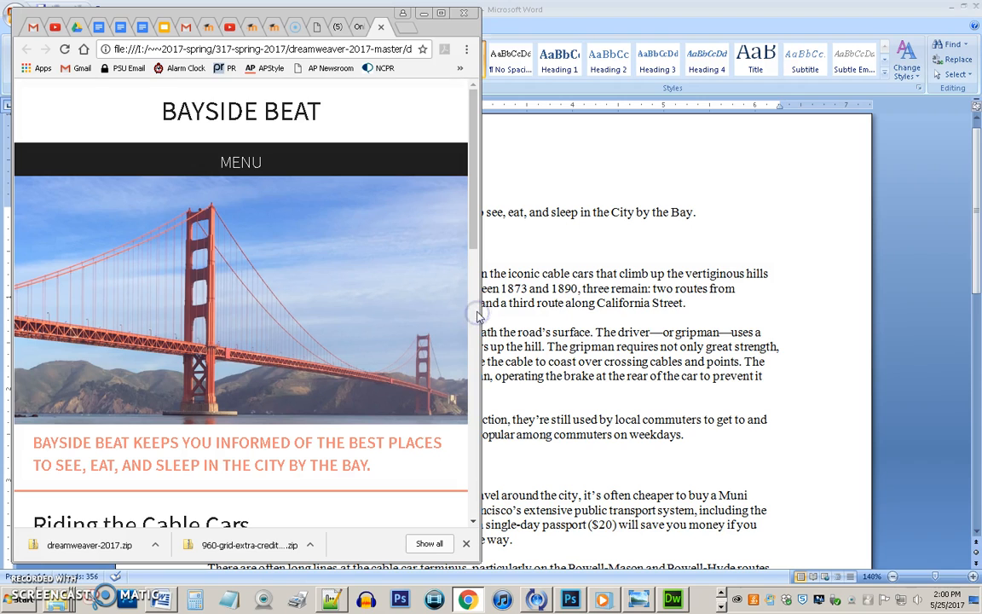
pyautogui.scroll(-3)
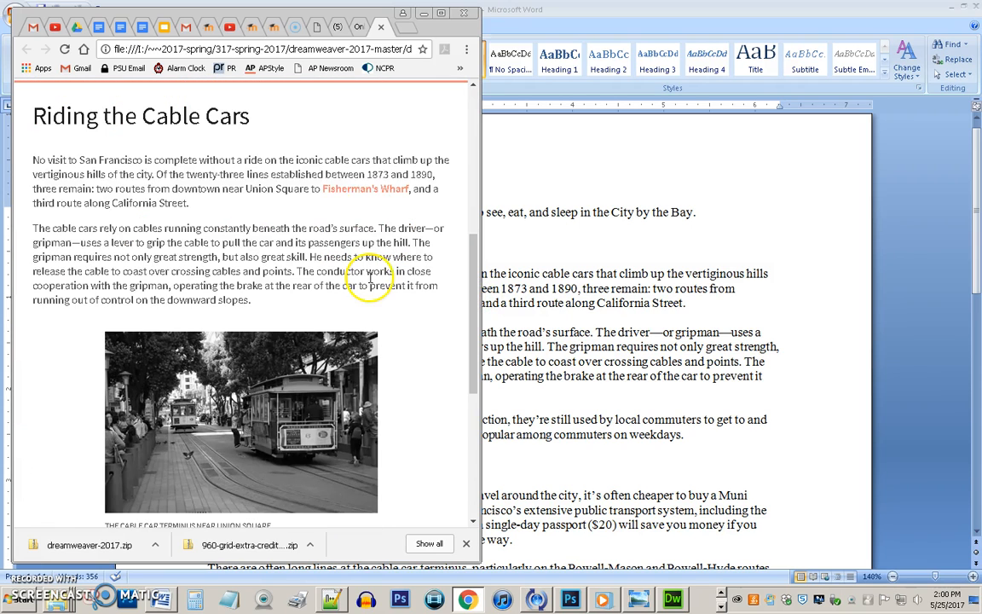
pyautogui.scroll(-3)
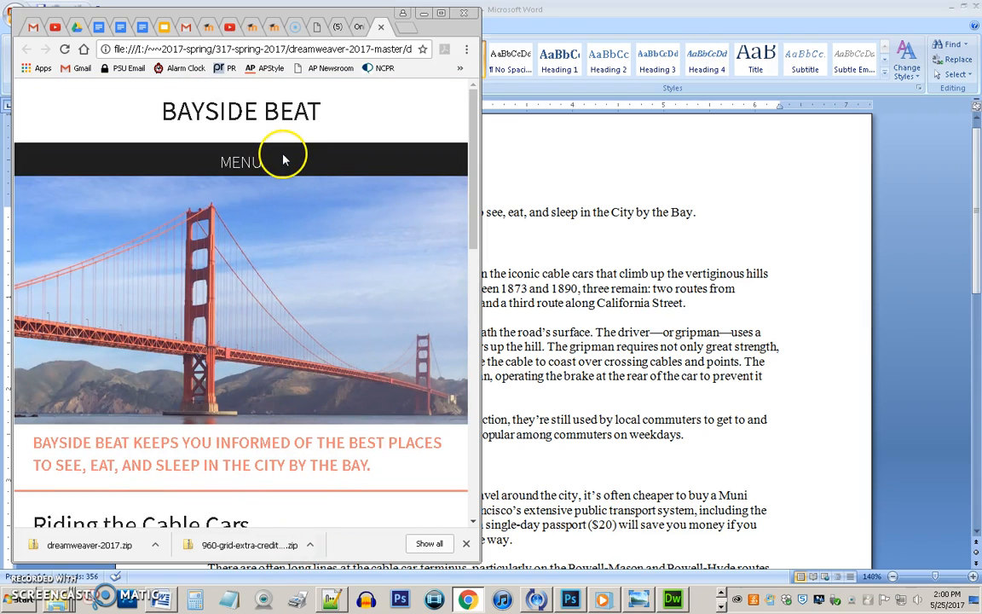
pyautogui.moveTo(283, 163)
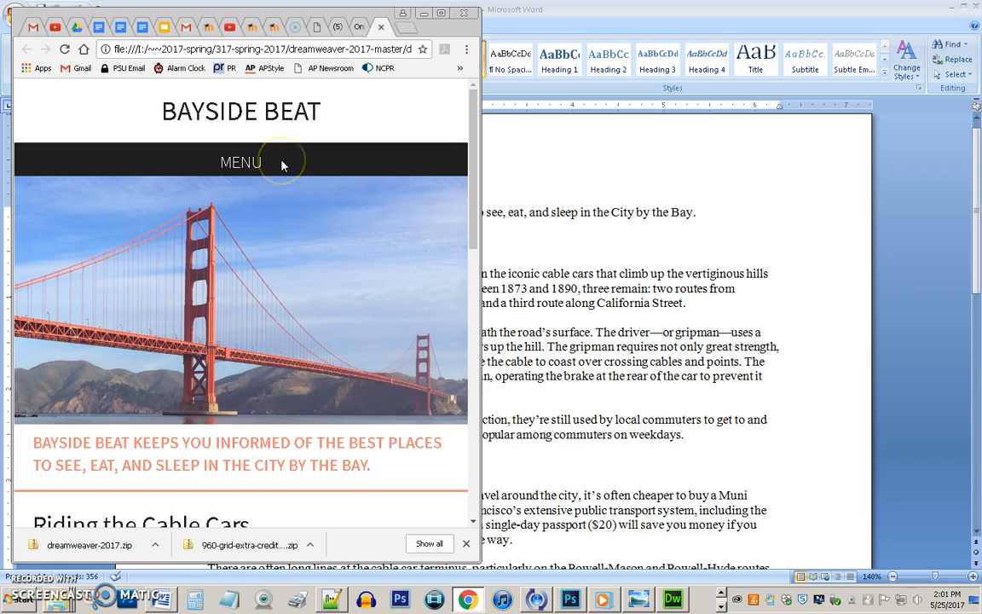
pyautogui.click(241, 162)
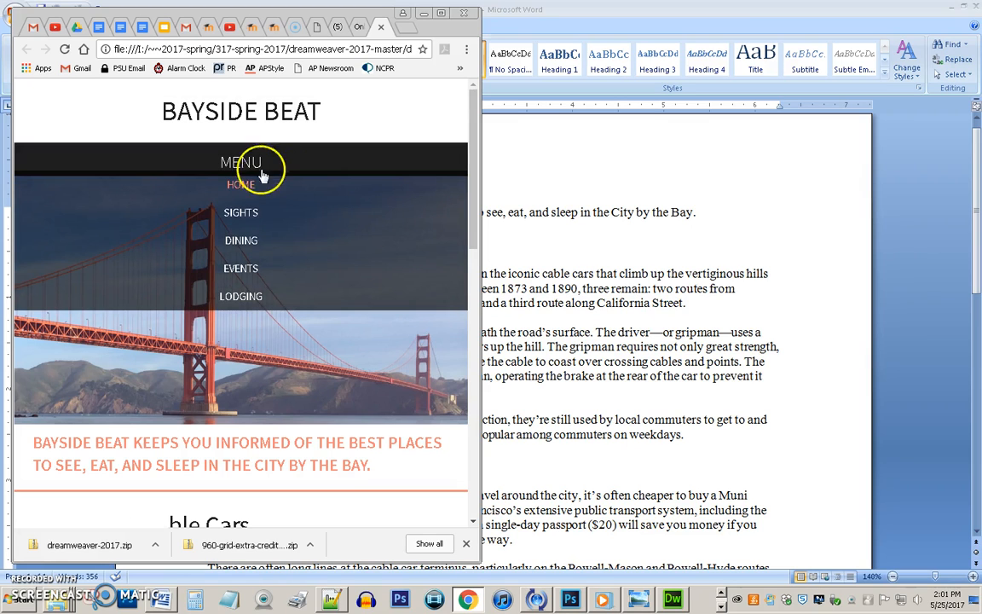
pyautogui.moveTo(242, 239)
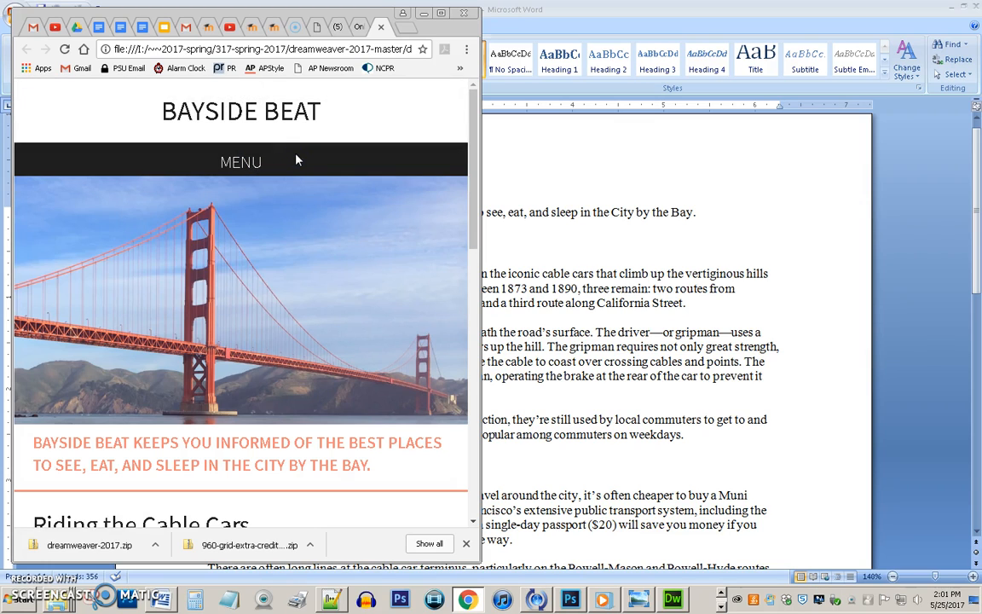
pyautogui.moveTo(441, 13)
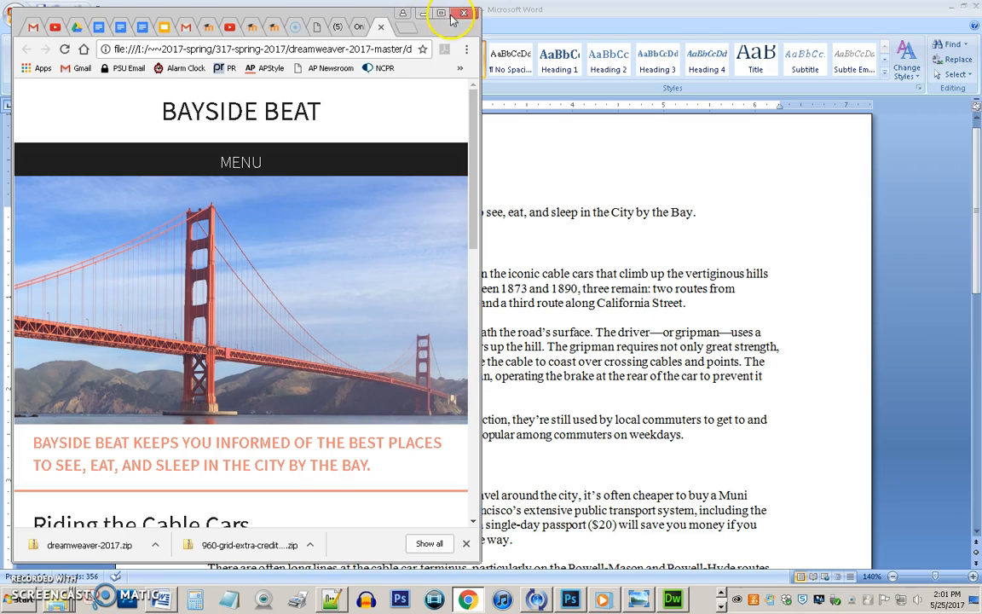
# - Maximize Chrome again and bring up the dreamweaver-2017 folder window
pyautogui.click(439, 14)
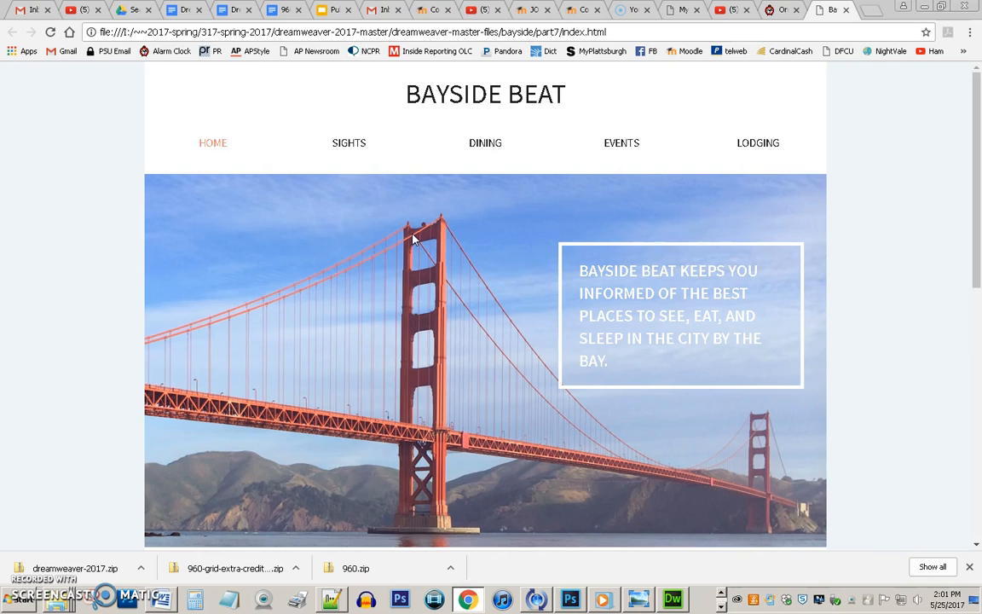
pyautogui.moveTo(201, 521)
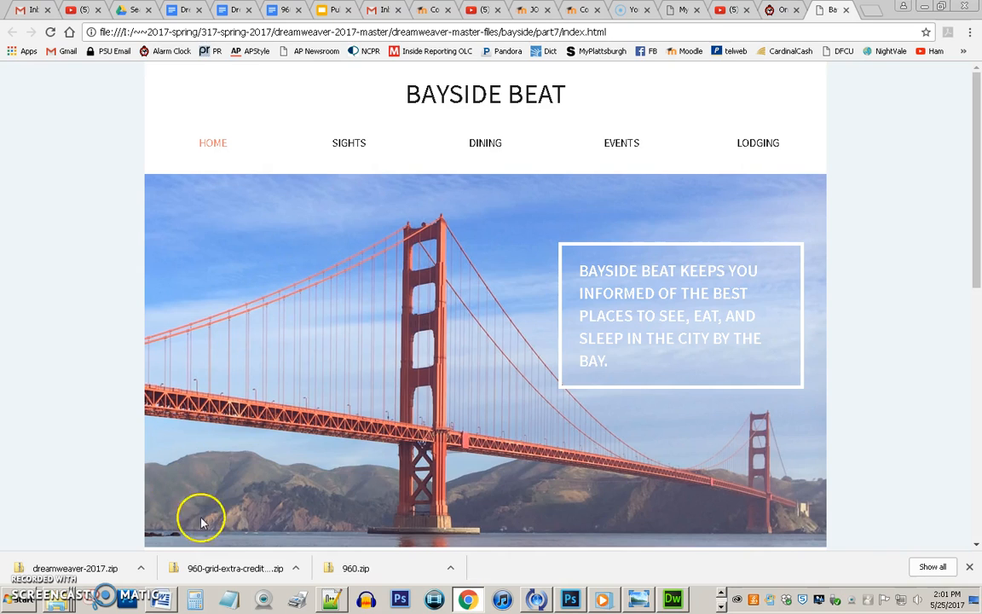
pyautogui.click(34, 597)
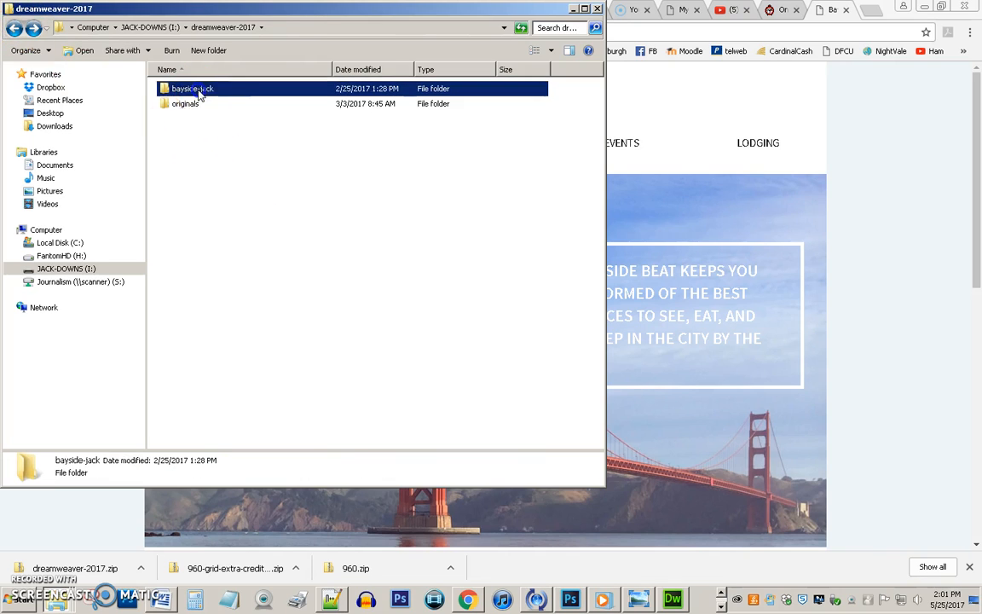
# - Inspect the bayside-jack folder's images, js and styles subfolders
pyautogui.doubleClick(193, 88)
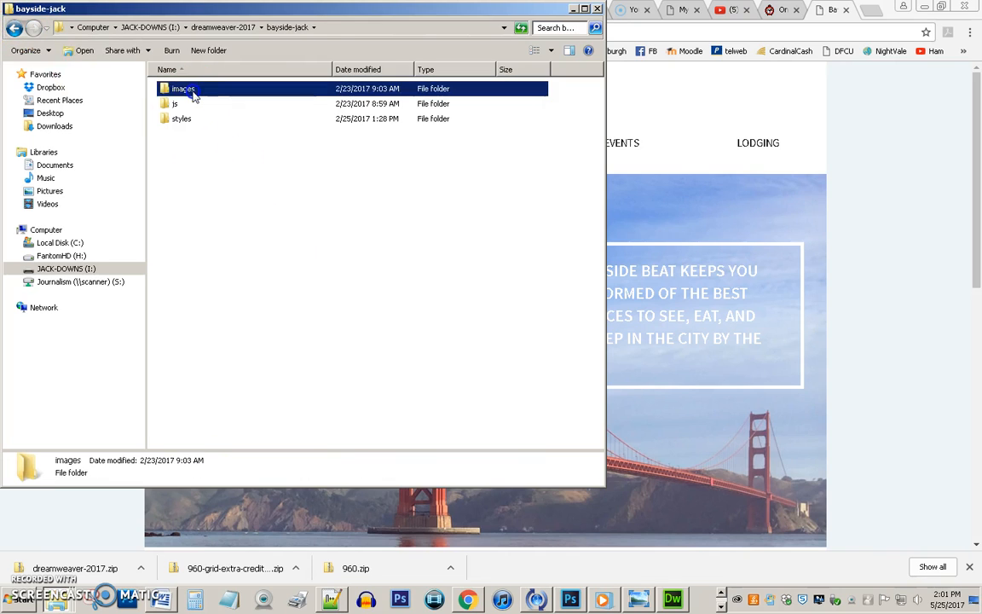
pyautogui.doubleClick(177, 86)
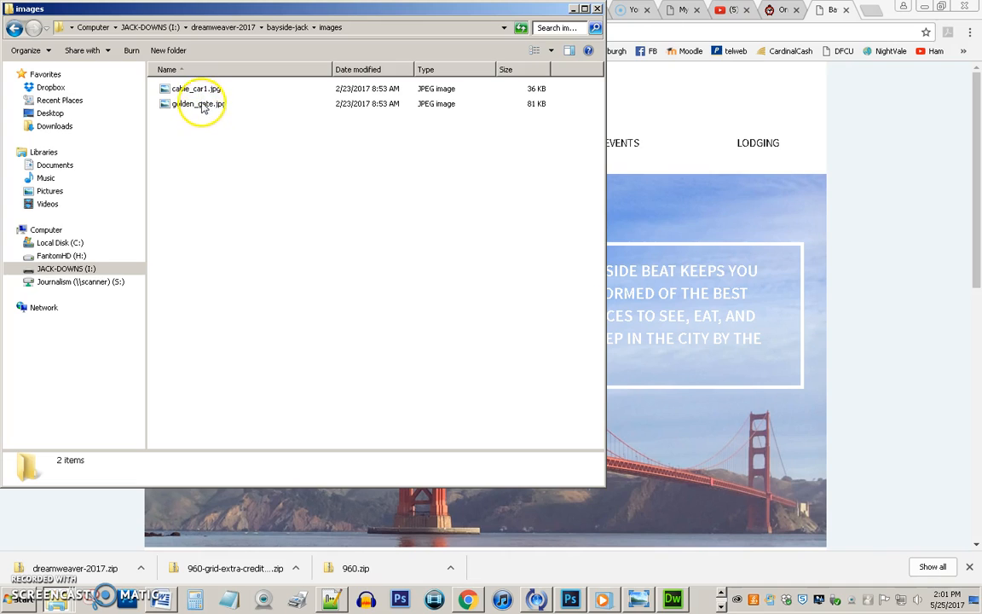
pyautogui.moveTo(201, 116)
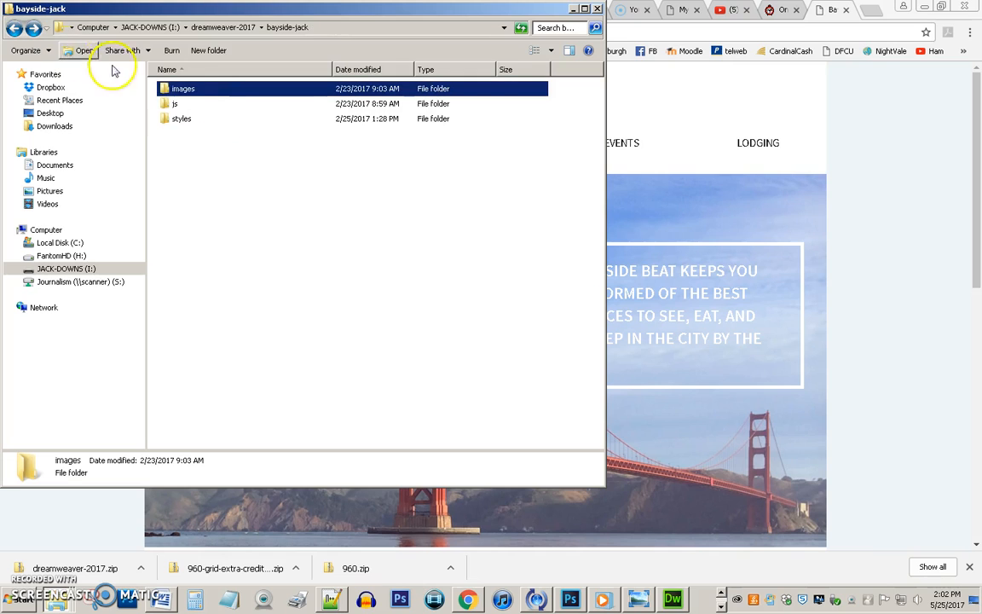
pyautogui.doubleClick(178, 119)
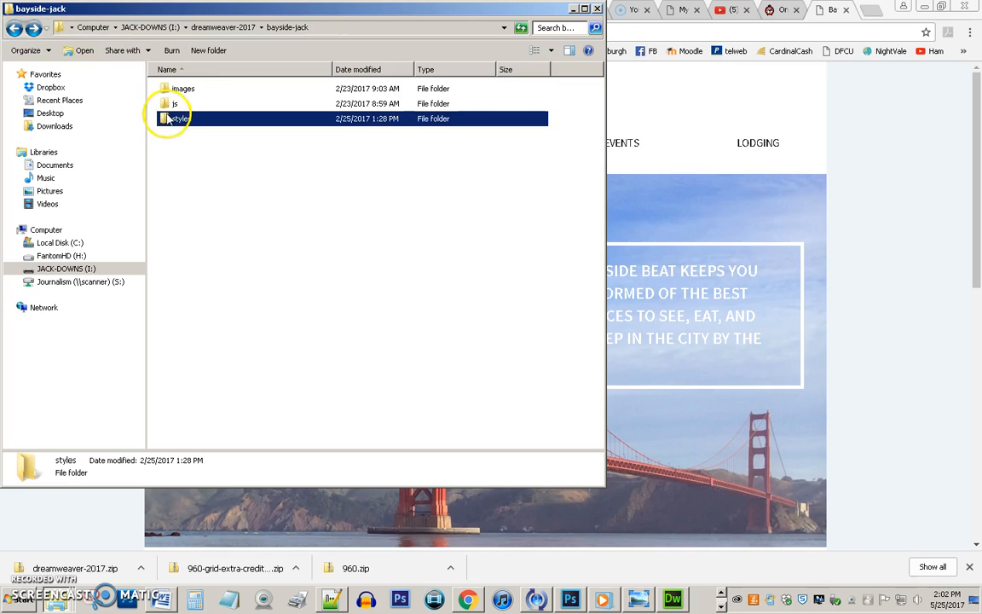
pyautogui.doubleClick(171, 96)
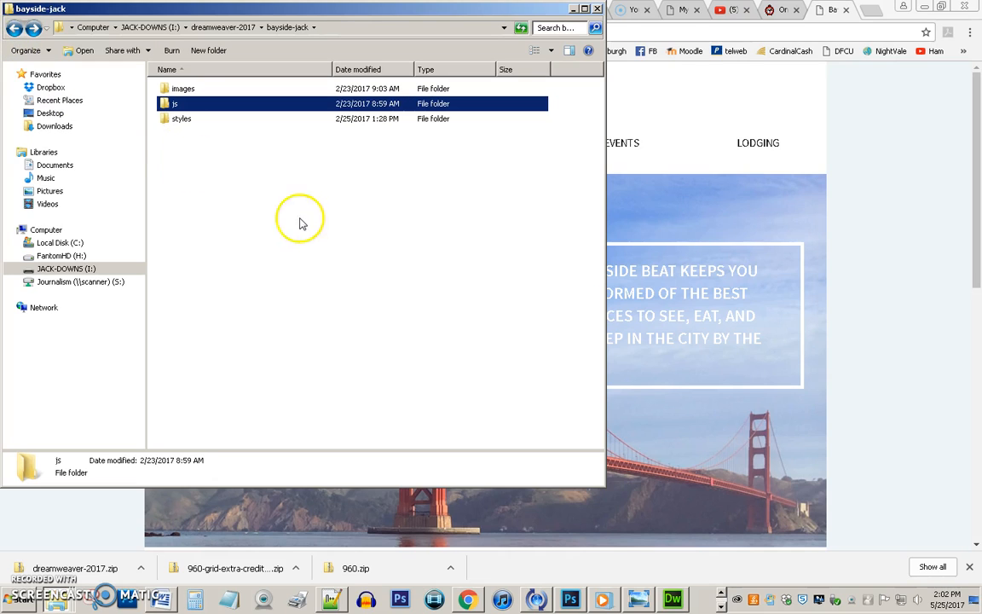
pyautogui.moveTo(313, 225)
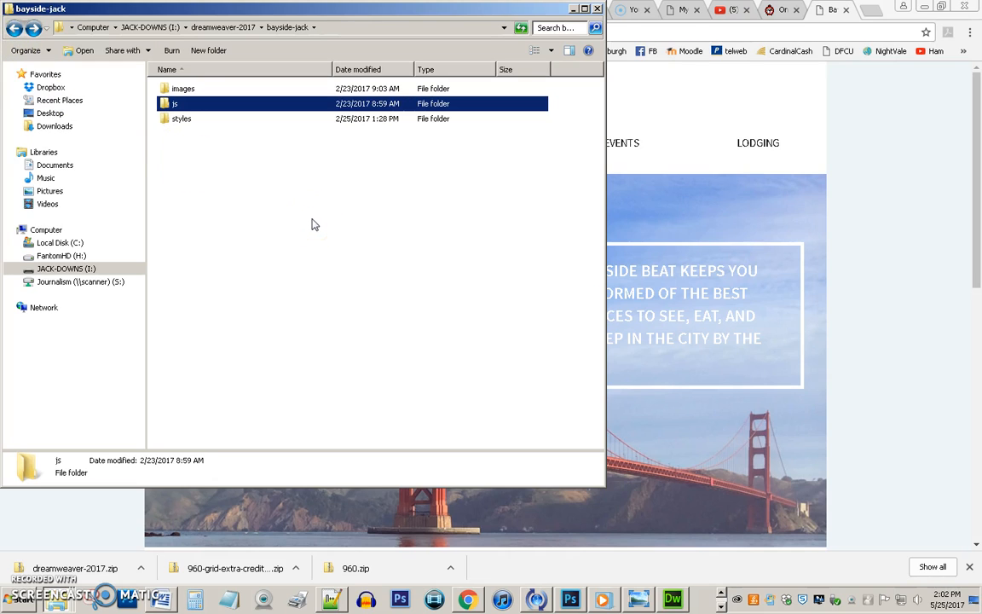
pyautogui.moveTo(320, 228)
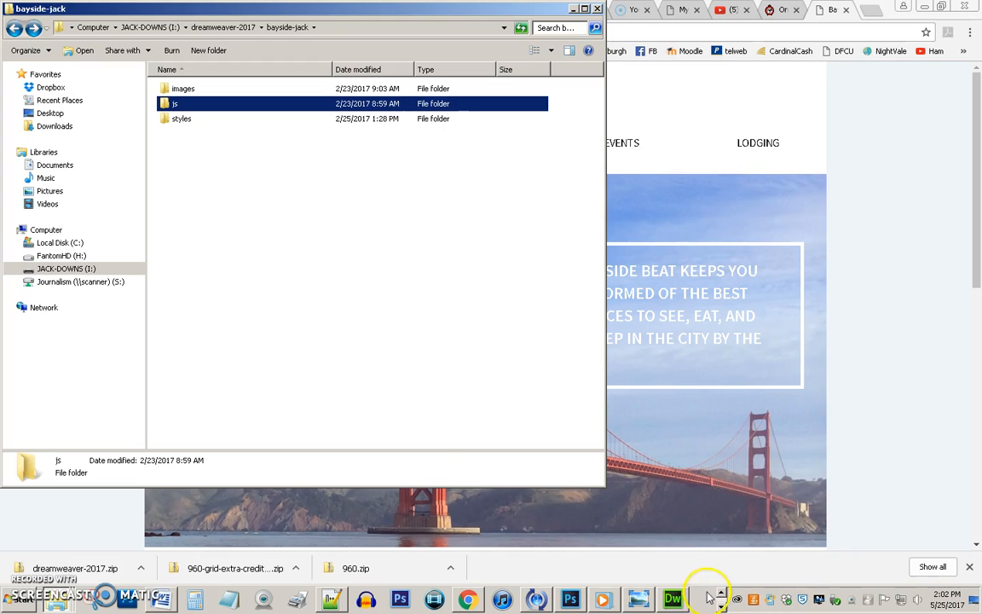
# - Switch Dreamweaver to the Design workspace layout
pyautogui.click(675, 596)
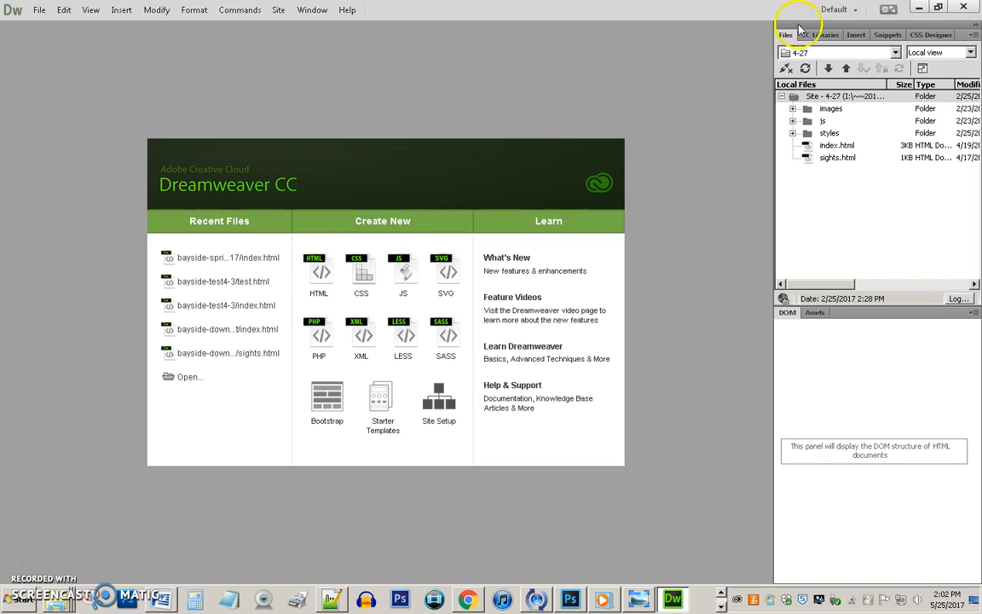
pyautogui.click(850, 10)
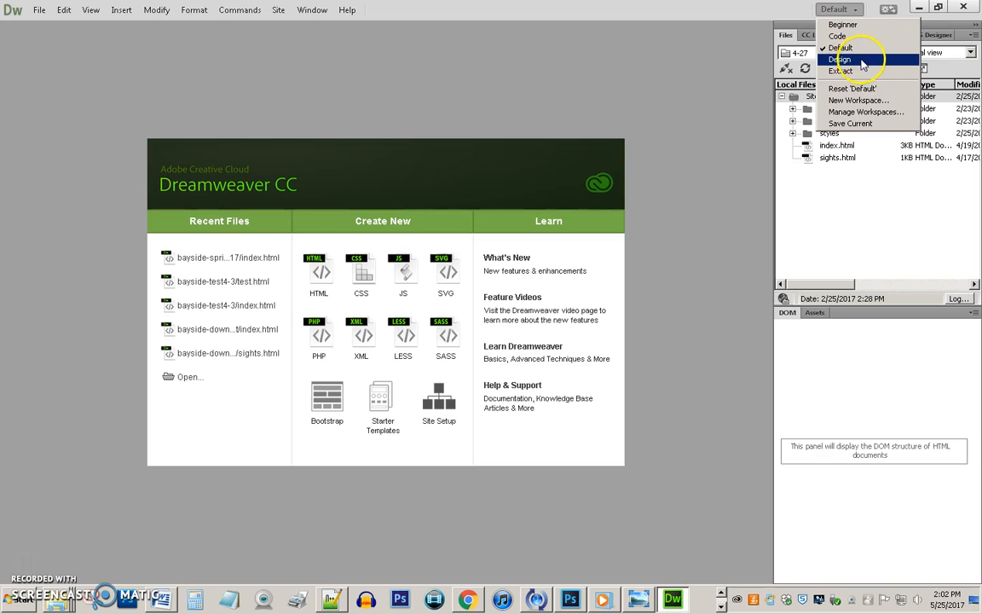
pyautogui.click(839, 61)
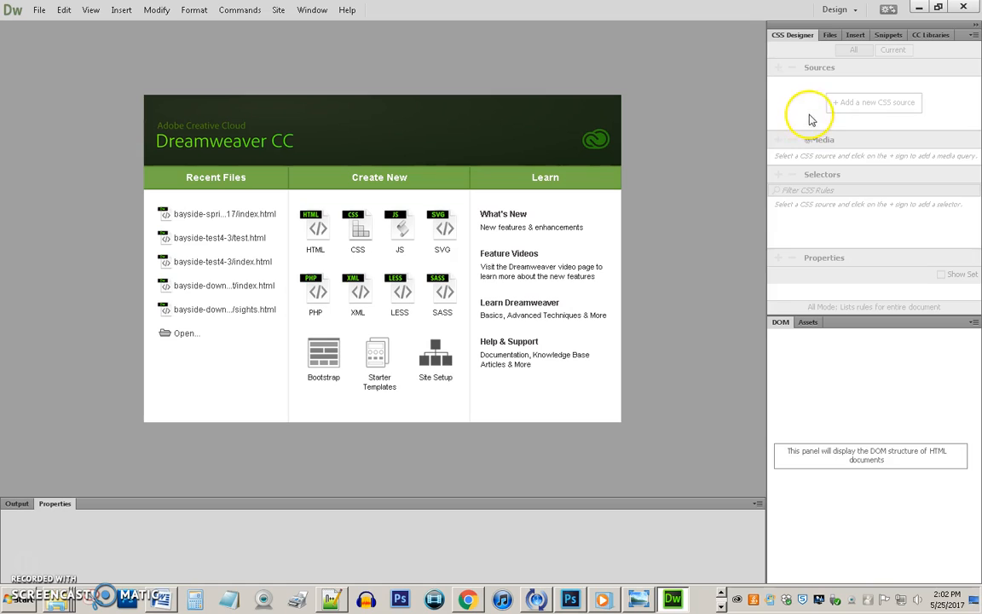
pyautogui.moveTo(755, 170)
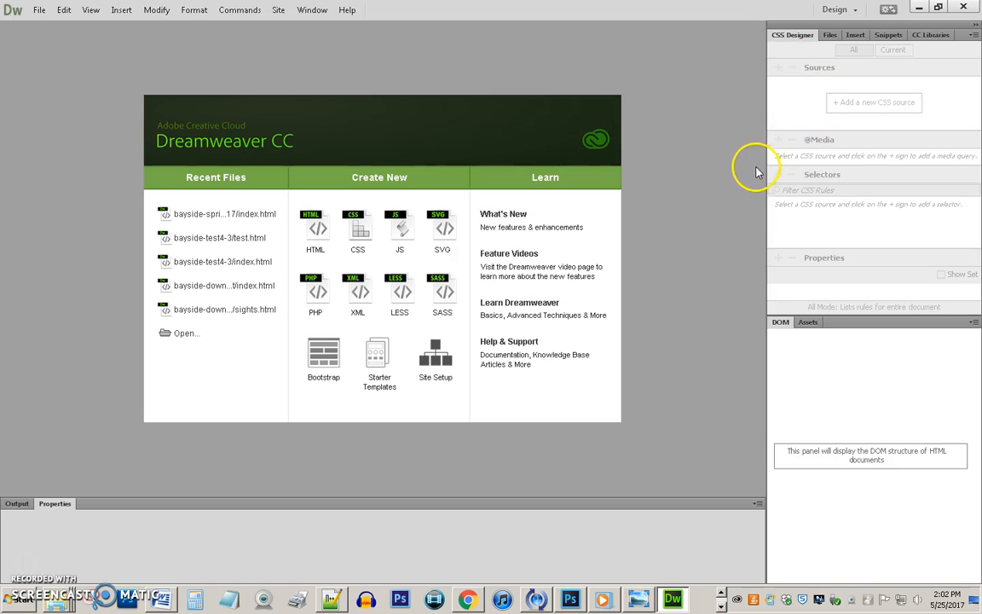
pyautogui.moveTo(765, 109)
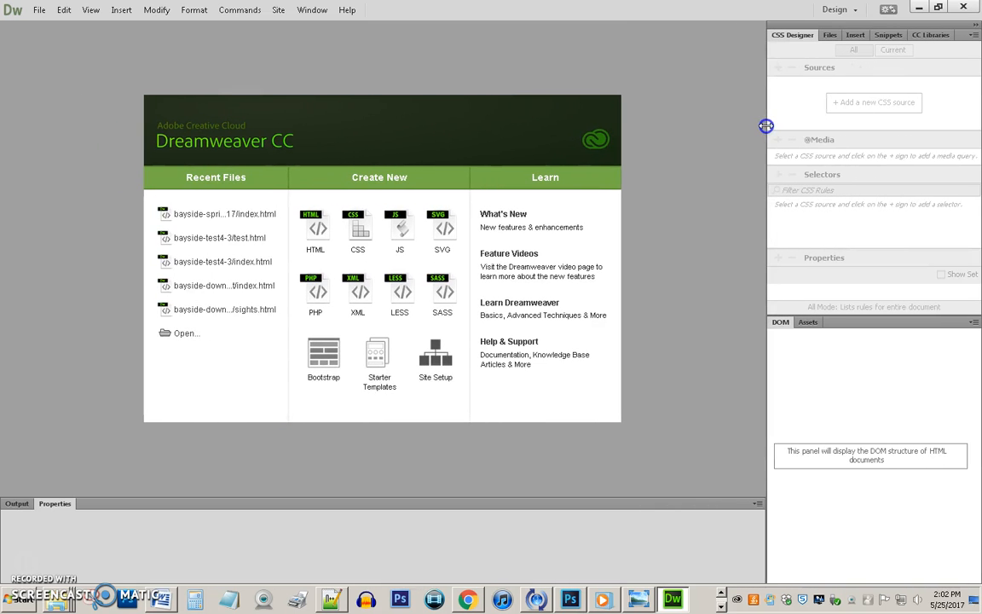
pyautogui.moveTo(764, 133)
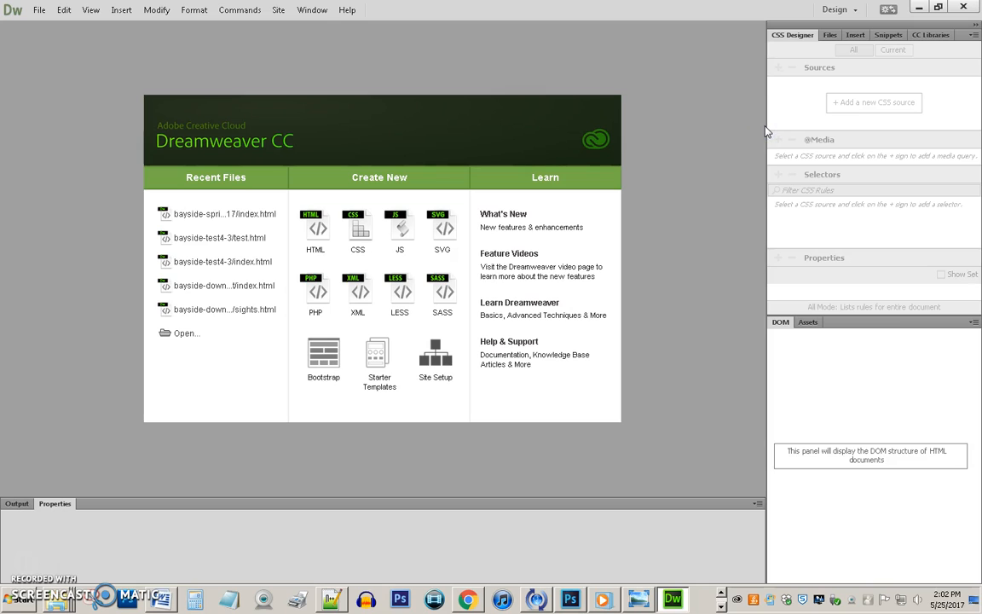
pyautogui.moveTo(99, 151)
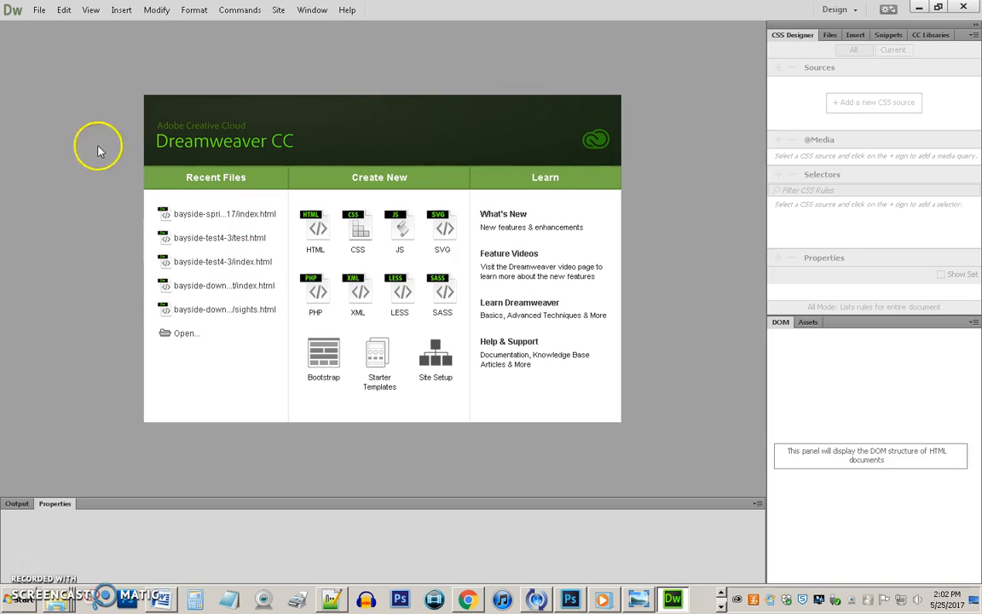
pyautogui.moveTo(90, 81)
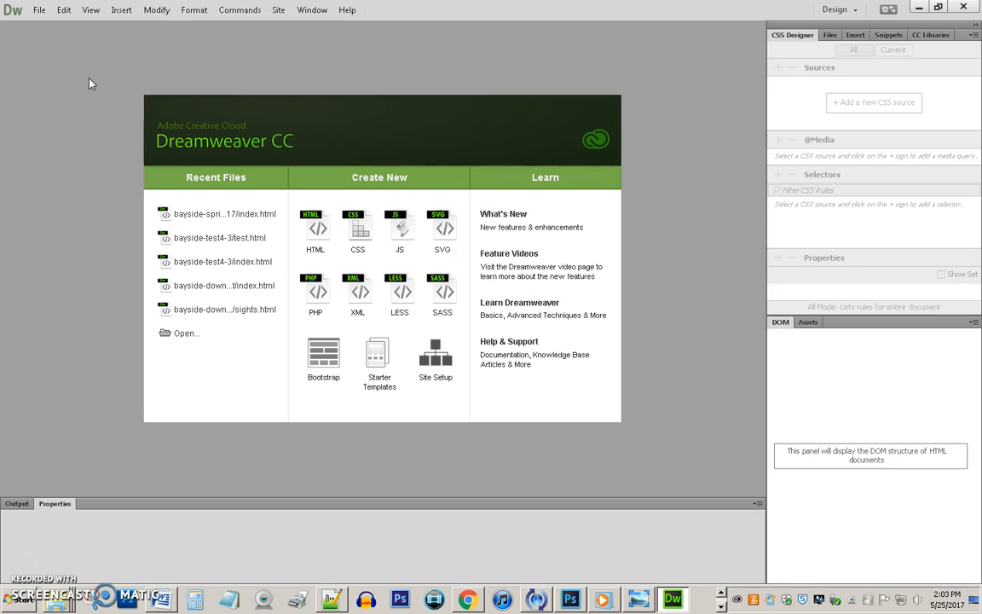
pyautogui.moveTo(230, 84)
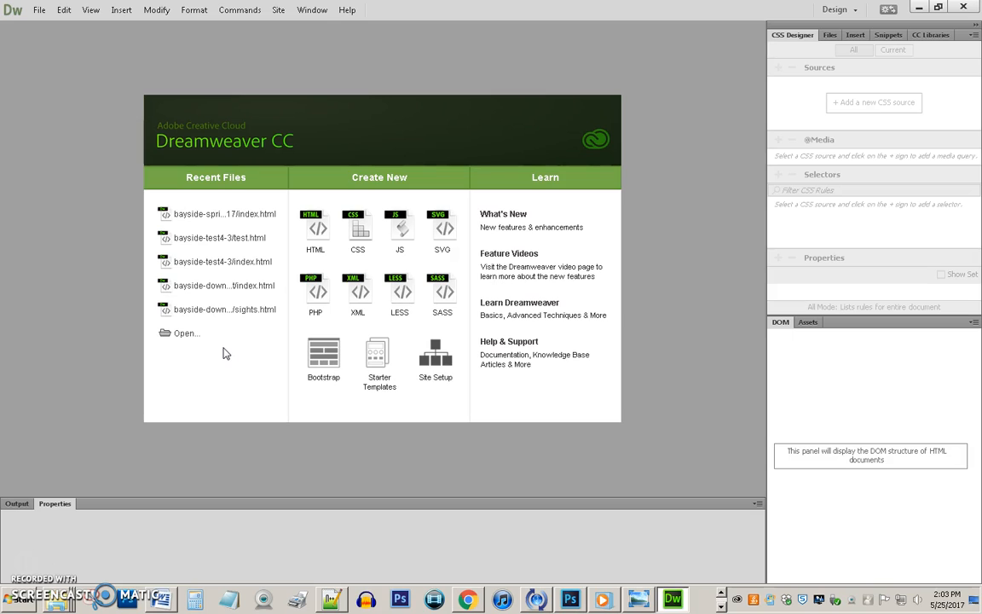
pyautogui.moveTo(225, 344)
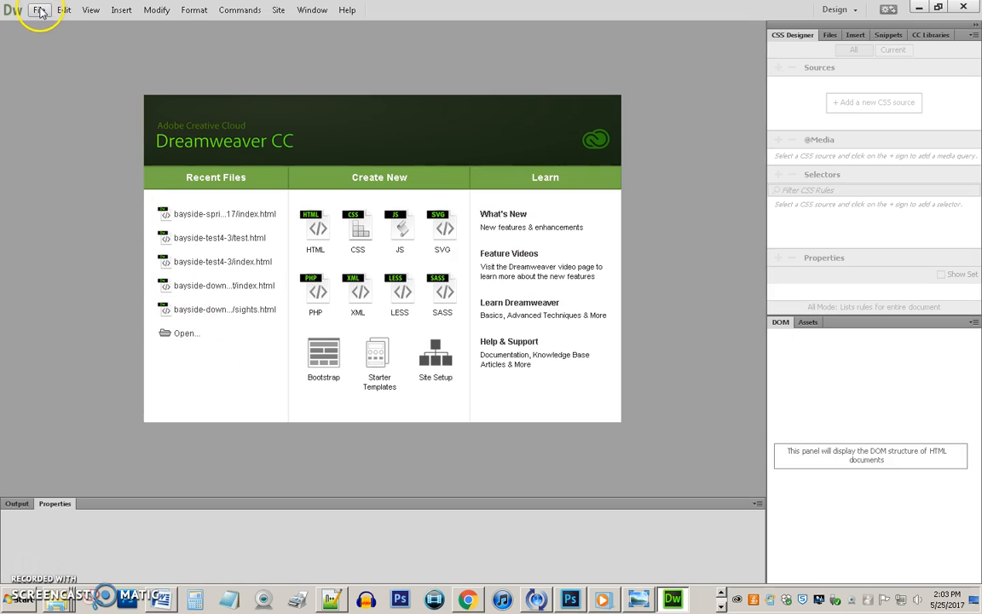
pyautogui.moveTo(153, 17)
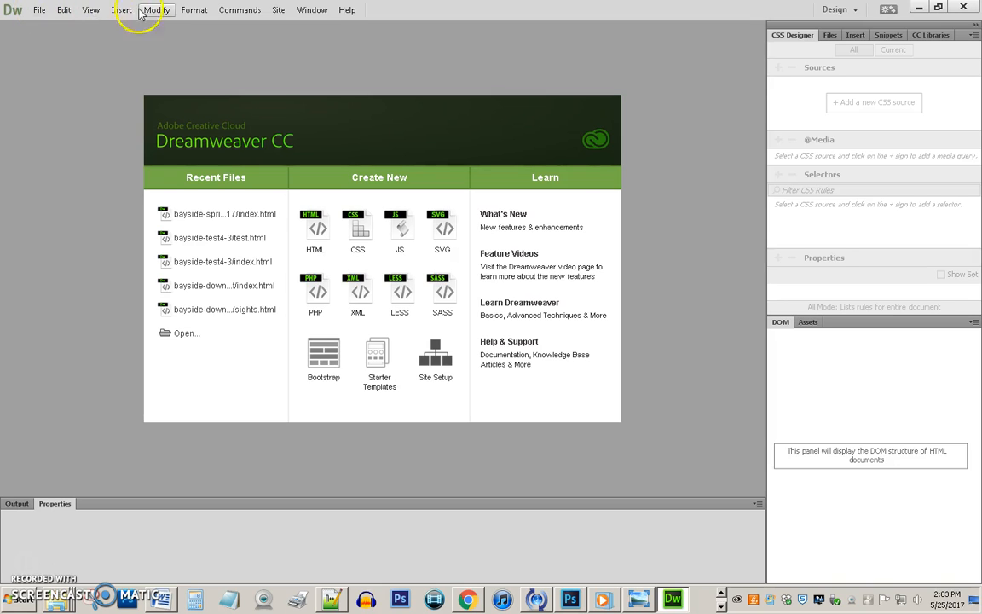
pyautogui.moveTo(280, 19)
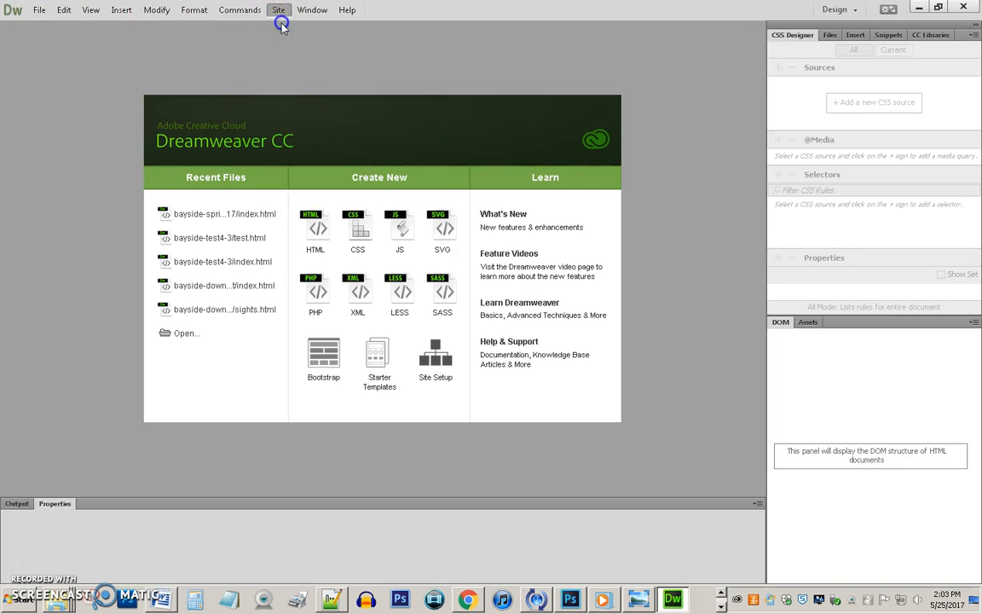
# - Start a new site definition named 'jack-317'
pyautogui.click(277, 14)
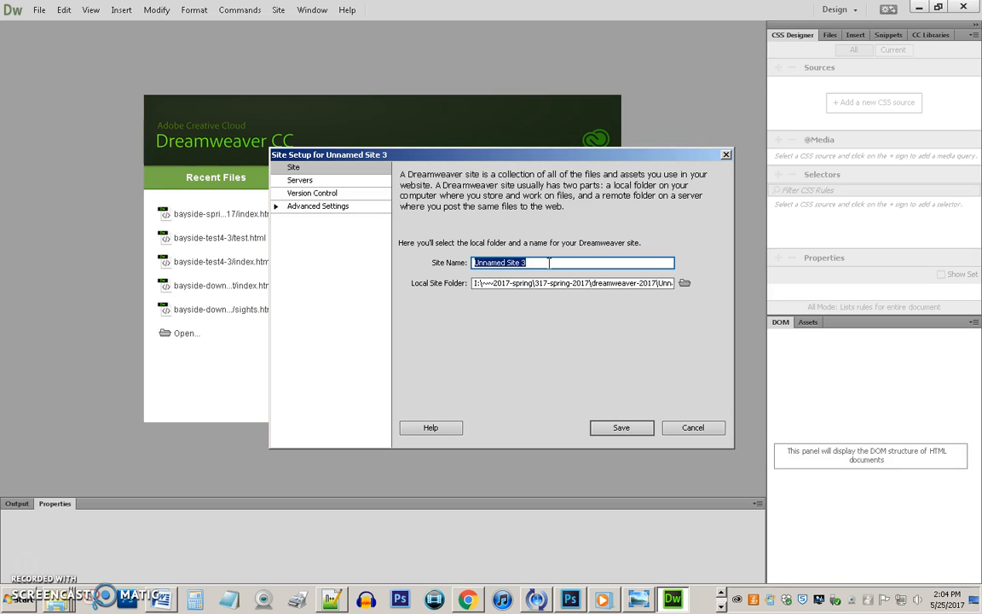
pyautogui.write('jack-test-jou')
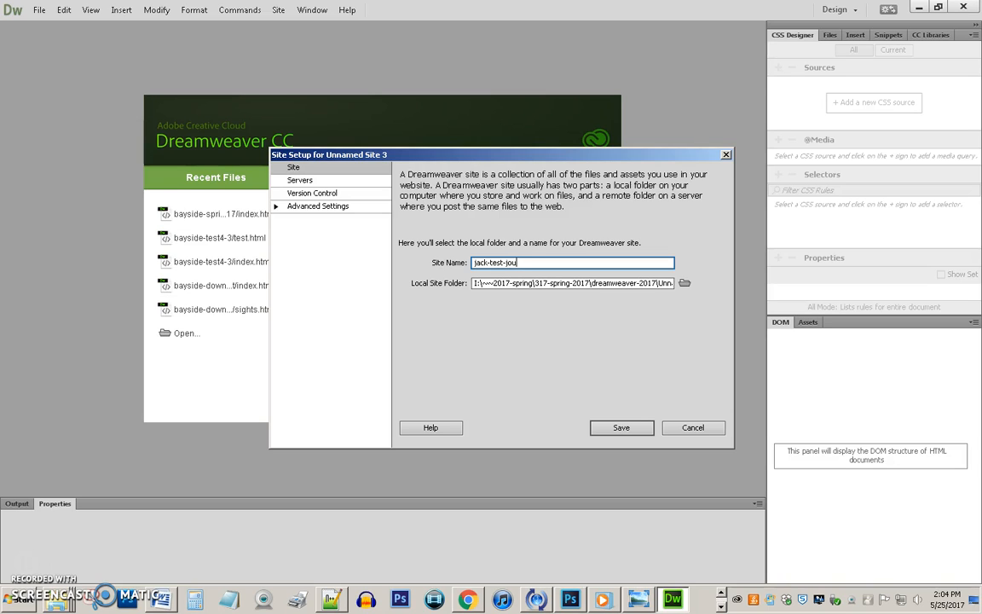
pyautogui.write('317wb')
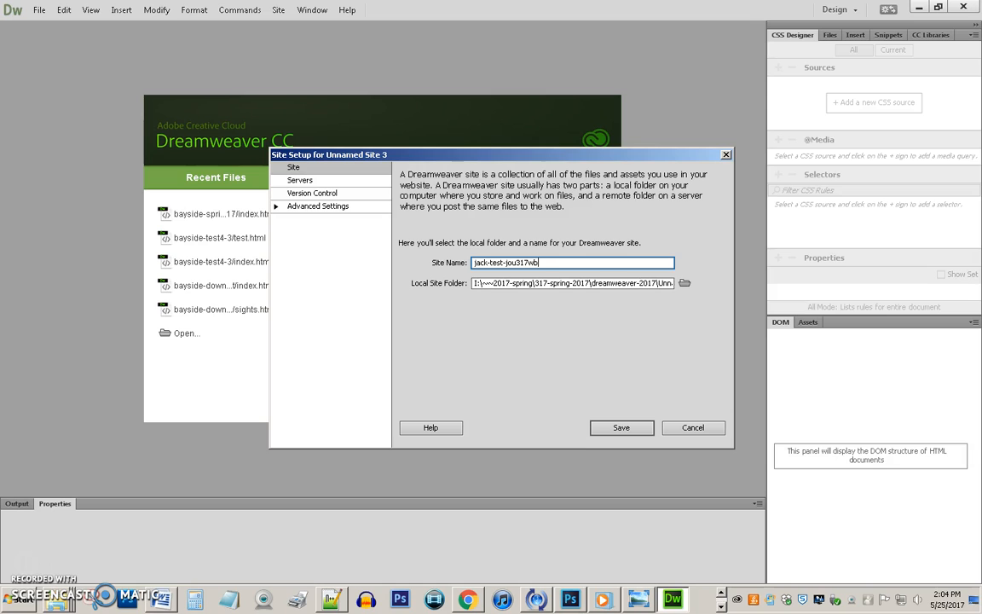
pyautogui.moveTo(685, 283)
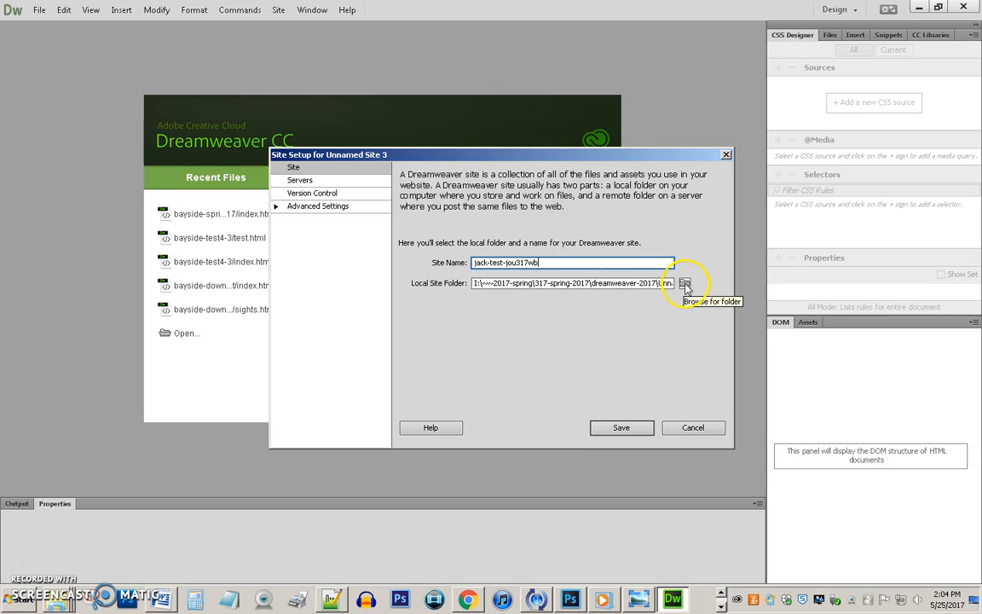
# - Browse to D:\dreamweaver-2017\bayside-jack as the site's local root folder
pyautogui.click(685, 284)
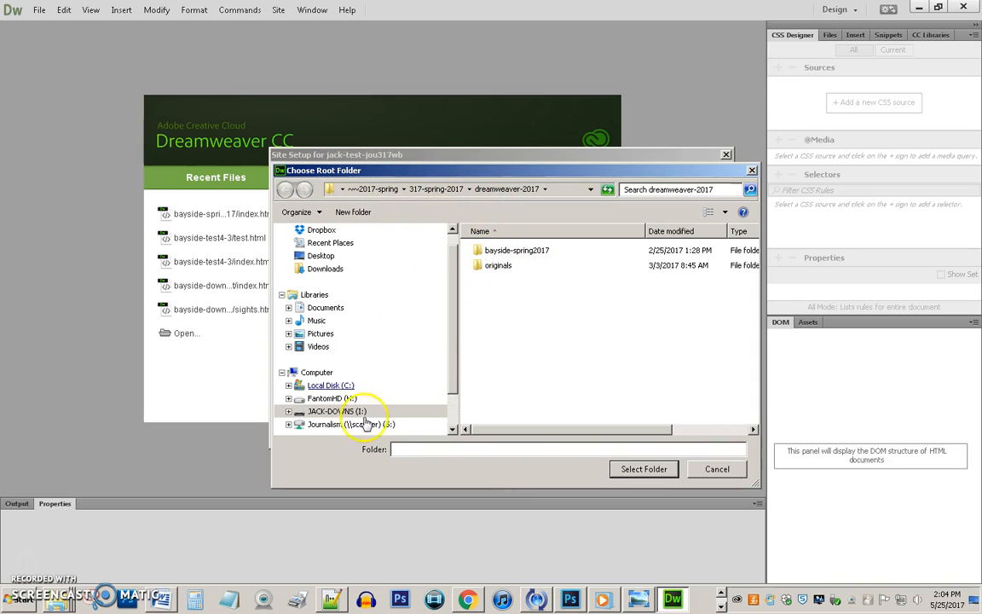
pyautogui.click(332, 410)
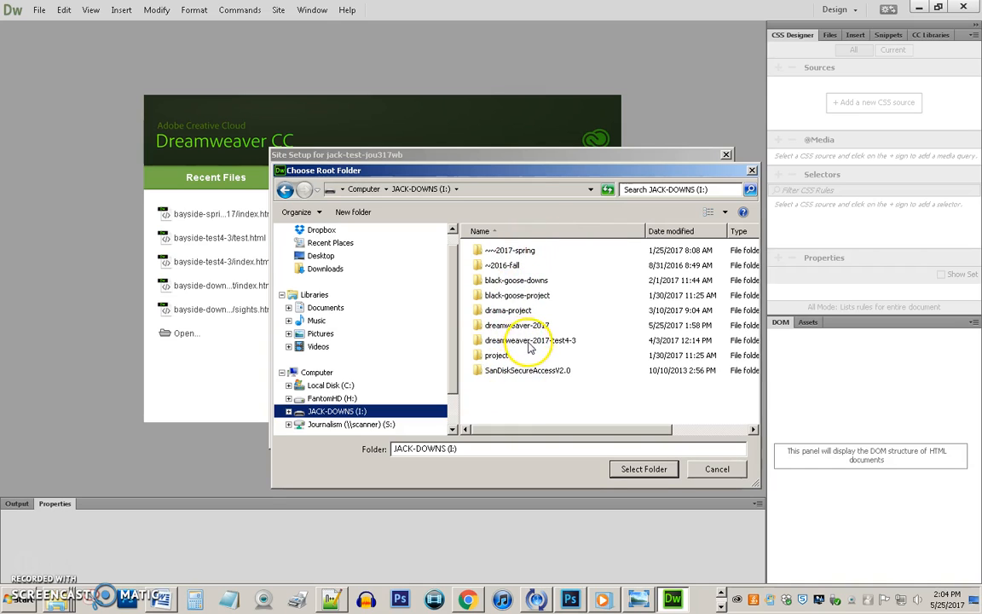
pyautogui.doubleClick(522, 324)
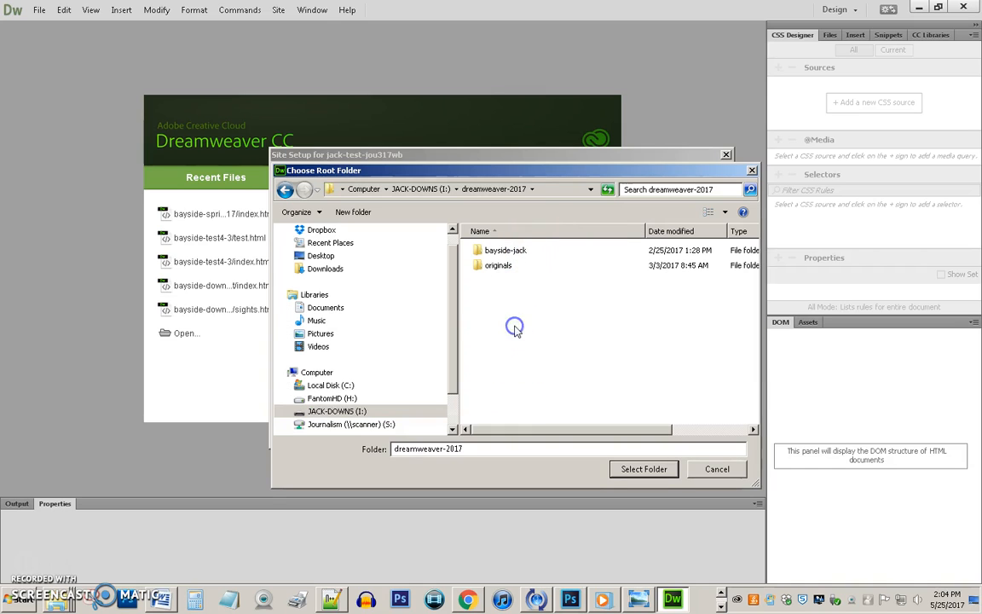
pyautogui.doubleClick(504, 248)
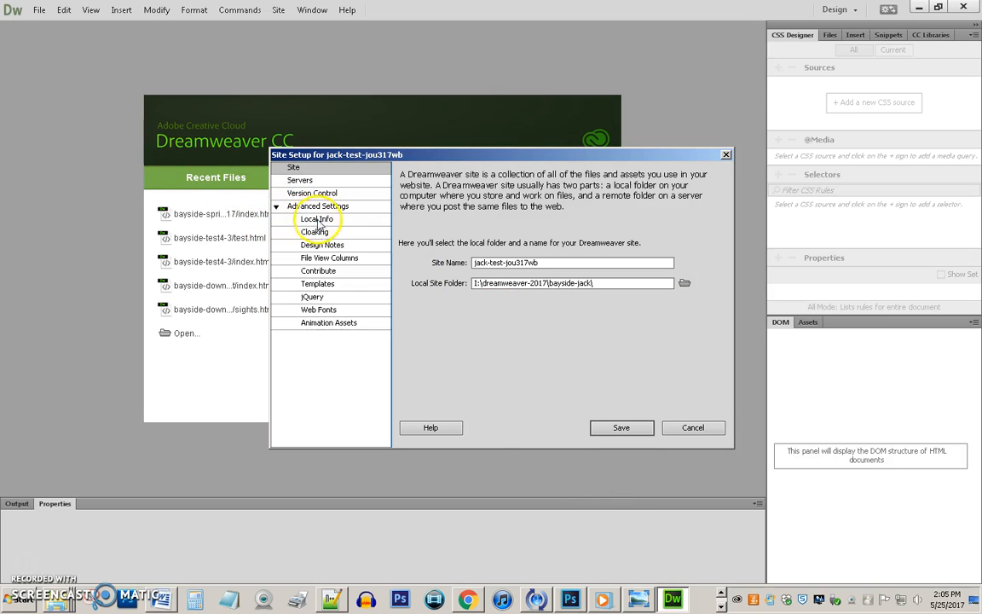
# - Set bayside-jack/images as the site's default images folder in Local Info and save the site
pyautogui.click(314, 218)
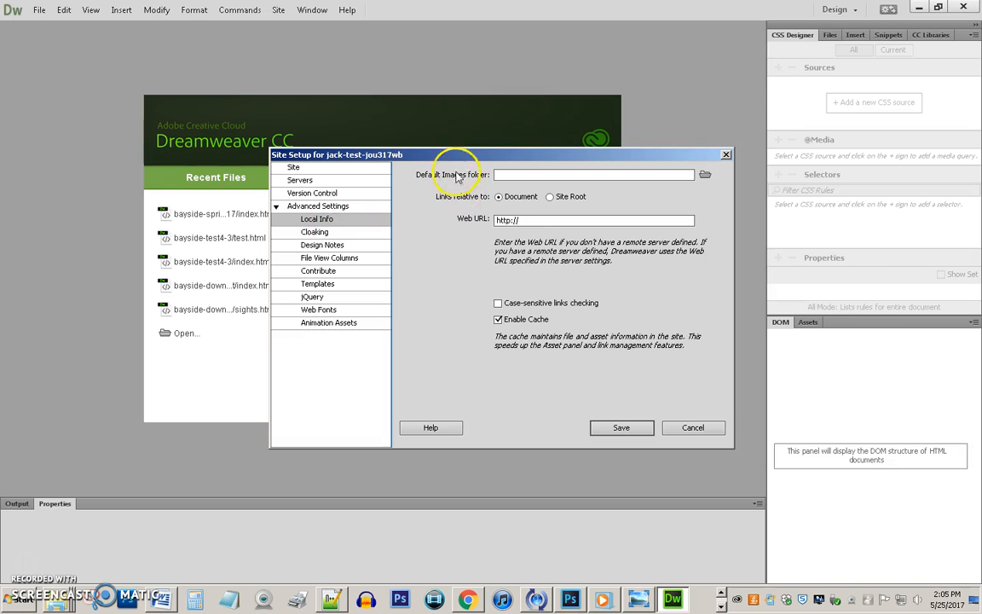
pyautogui.click(706, 174)
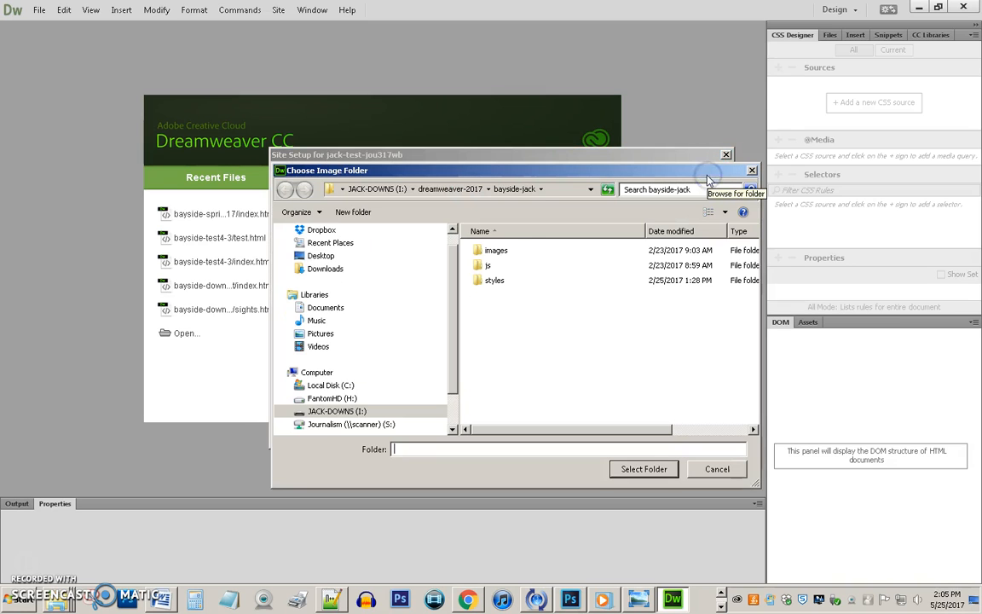
pyautogui.click(498, 249)
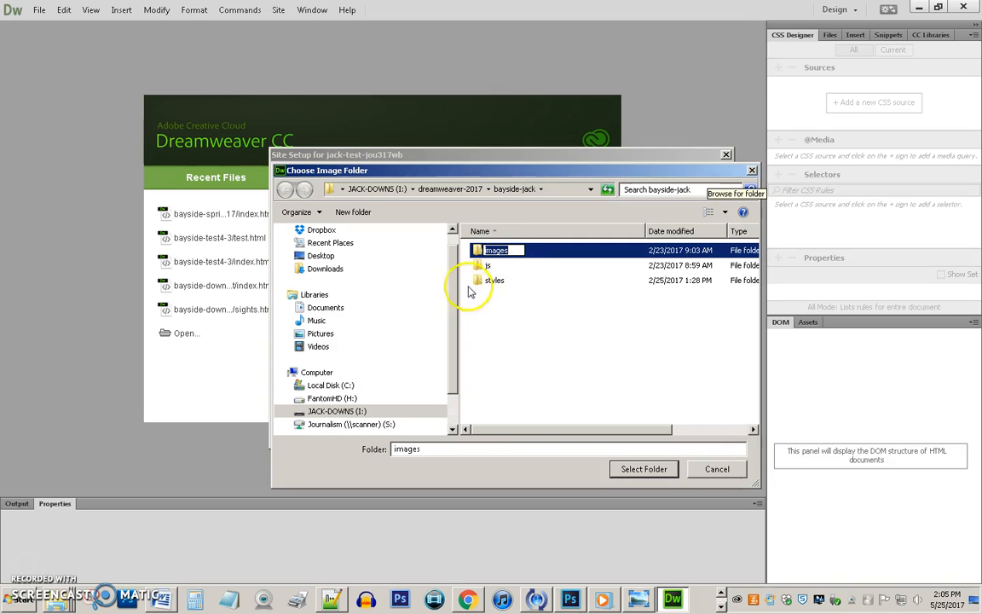
pyautogui.click(644, 467)
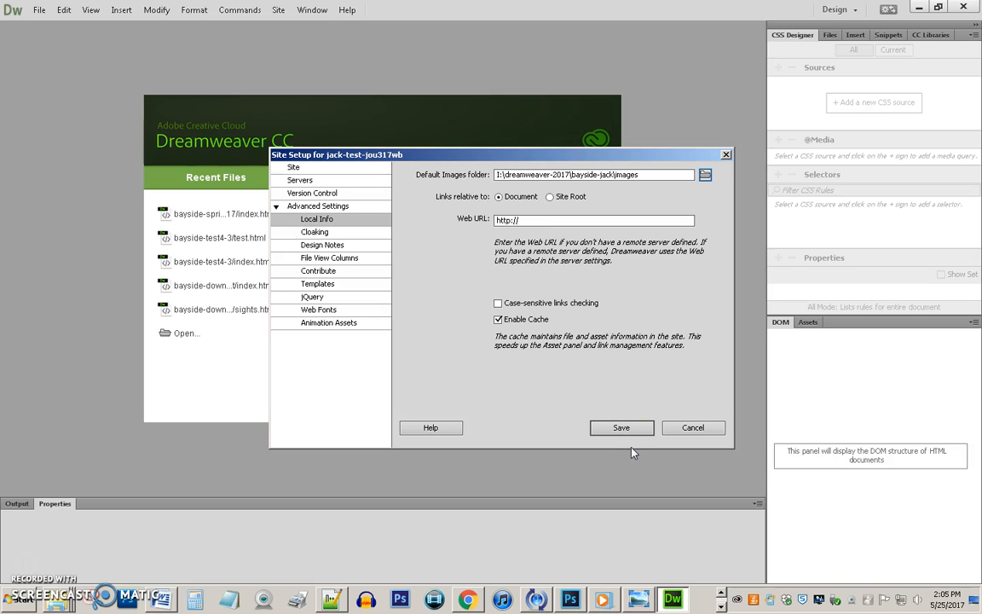
pyautogui.moveTo(637, 449)
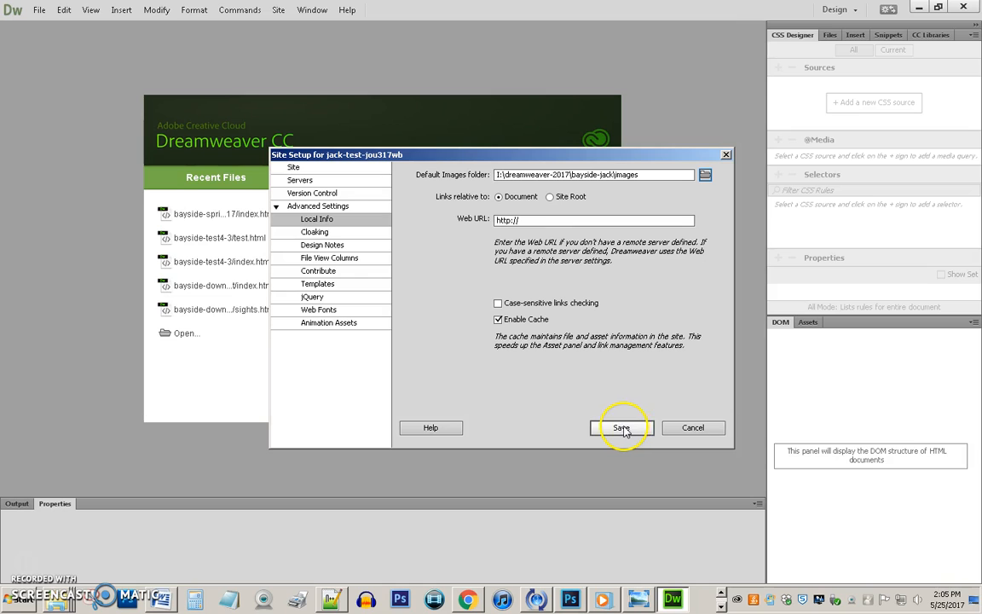
pyautogui.click(622, 426)
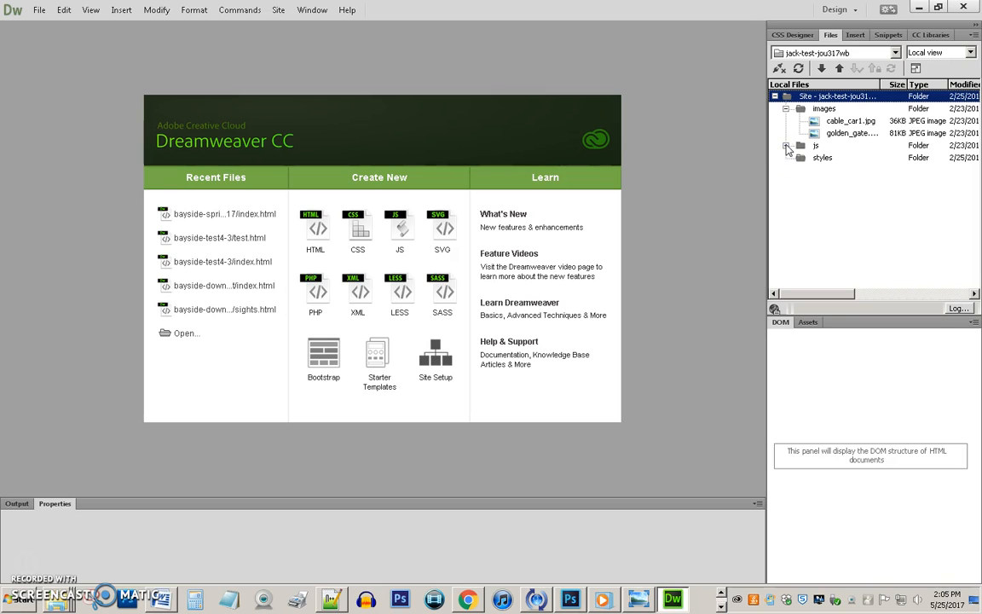
pyautogui.click(788, 145)
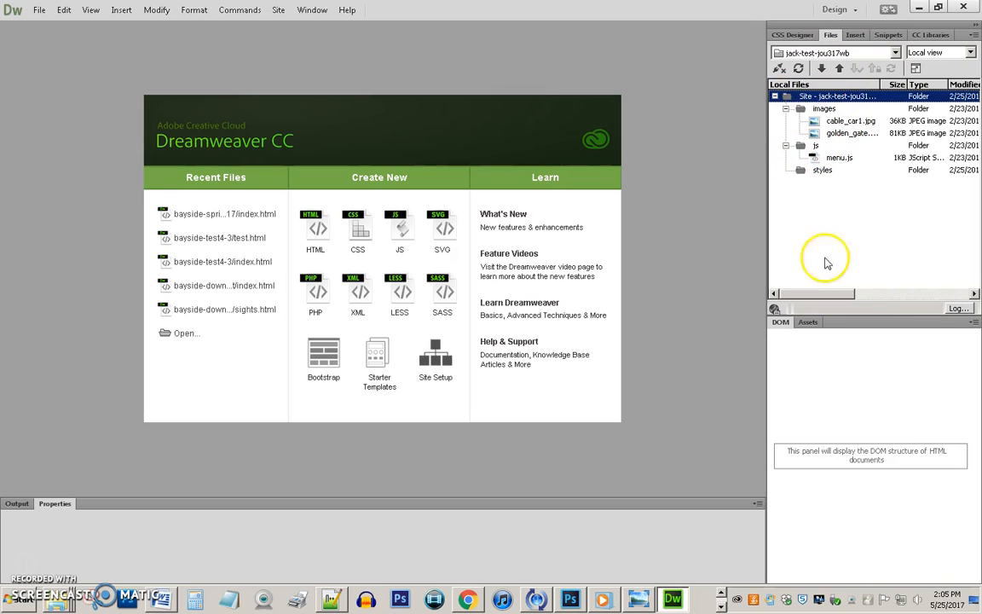
pyautogui.moveTo(780, 179)
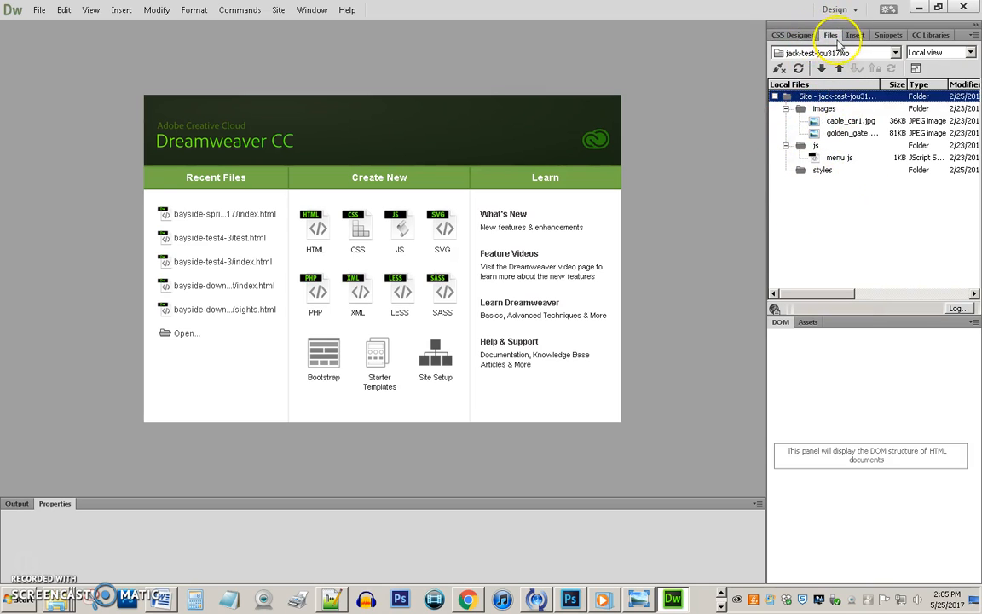
pyautogui.click(795, 32)
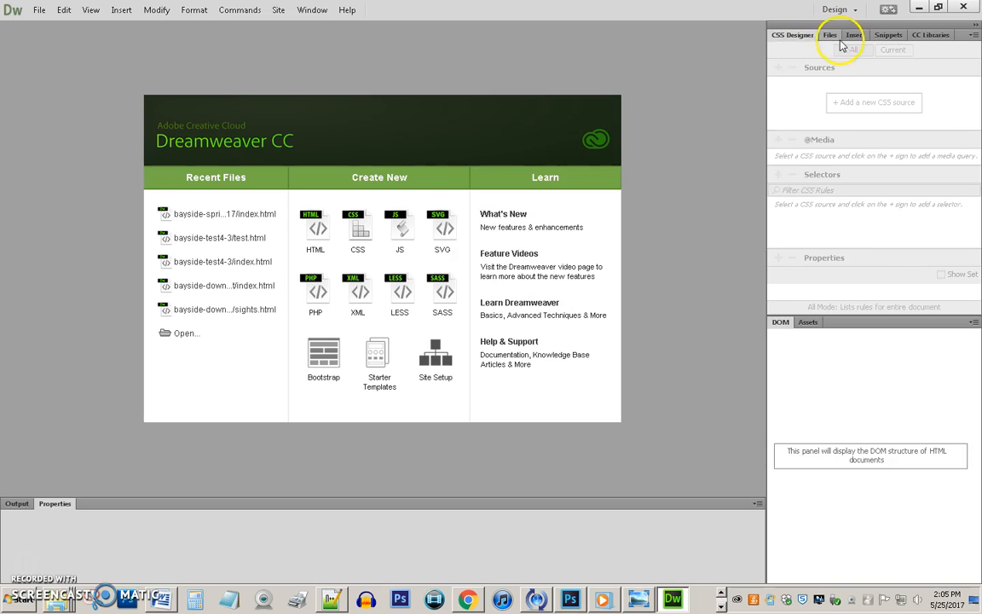
pyautogui.click(828, 33)
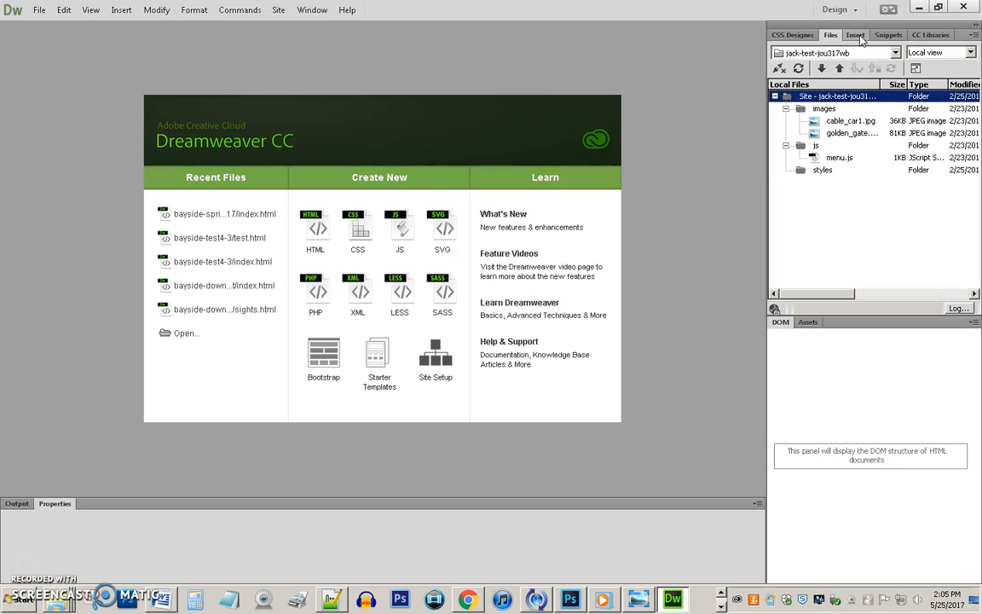
pyautogui.click(853, 34)
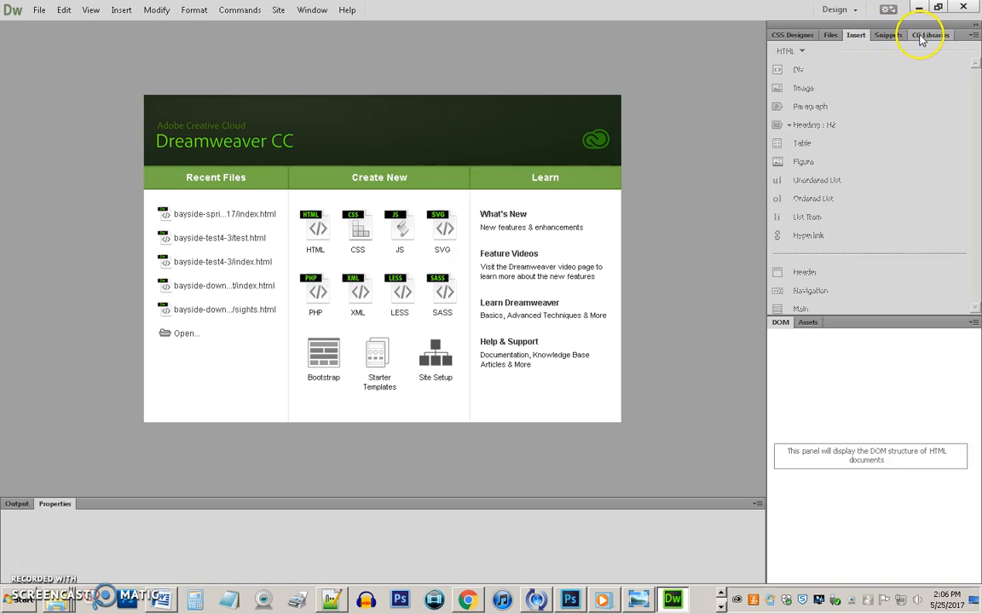
pyautogui.moveTo(793, 36)
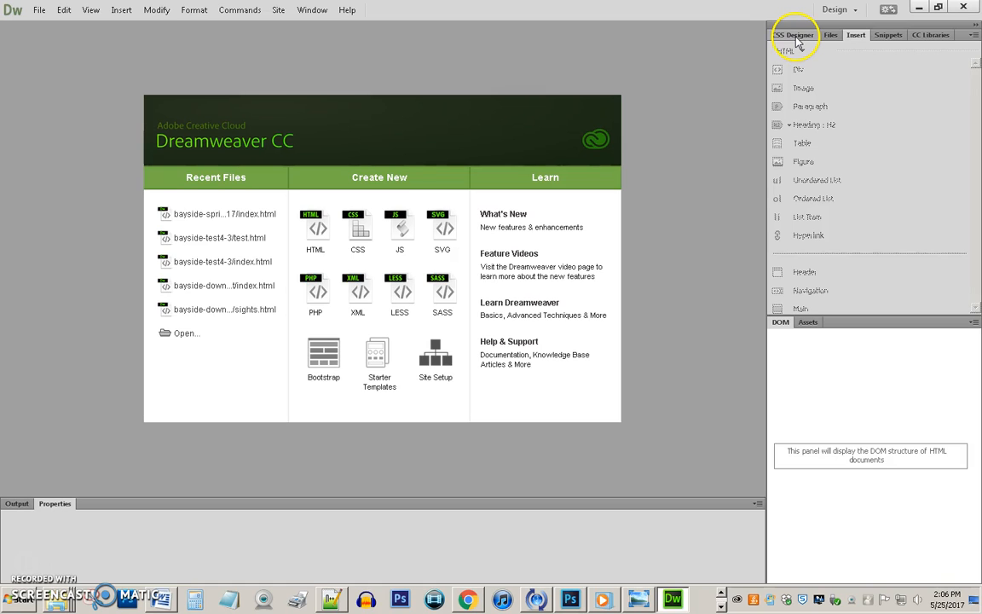
pyautogui.click(829, 34)
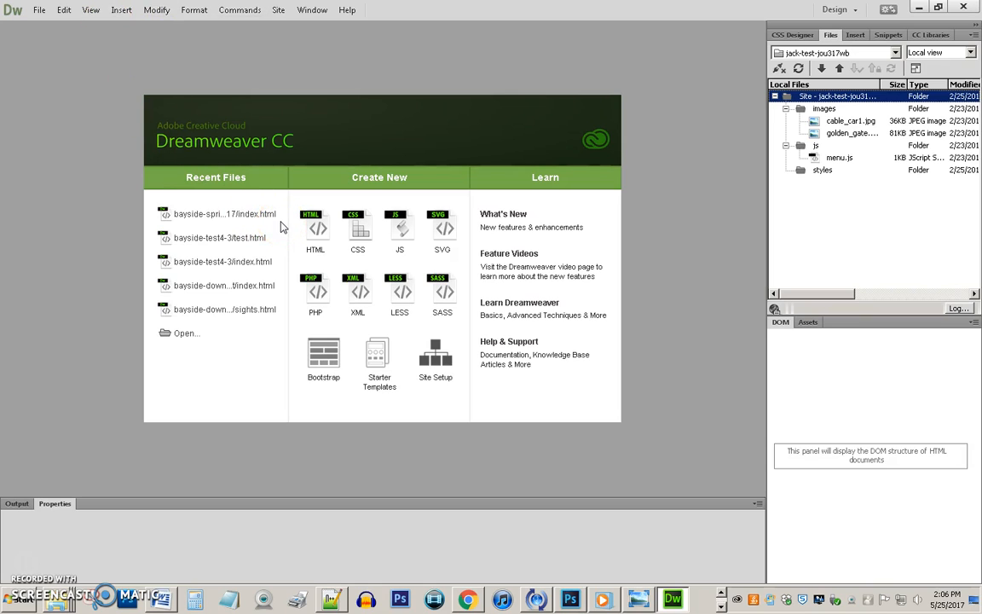
pyautogui.click(41, 13)
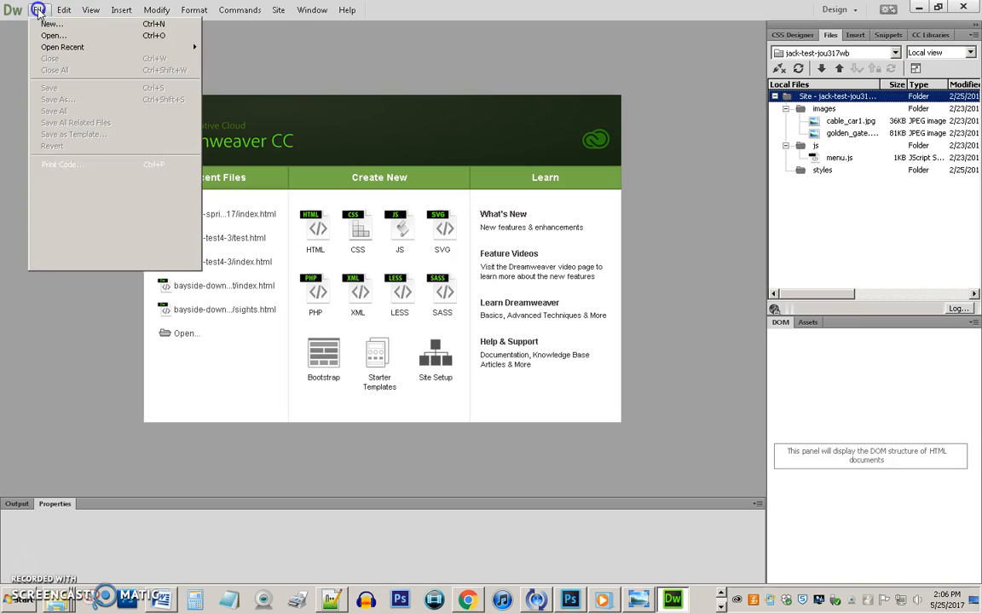
pyautogui.moveTo(375, 356)
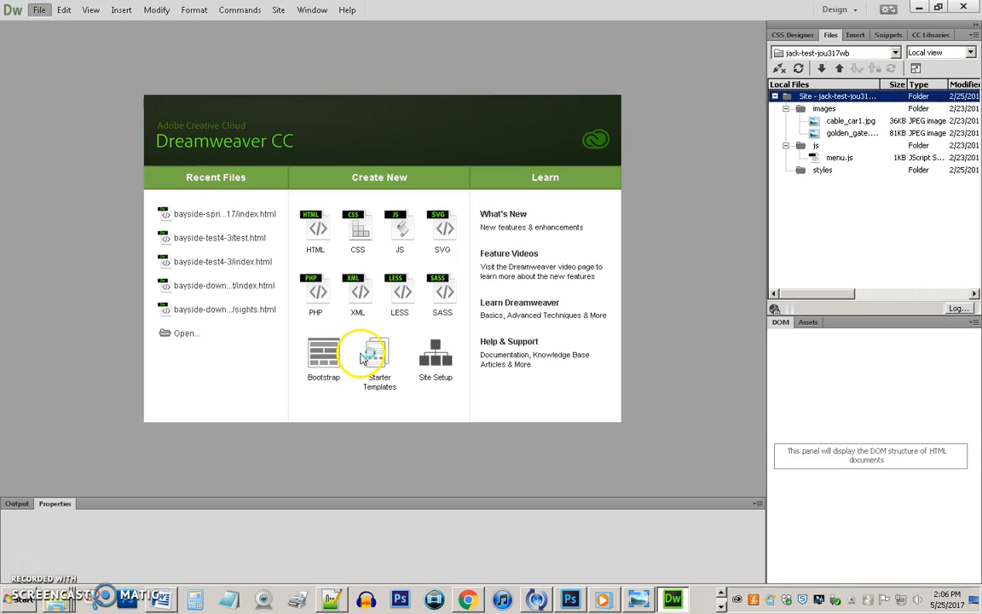
# - Create a new blank HTML document with the HTML5 doctype
pyautogui.click(378, 353)
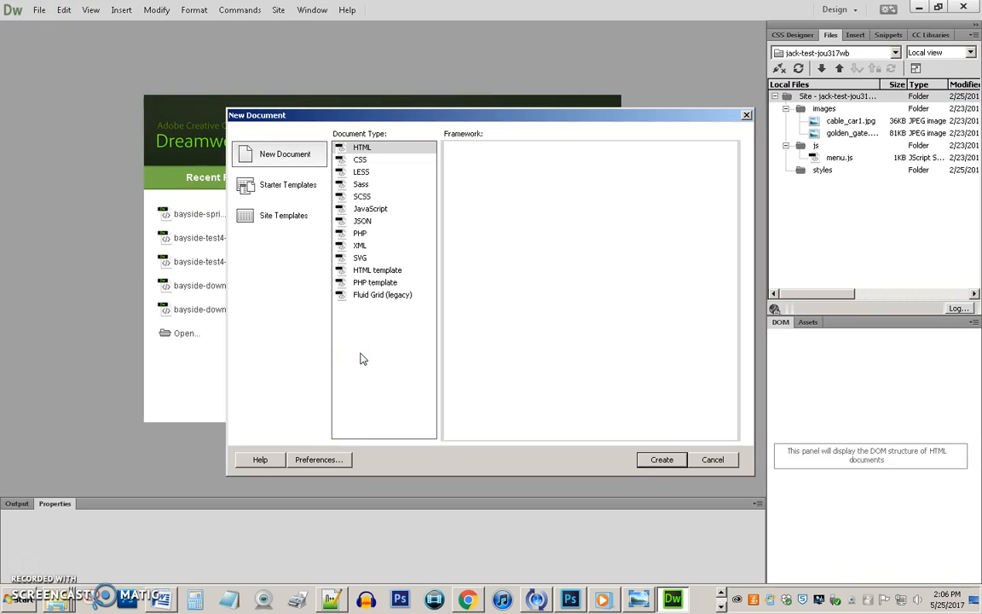
pyautogui.click(361, 147)
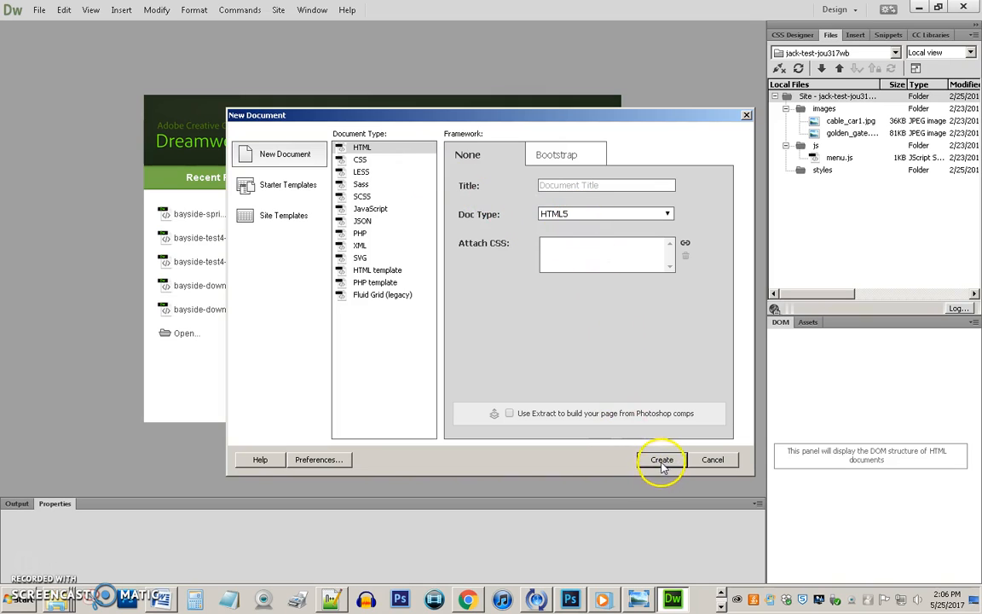
pyautogui.click(662, 460)
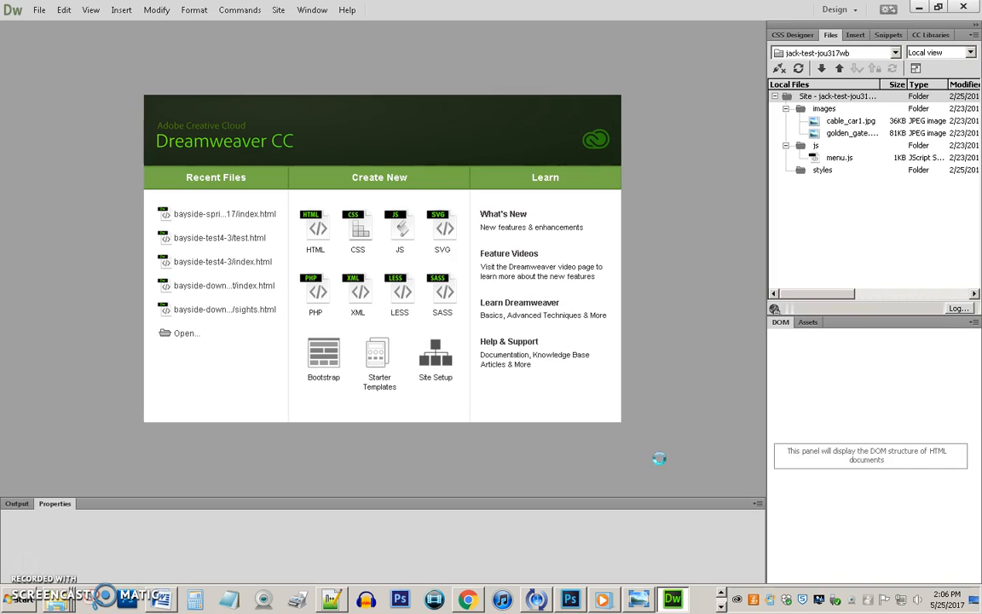
pyautogui.click(313, 229)
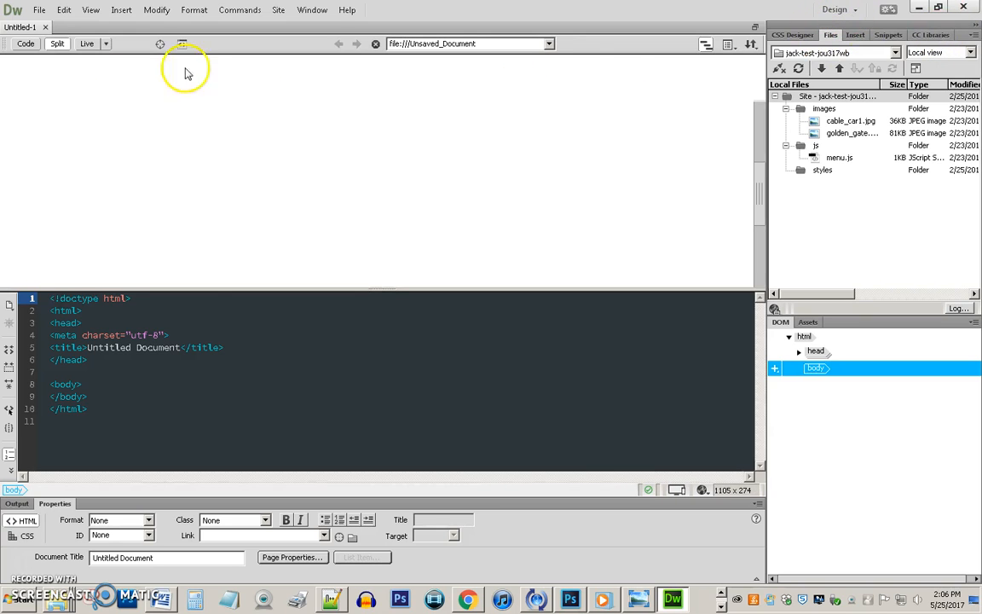
pyautogui.moveTo(248, 181)
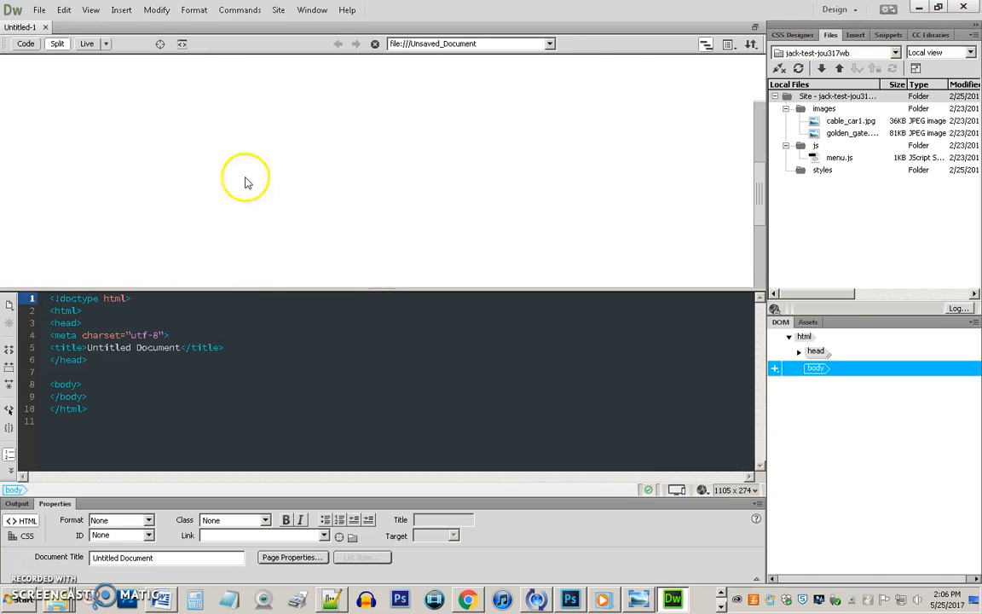
pyautogui.moveTo(99, 332)
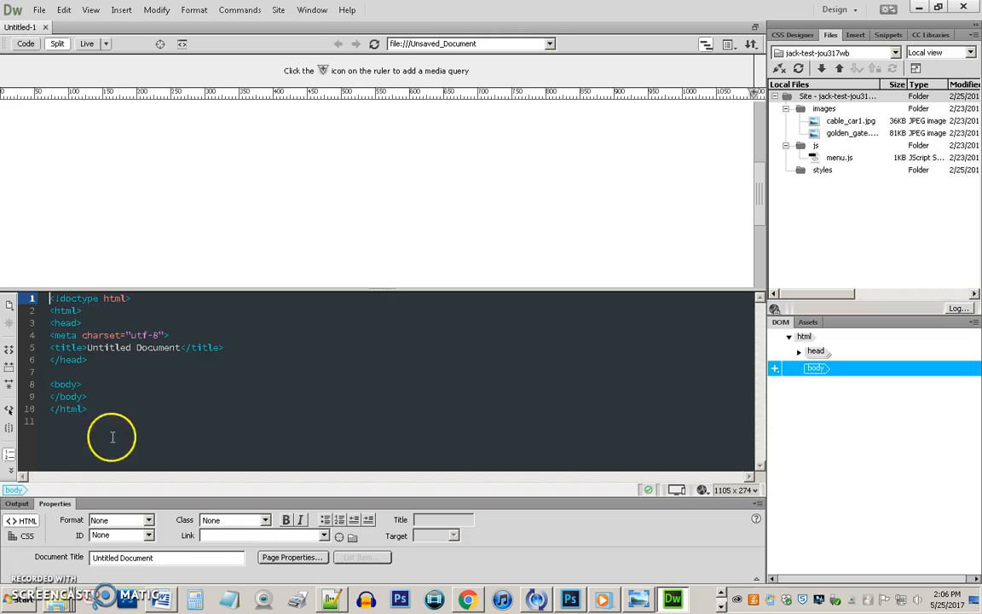
pyautogui.moveTo(71, 266)
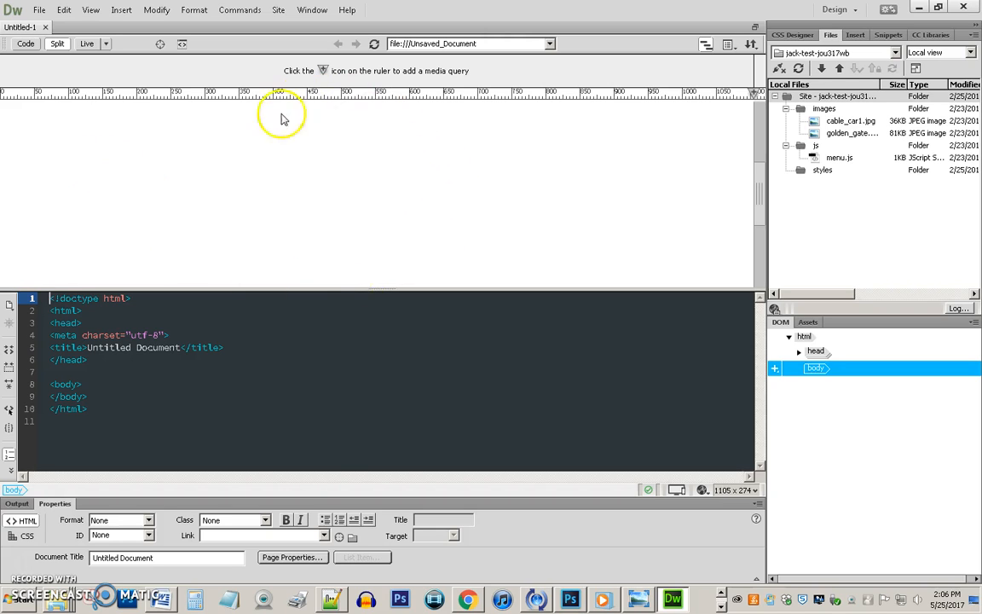
pyautogui.moveTo(358, 276)
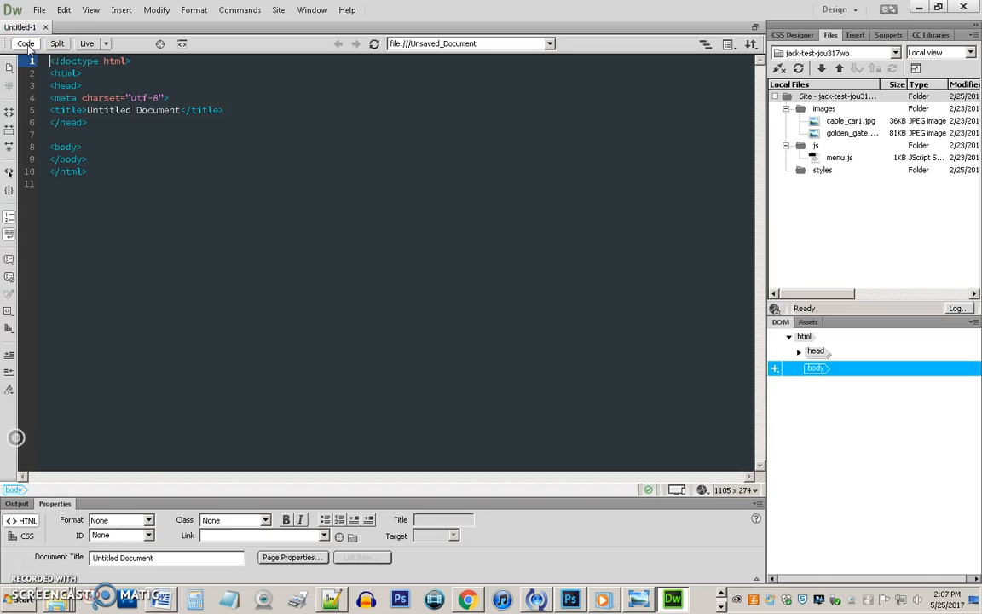
# - Switch the untitled page through Design view and back to Split view showing code and design
pyautogui.click(89, 44)
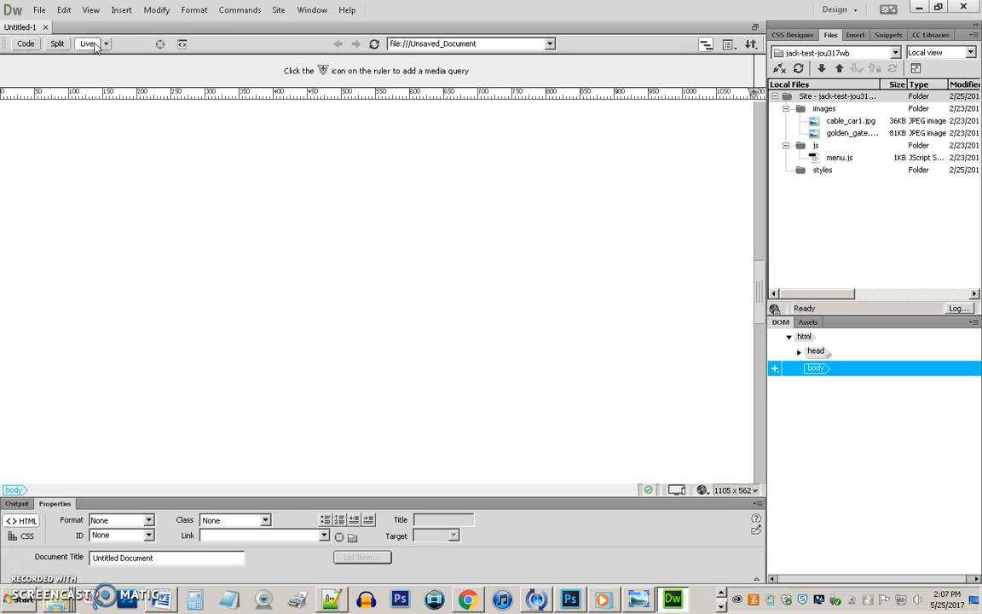
pyautogui.click(54, 45)
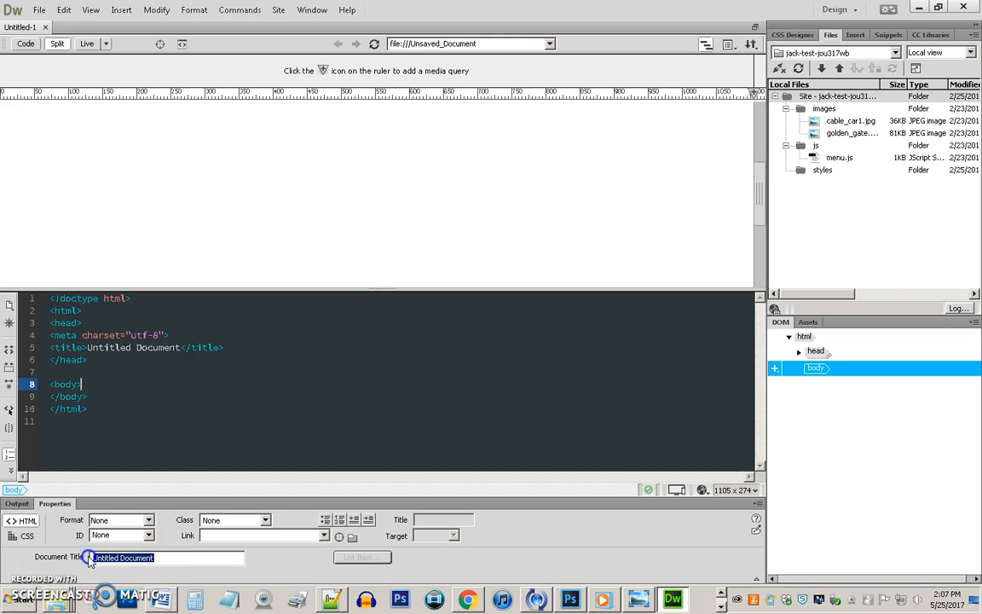
# - Title the page 'Bayside Beat -- Jack' in the Document Title field
pyautogui.write('Says')
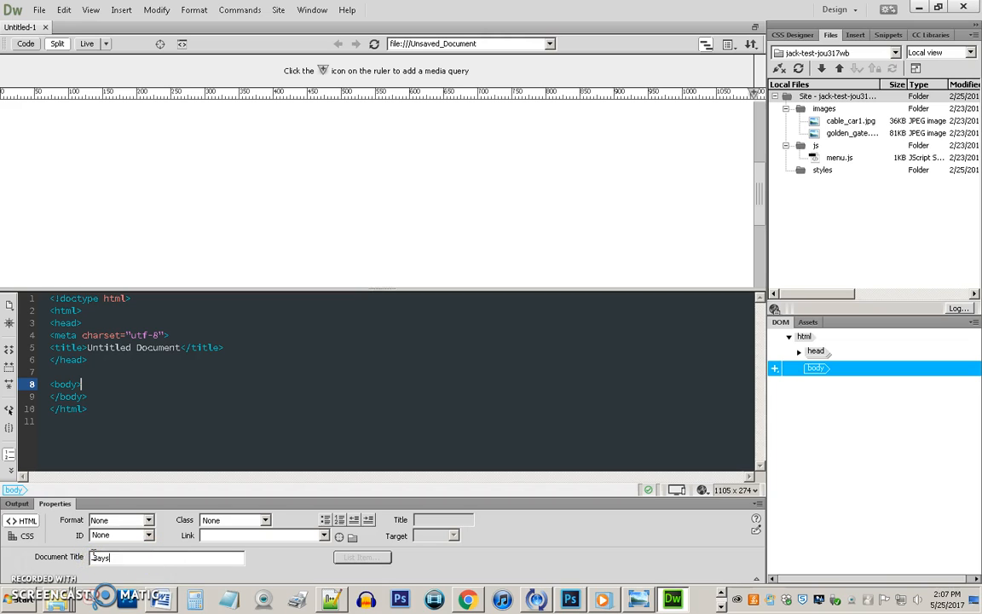
pyautogui.write('Bayside Beat --')
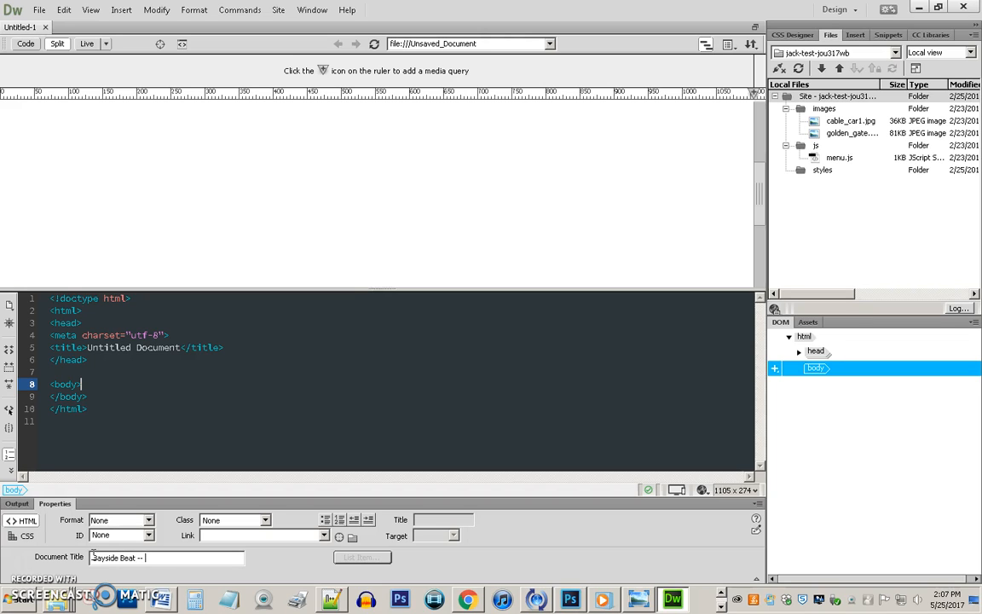
pyautogui.write('Jack')
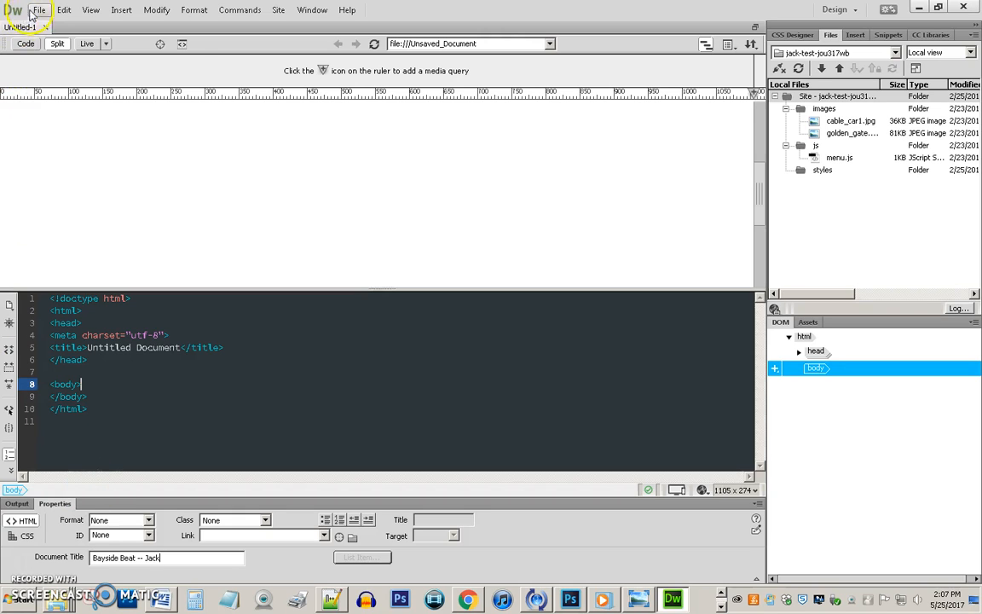
# - Save the page as index.html in the bayside-jack site root
pyautogui.click(37, 10)
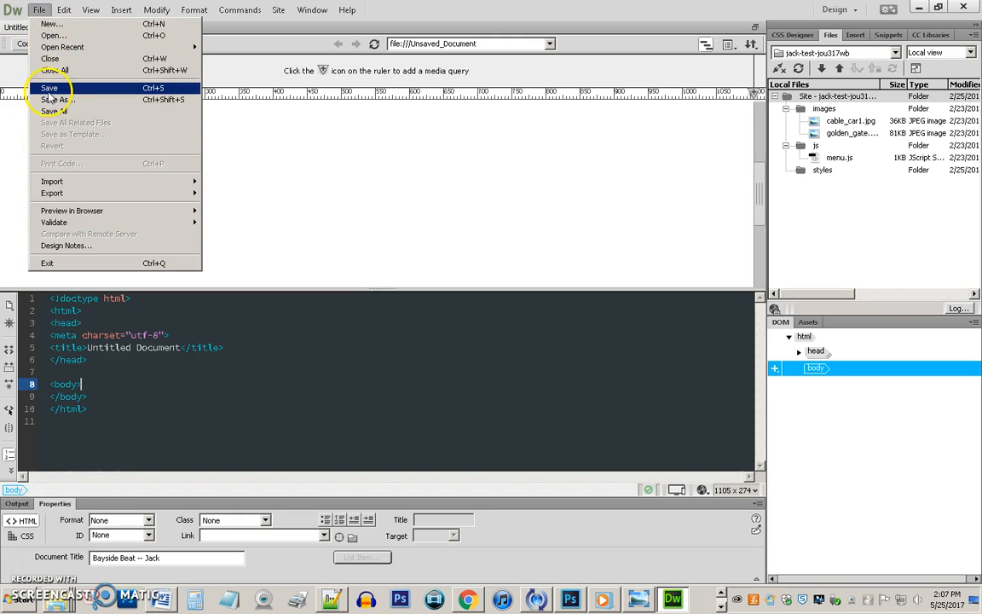
pyautogui.click(48, 99)
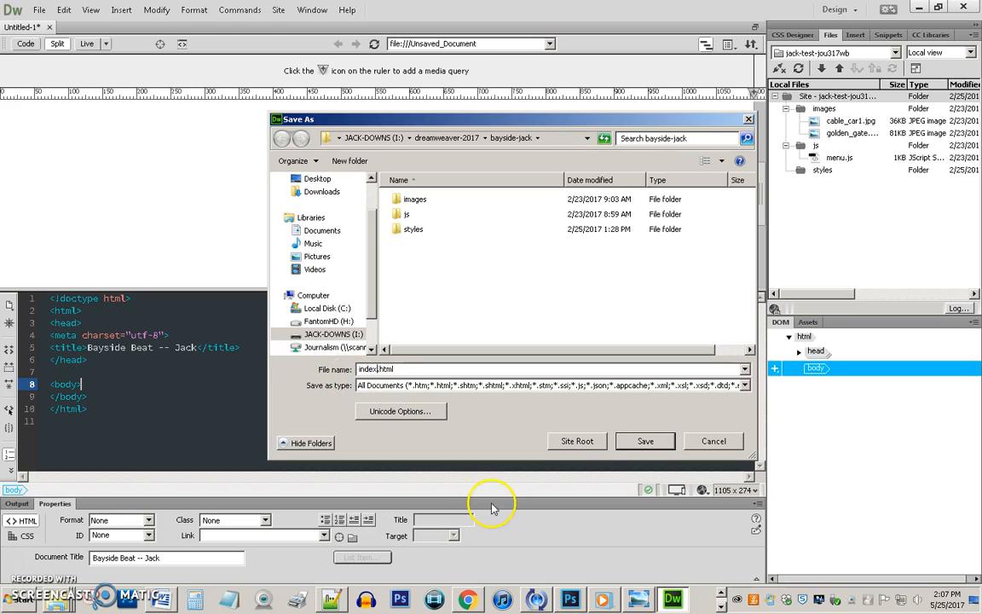
pyautogui.click(644, 440)
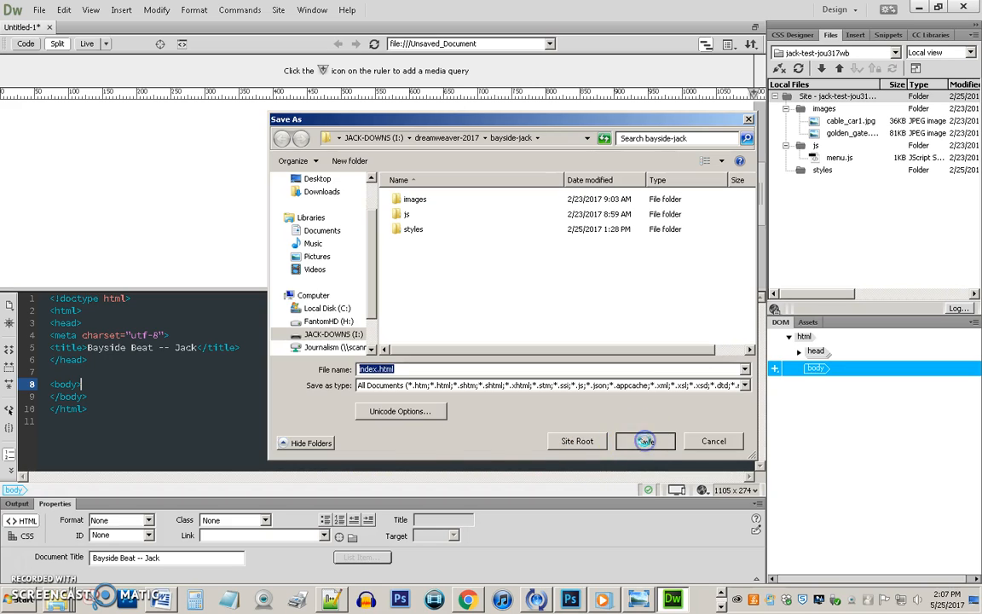
pyautogui.click(645, 440)
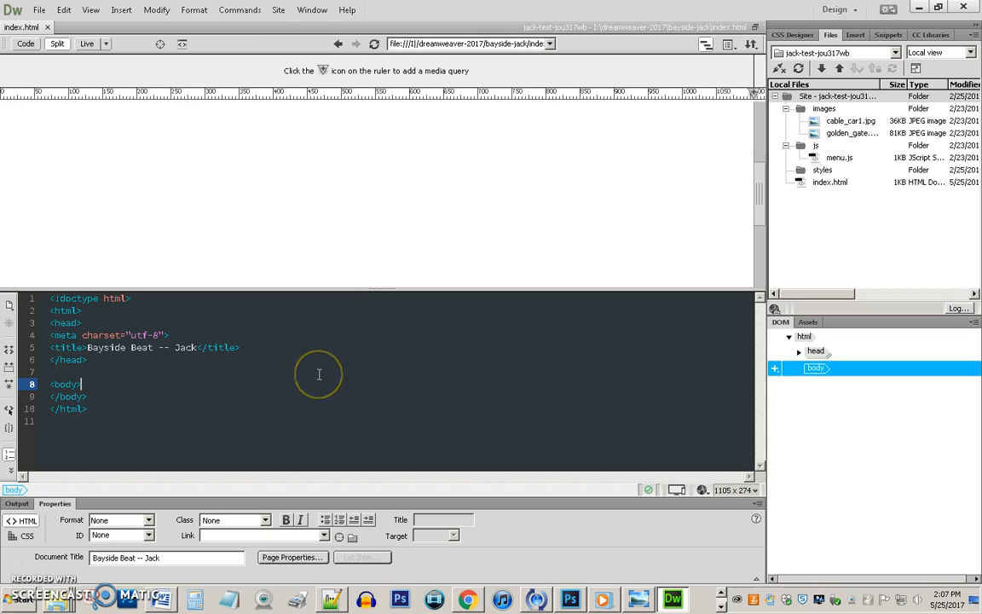
pyautogui.moveTo(341, 356)
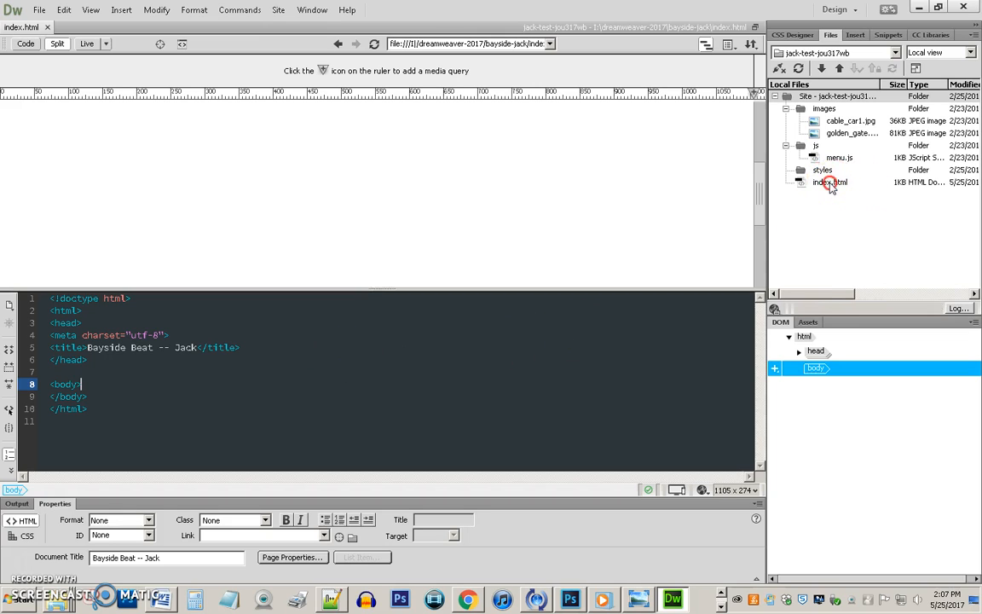
pyautogui.rightClick(828, 181)
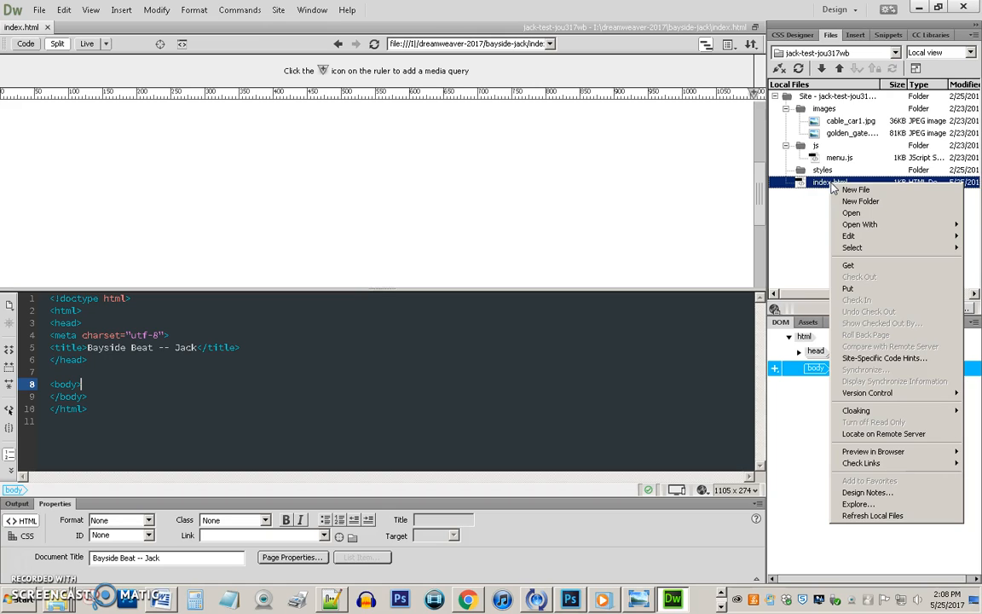
pyautogui.moveTo(873, 450)
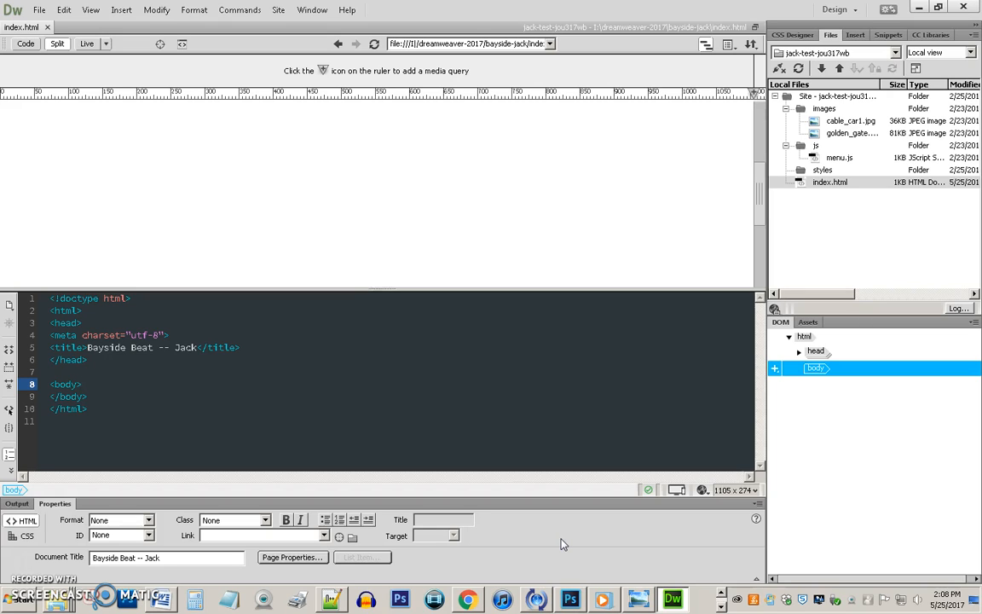
pyautogui.click(82, 383)
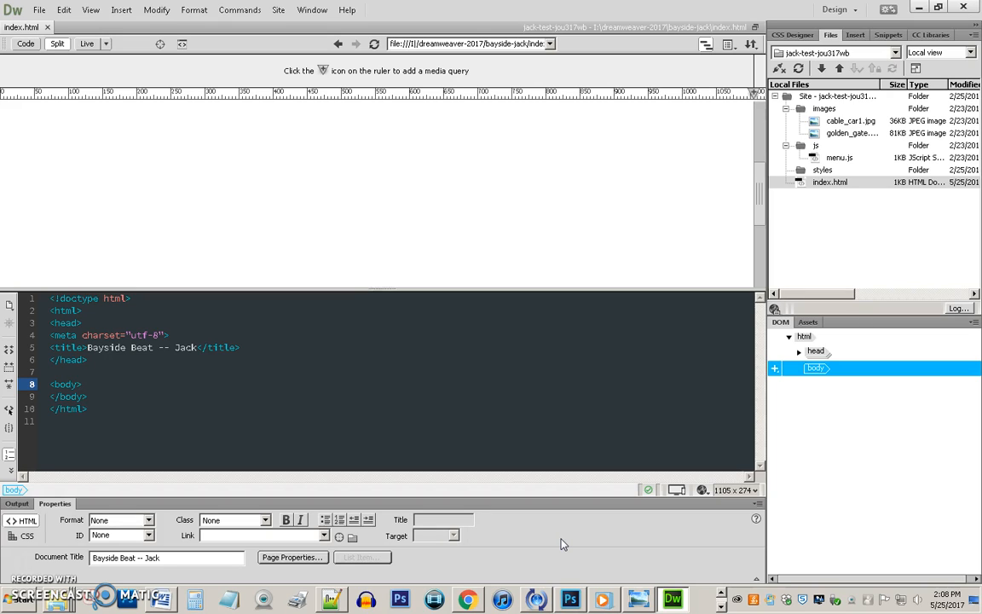
pyautogui.click(82, 383)
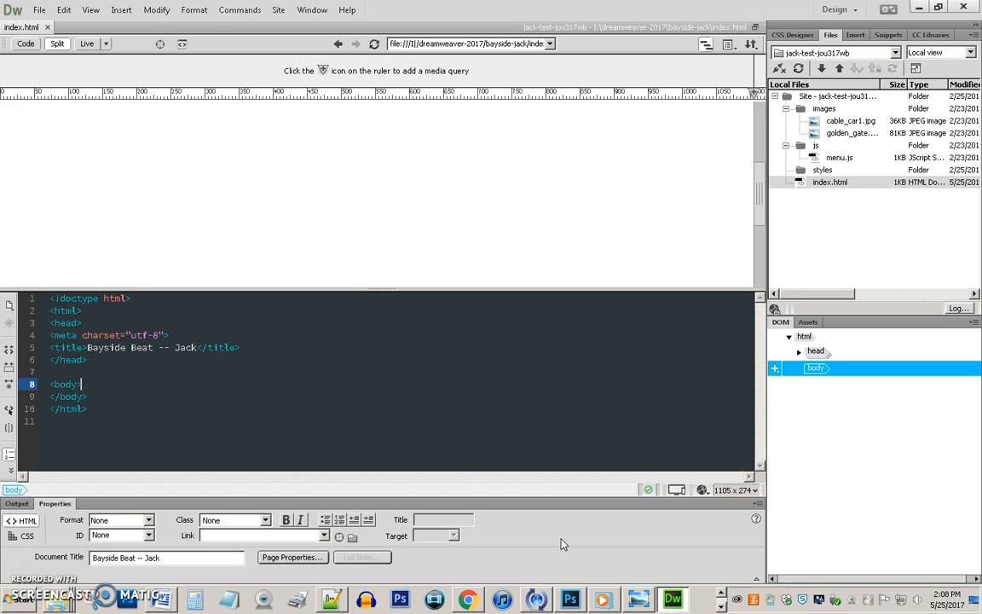